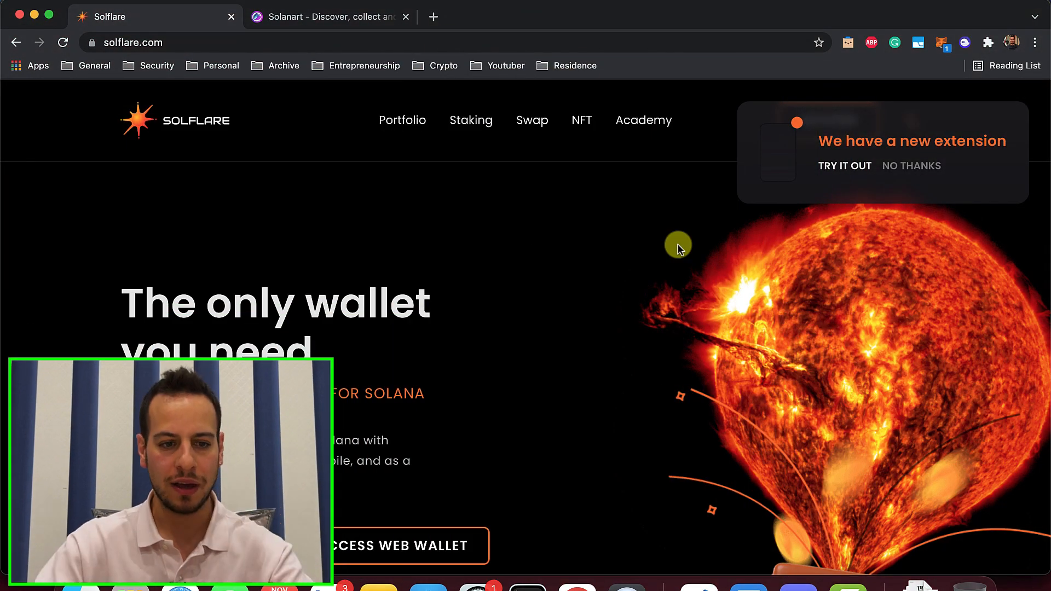
{"action": "mouse_move", "coordinate": [607, 359]}
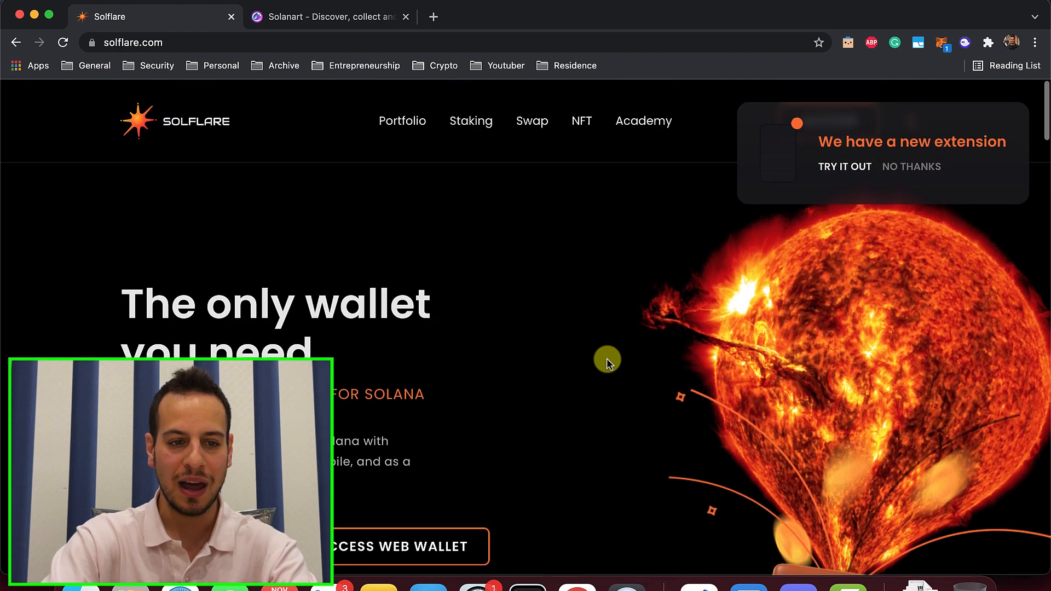
{"action": "mouse_move", "coordinate": [637, 374]}
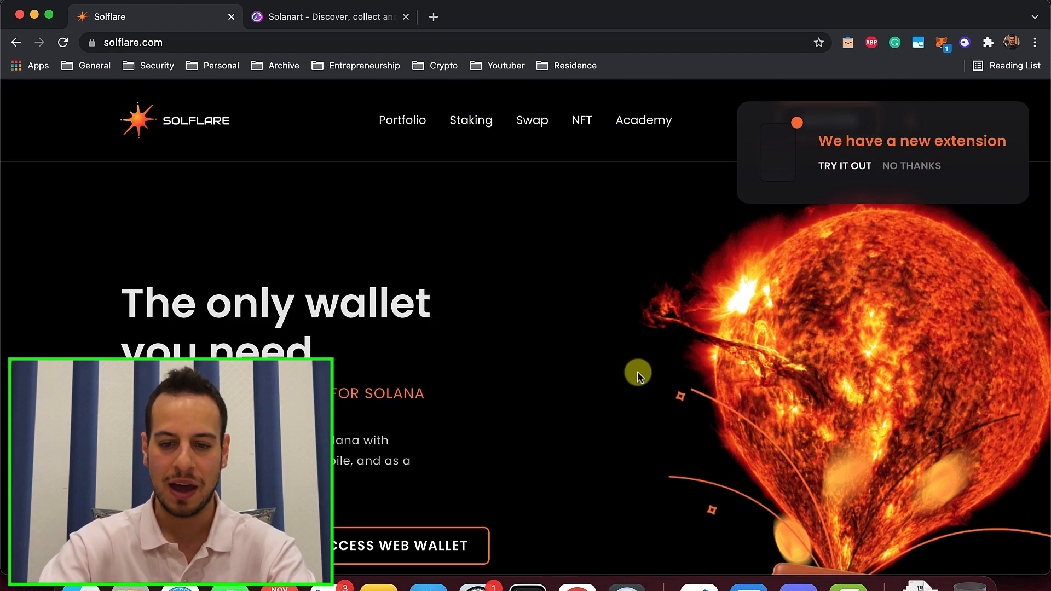
{"action": "mouse_move", "coordinate": [662, 251]}
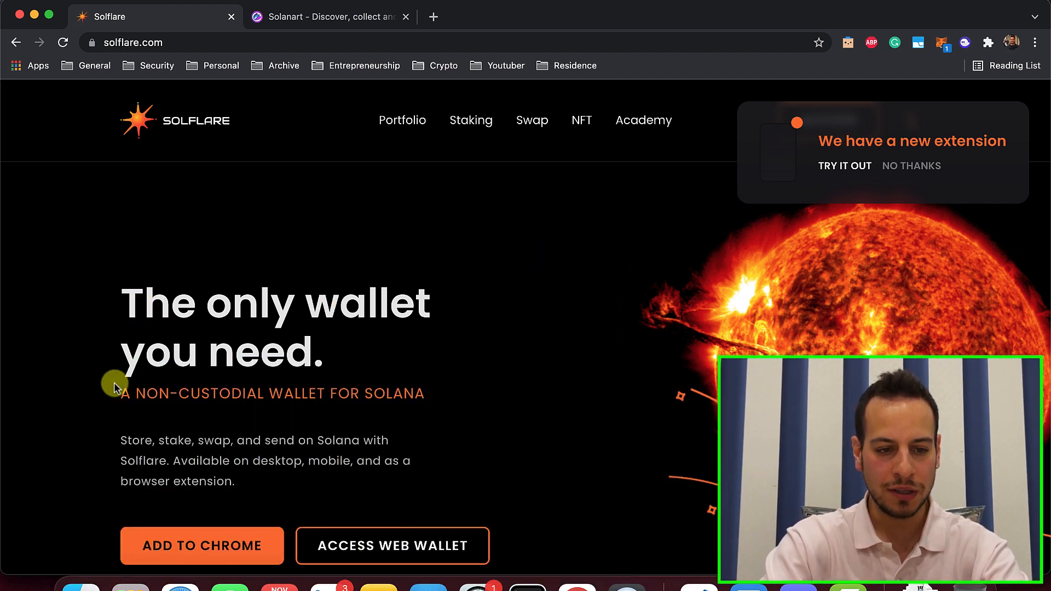
{"action": "mouse_move", "coordinate": [270, 396]}
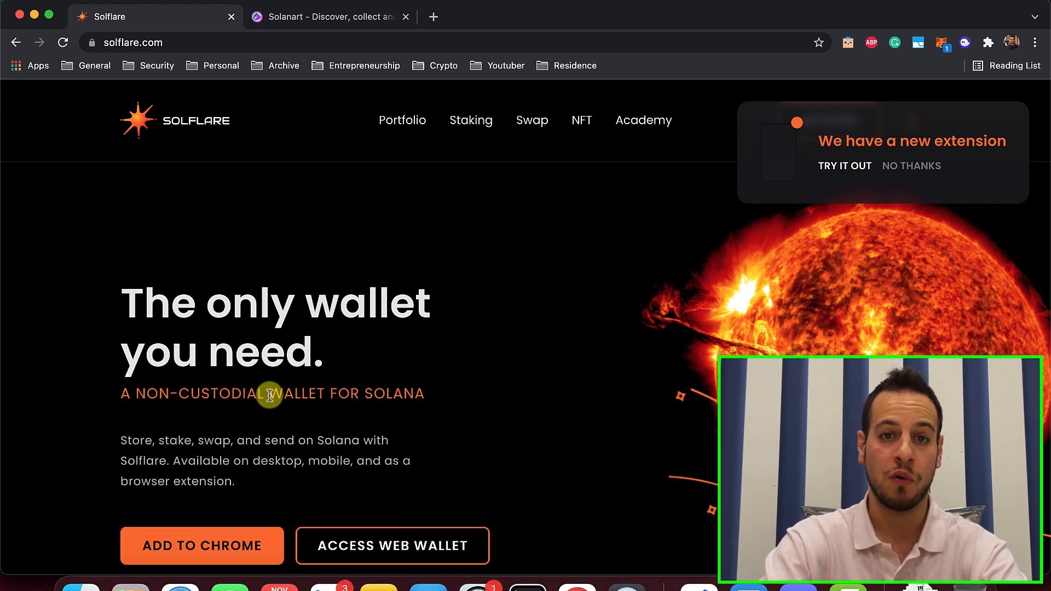
{"action": "mouse_move", "coordinate": [197, 427]}
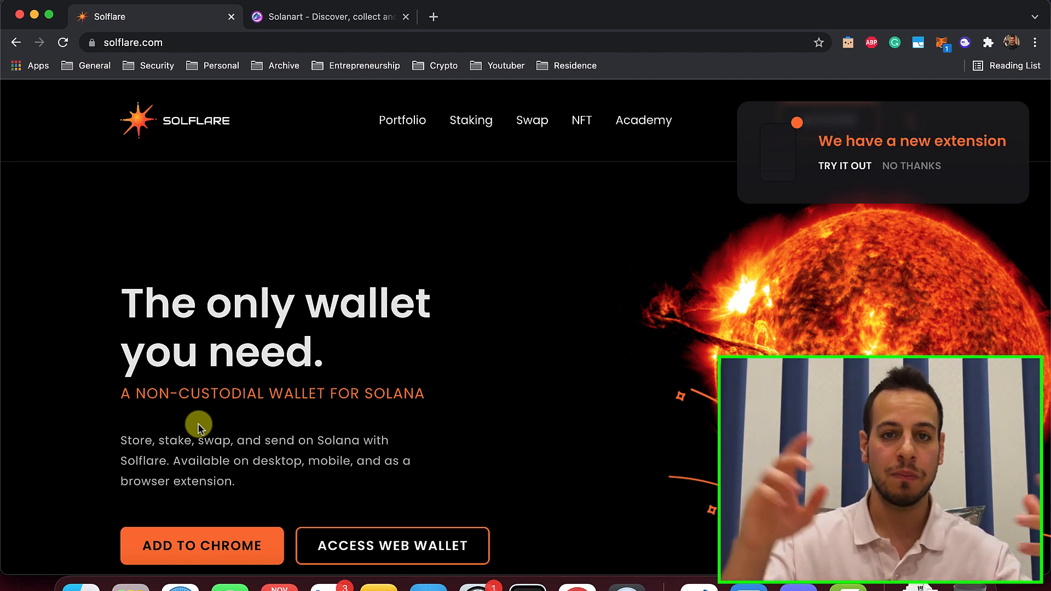
{"action": "mouse_move", "coordinate": [215, 484]}
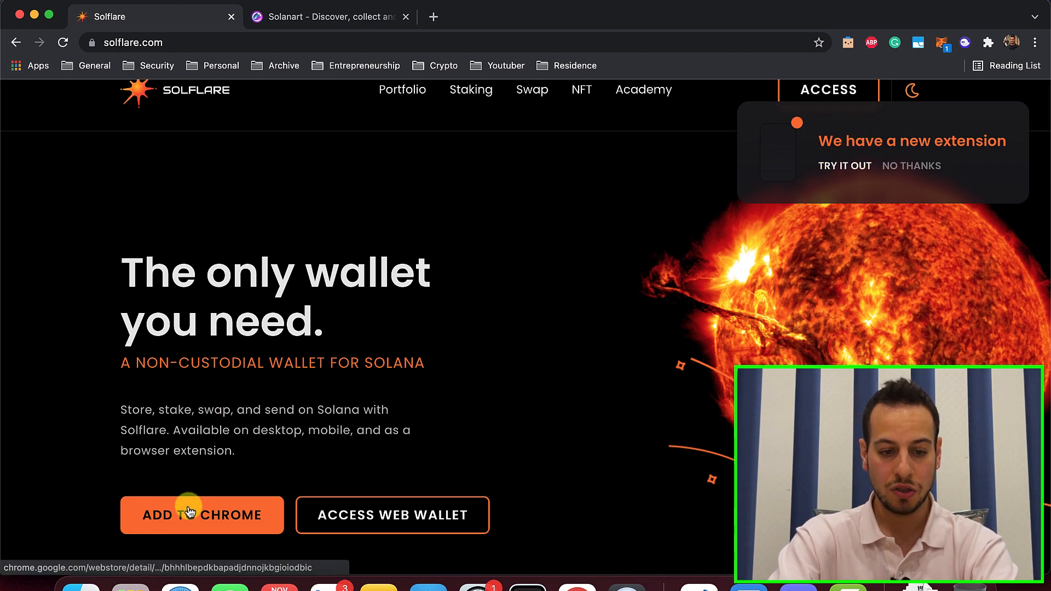
Step: Reach the Solflare Wallet store listing and page through its screenshots to Staking
{"action": "left_click", "coordinate": [202, 515]}
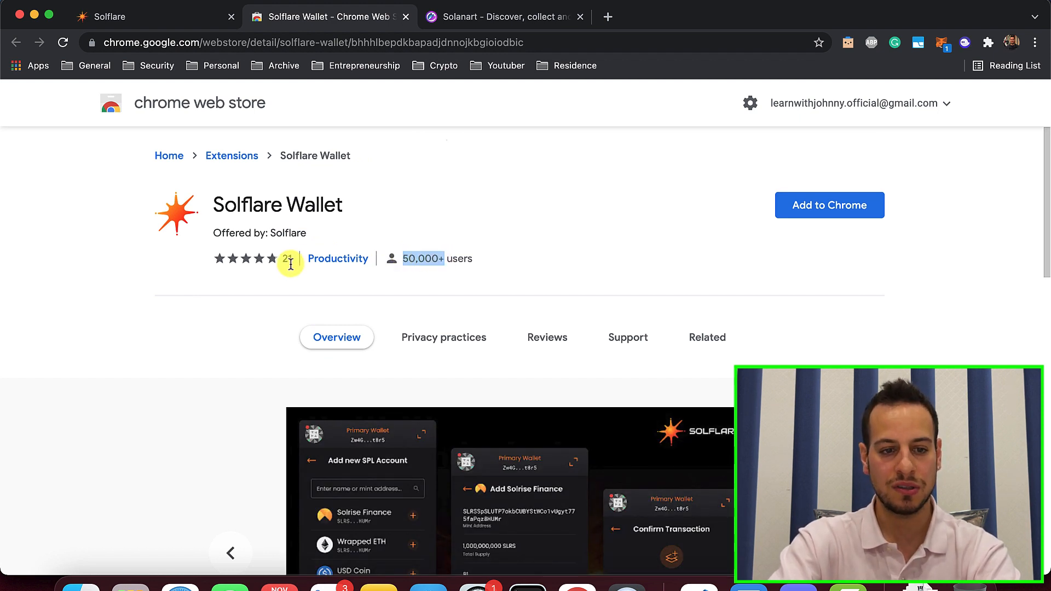
{"action": "scroll", "scroll_direction": "down", "scroll_amount": 3}
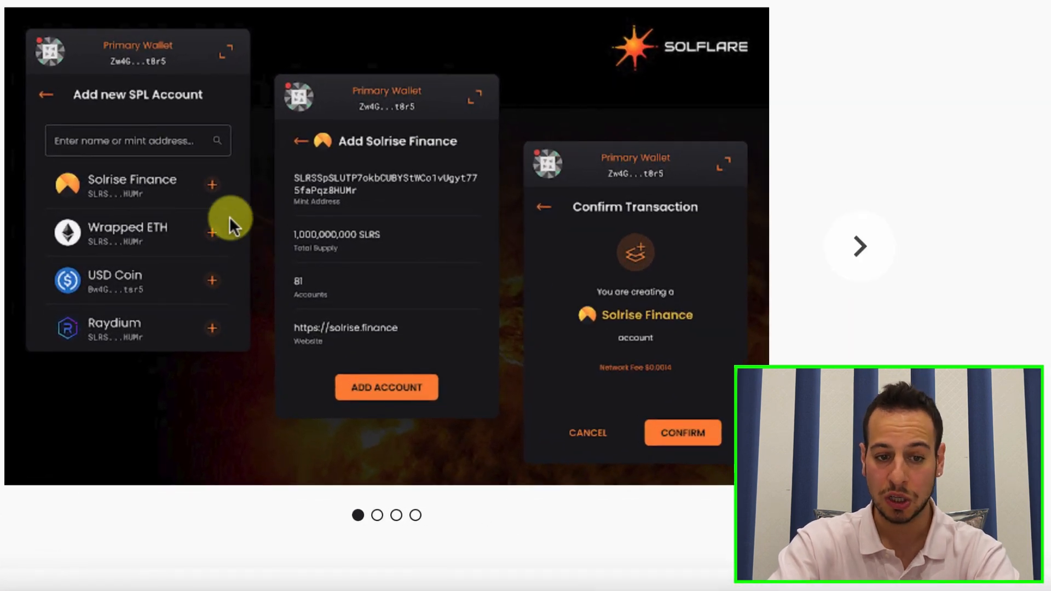
{"action": "mouse_move", "coordinate": [167, 161]}
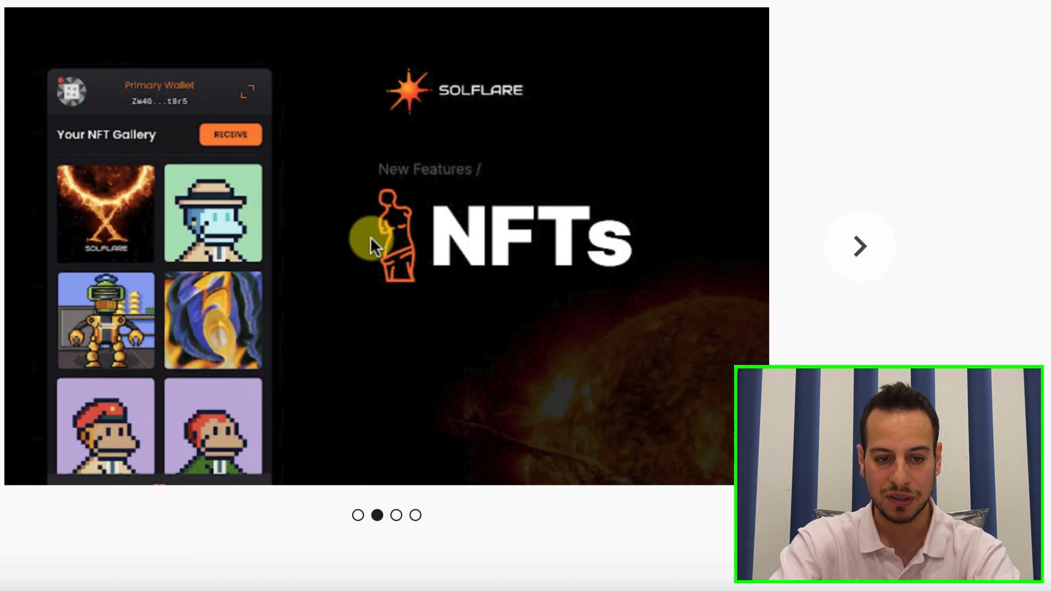
{"action": "mouse_move", "coordinate": [134, 217]}
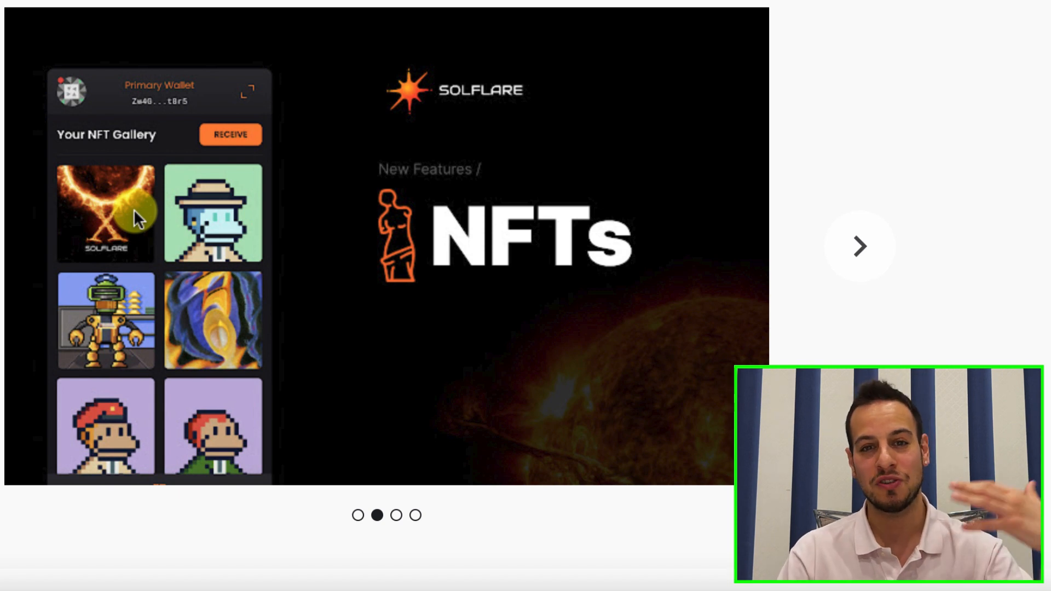
{"action": "left_click", "coordinate": [859, 246]}
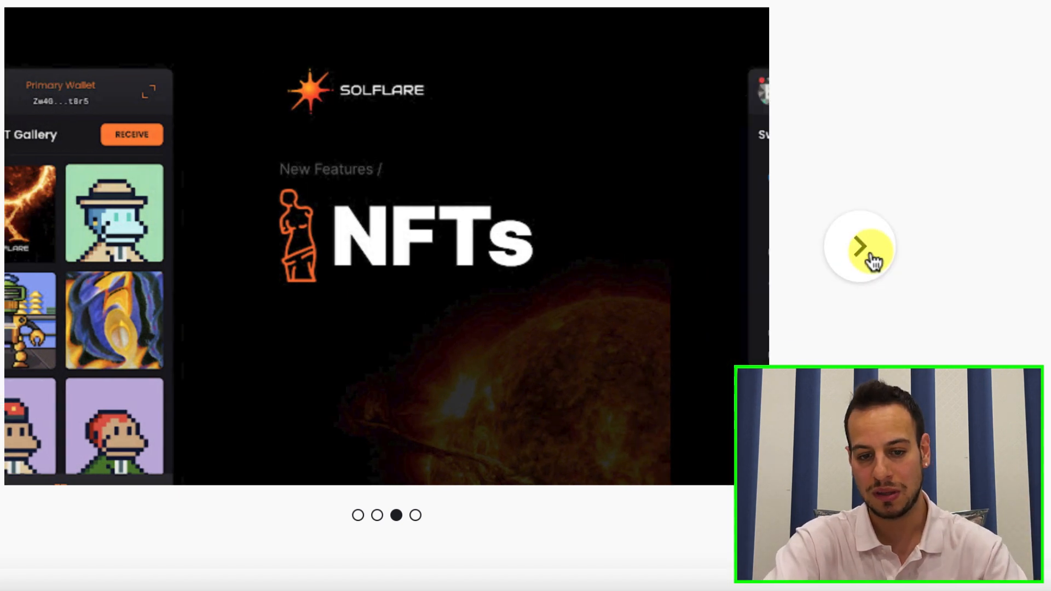
{"action": "left_click", "coordinate": [860, 246]}
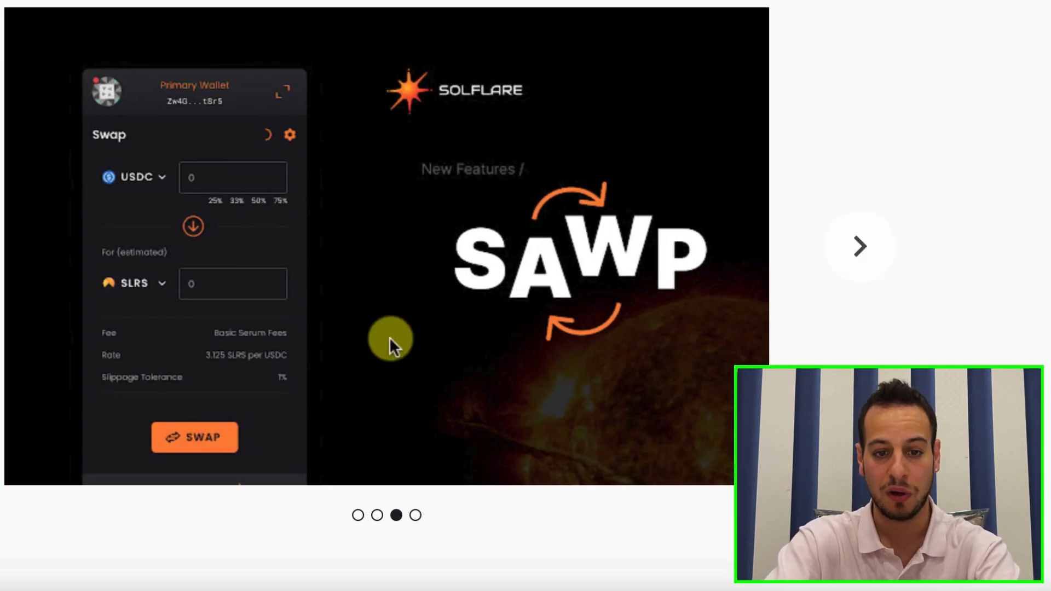
{"action": "mouse_move", "coordinate": [731, 362]}
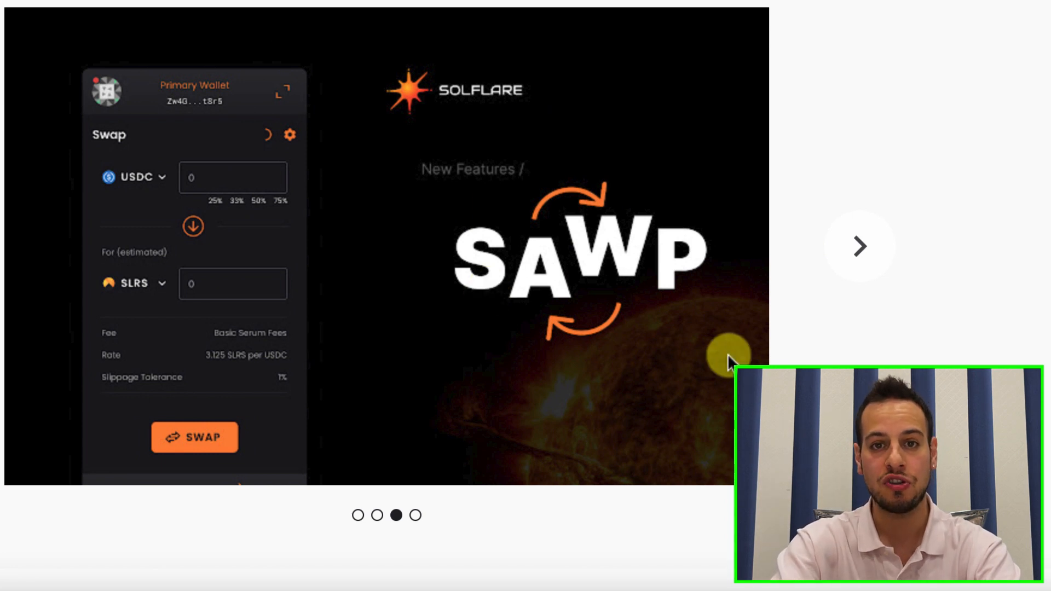
{"action": "left_click", "coordinate": [860, 247]}
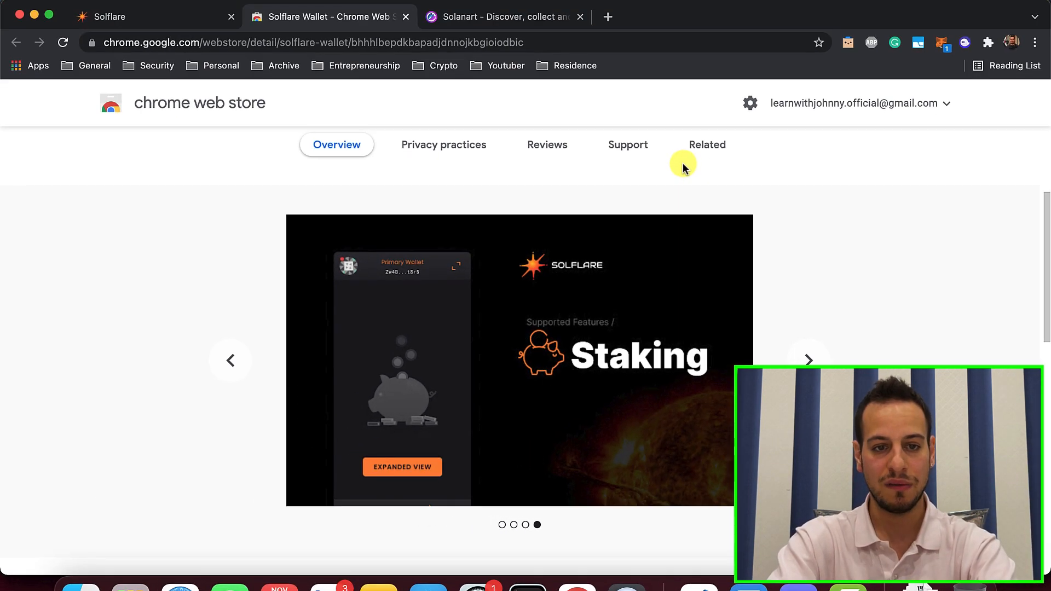
Step: Add Solflare Wallet to Chrome, dismiss the notice, and launch it from the toolbar
{"action": "left_click", "coordinate": [838, 205]}
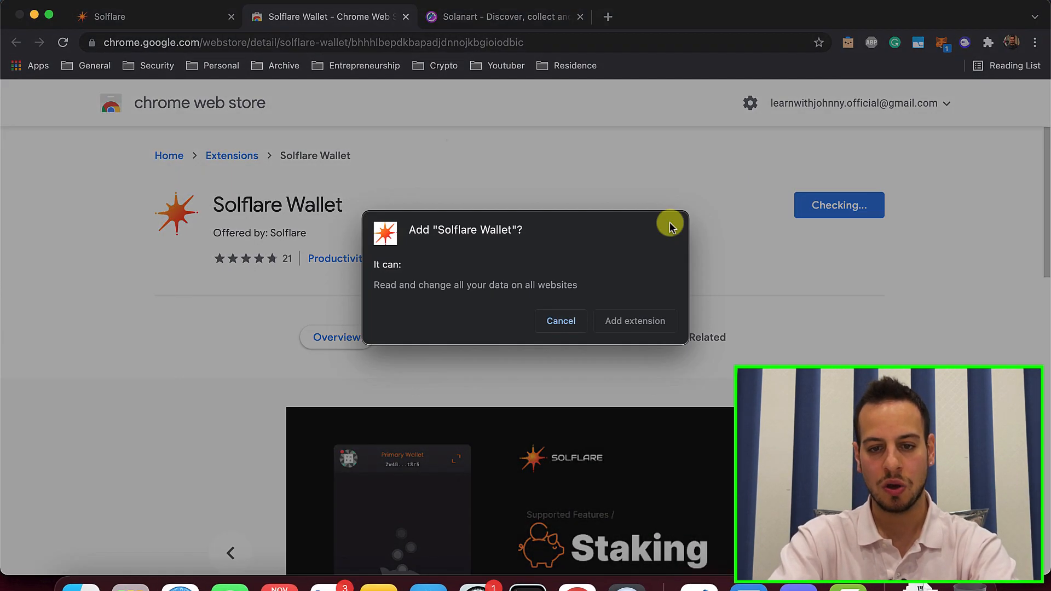
{"action": "left_click", "coordinate": [560, 320]}
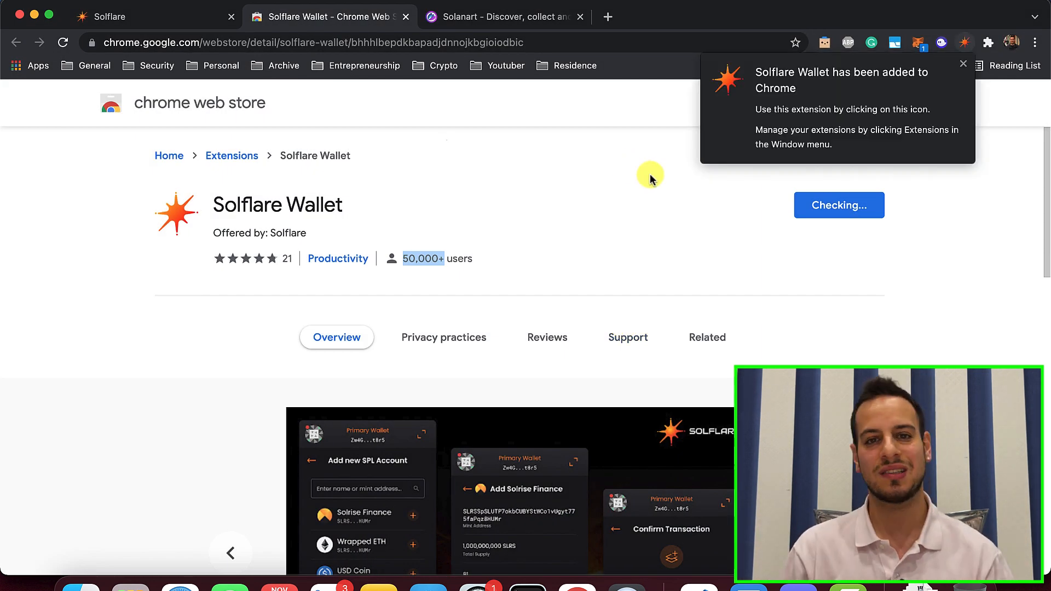
{"action": "left_click", "coordinate": [706, 337]}
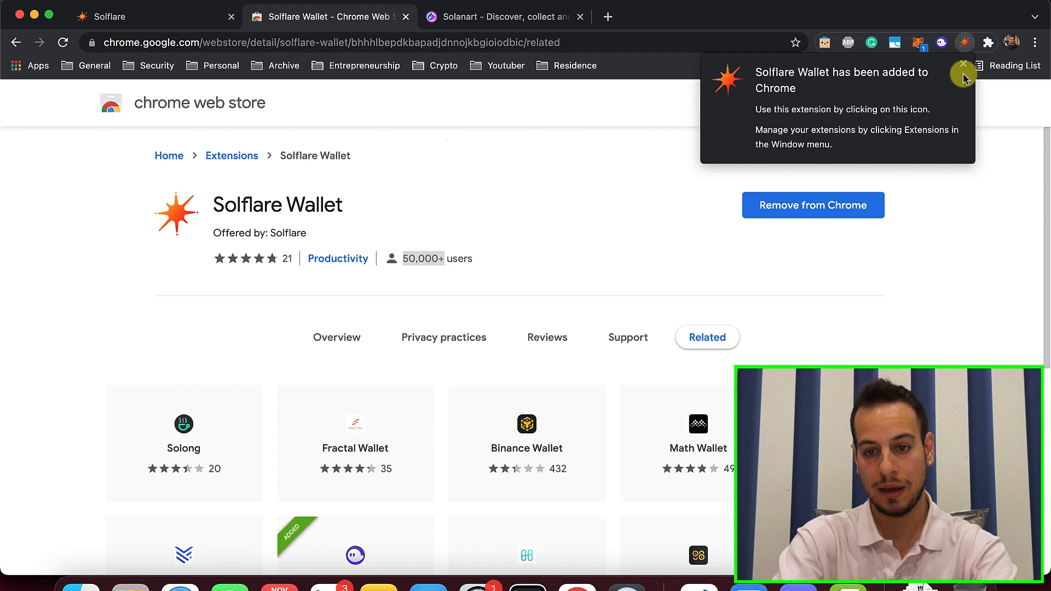
{"action": "mouse_move", "coordinate": [970, 42]}
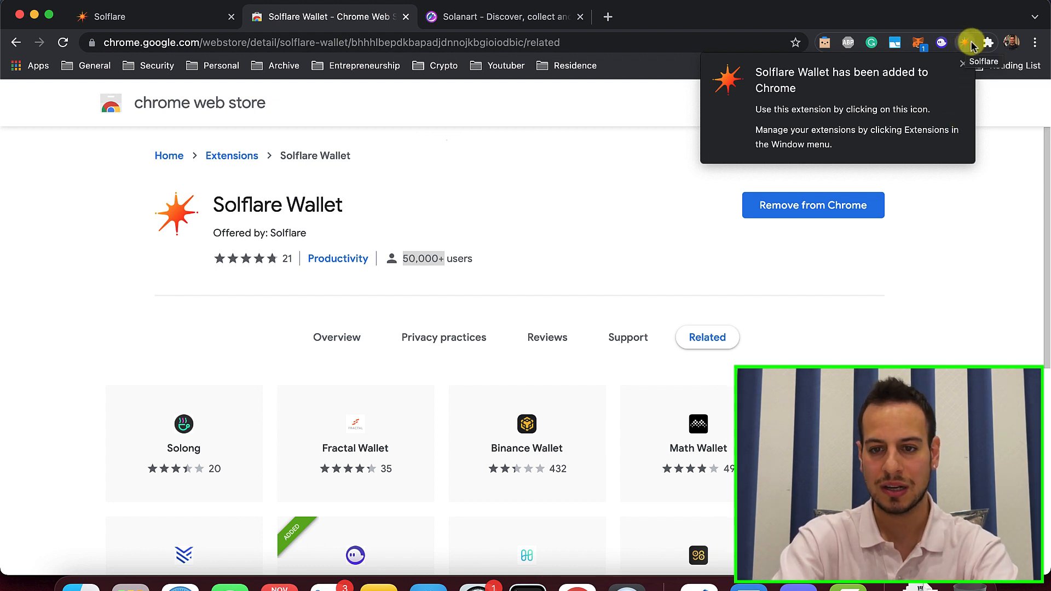
{"action": "left_click", "coordinate": [988, 43]}
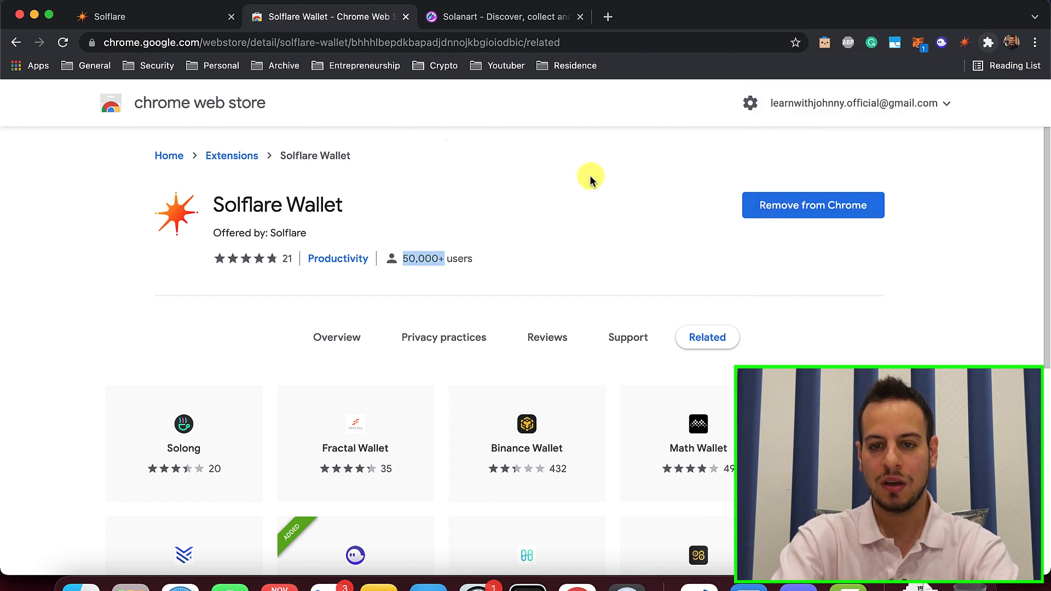
{"action": "mouse_move", "coordinate": [969, 57]}
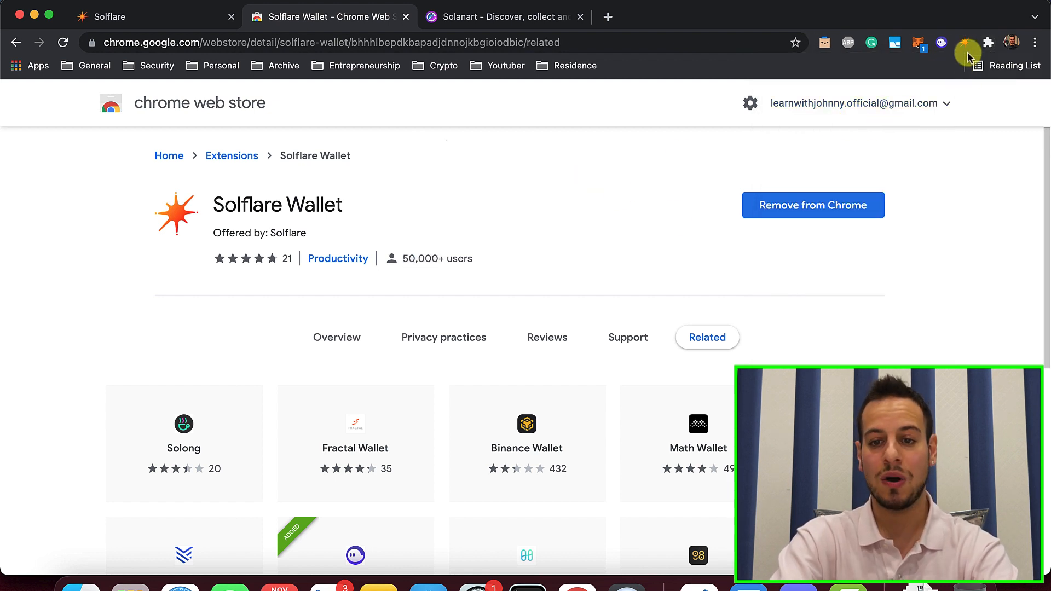
{"action": "left_click", "coordinate": [968, 42]}
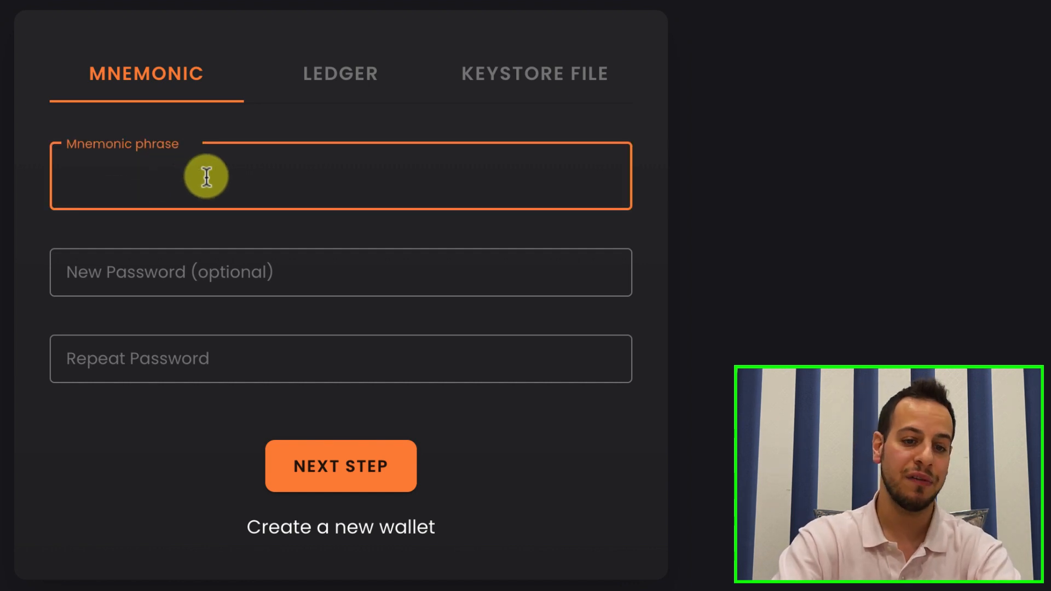
{"action": "mouse_move", "coordinate": [326, 107]}
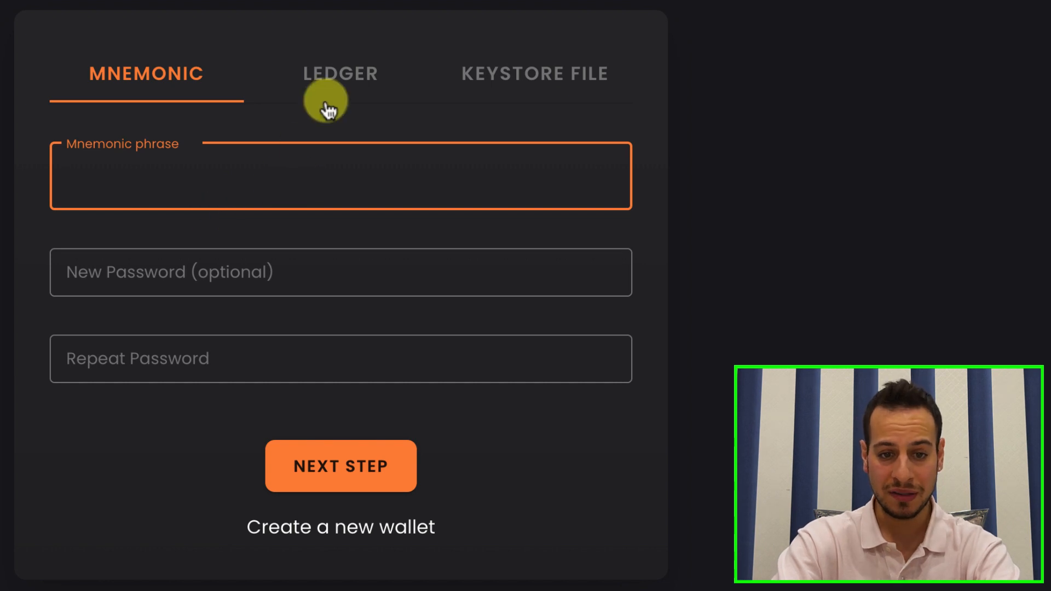
{"action": "left_click", "coordinate": [340, 74]}
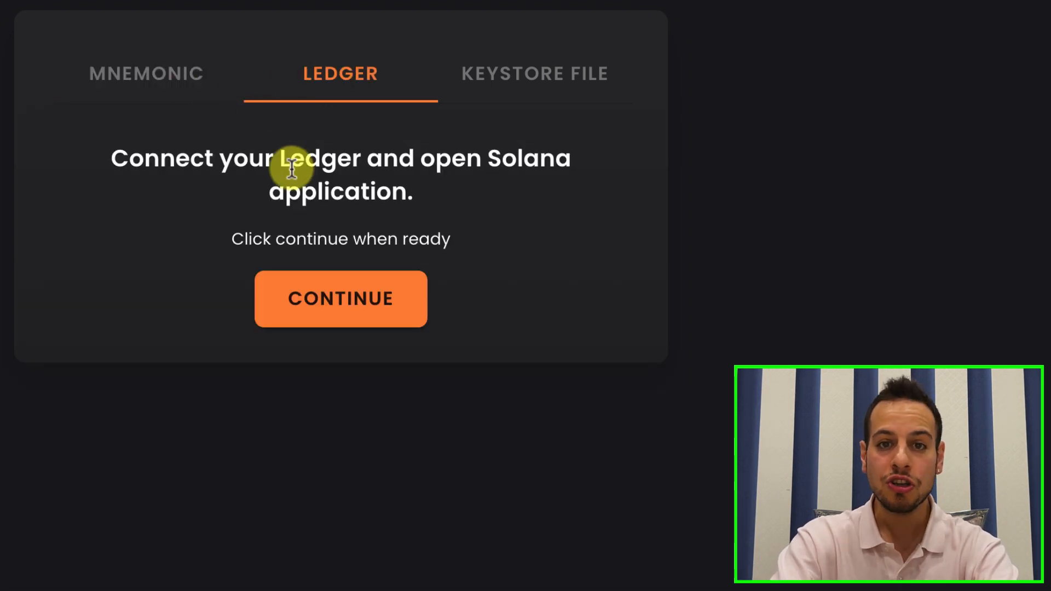
{"action": "mouse_move", "coordinate": [242, 218]}
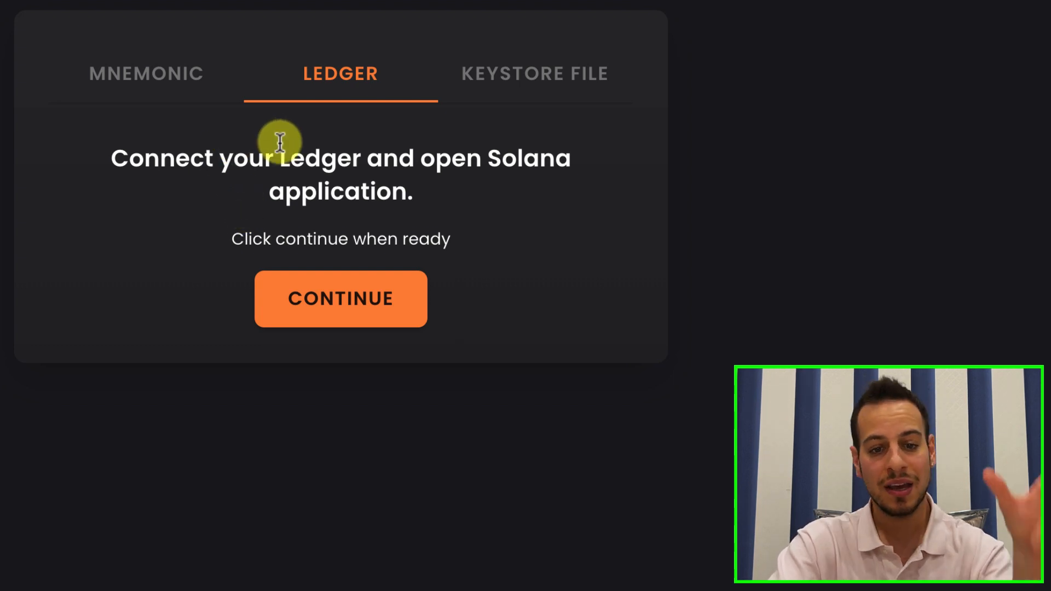
{"action": "mouse_move", "coordinate": [463, 107]}
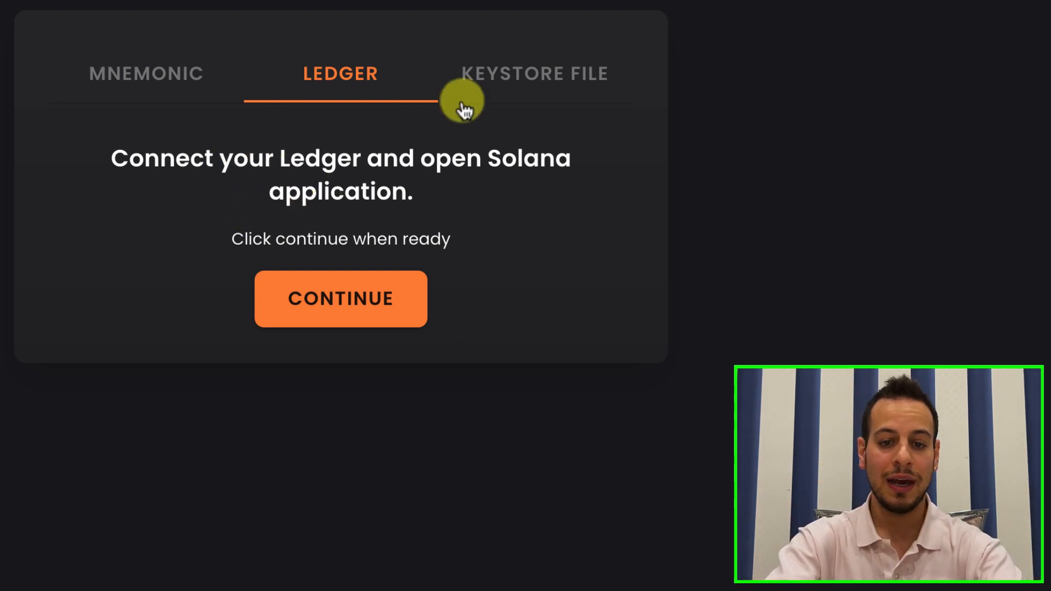
{"action": "left_click", "coordinate": [534, 74]}
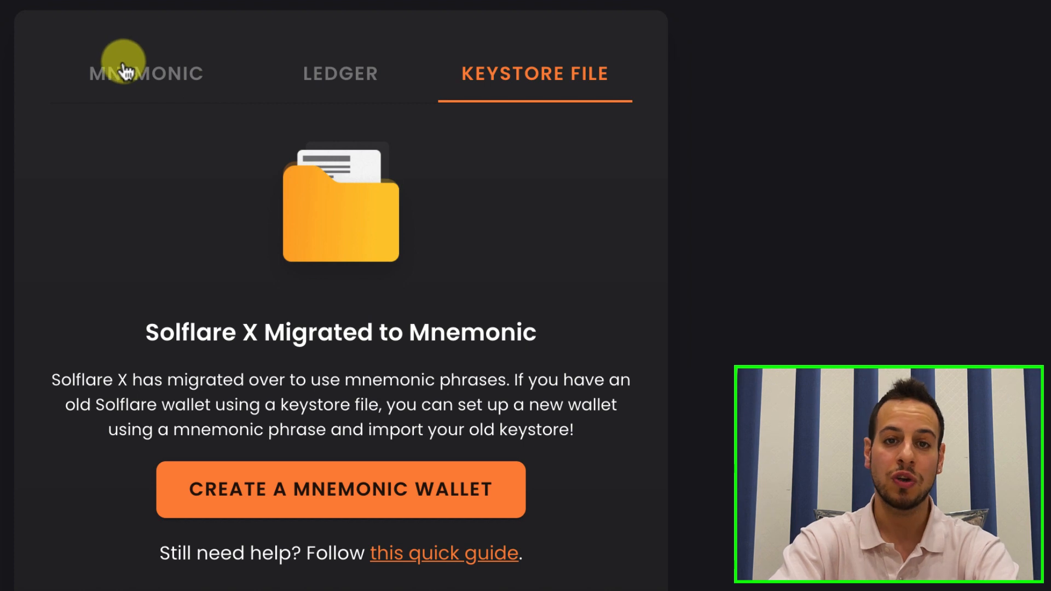
{"action": "left_click", "coordinate": [146, 74]}
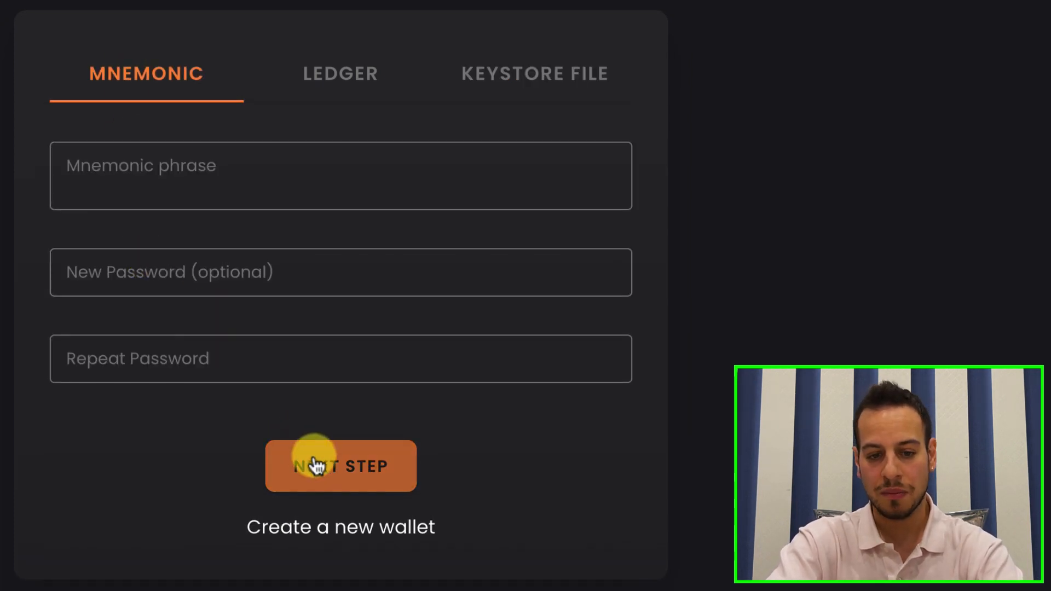
{"action": "mouse_move", "coordinate": [258, 516]}
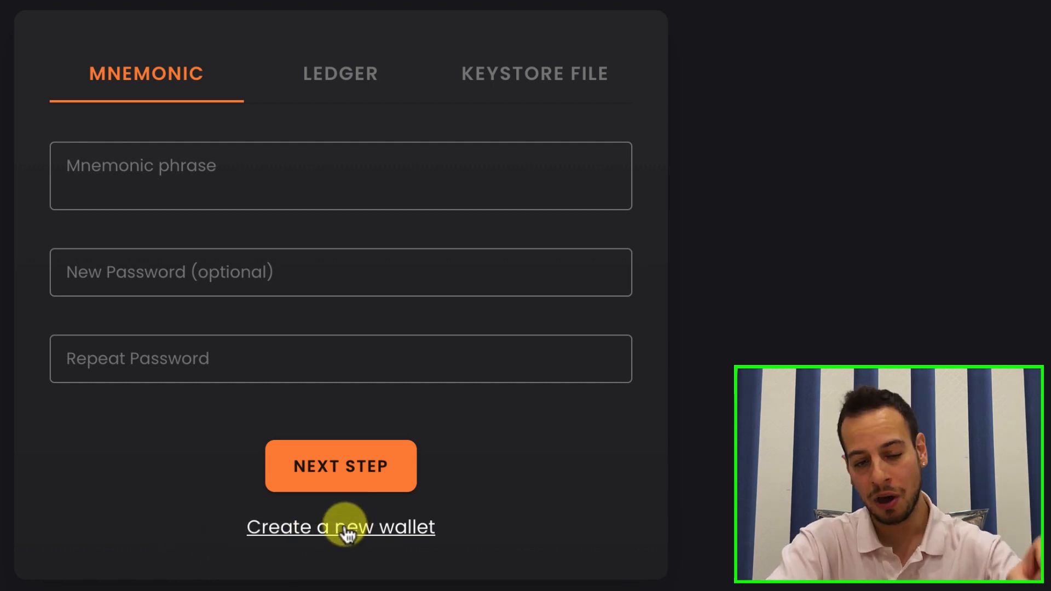
{"action": "left_click", "coordinate": [340, 527]}
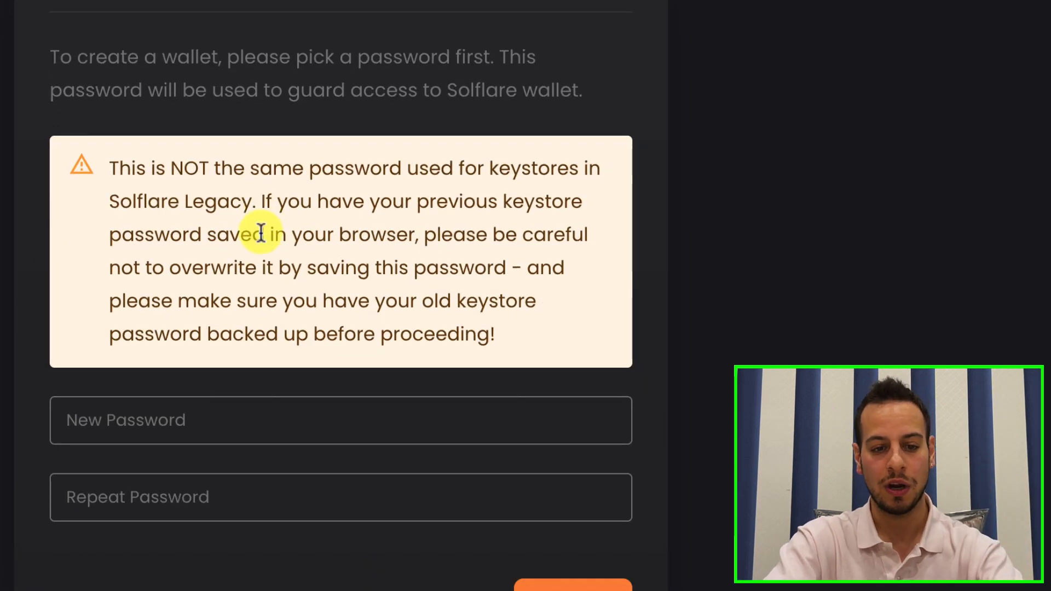
{"action": "left_click", "coordinate": [340, 420]}
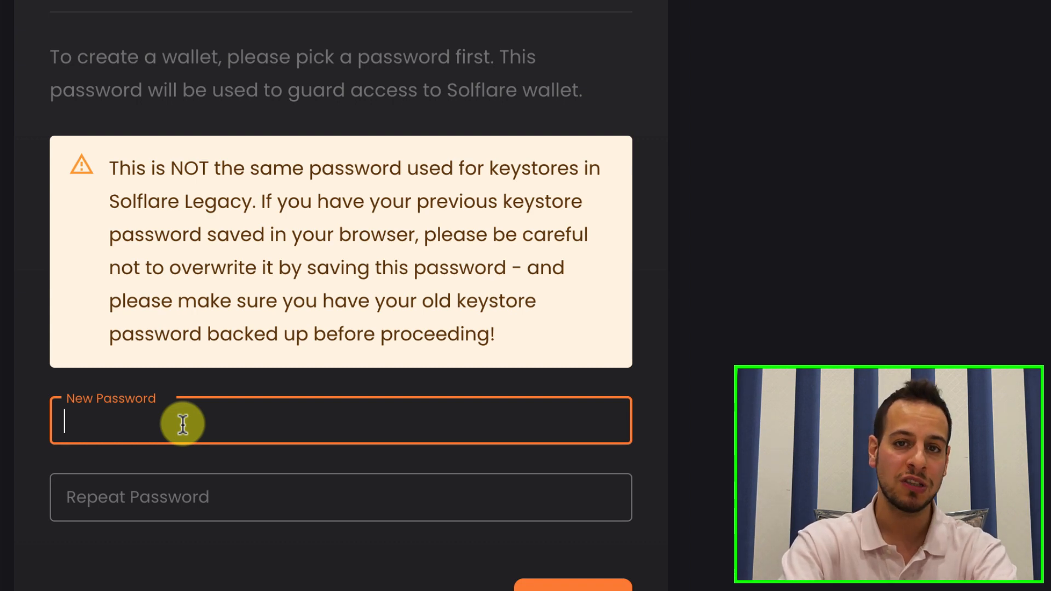
{"action": "scroll", "scroll_direction": "down", "scroll_amount": 3}
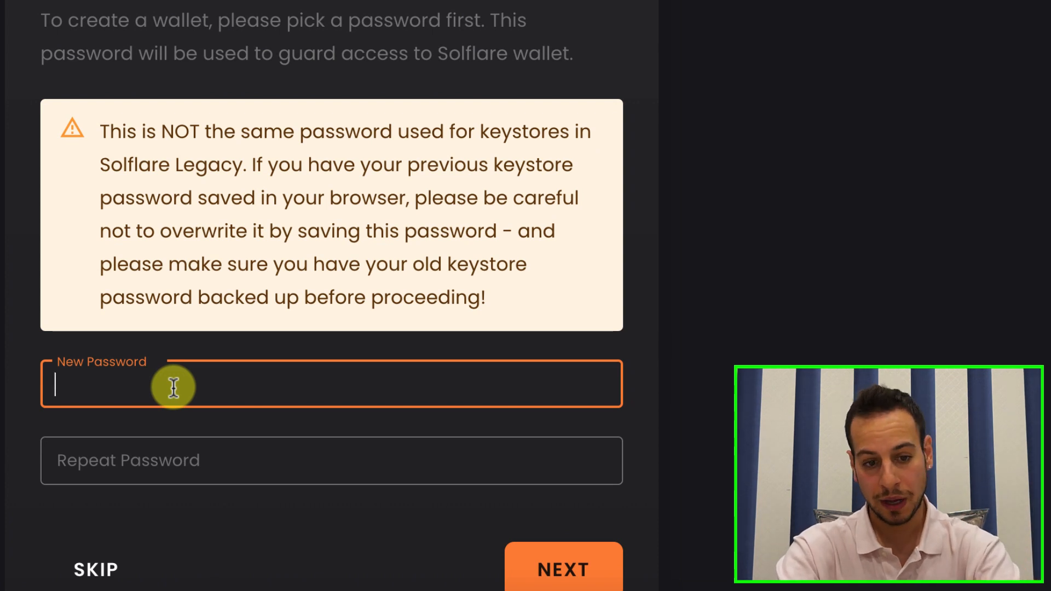
{"action": "type", "text": "password"}
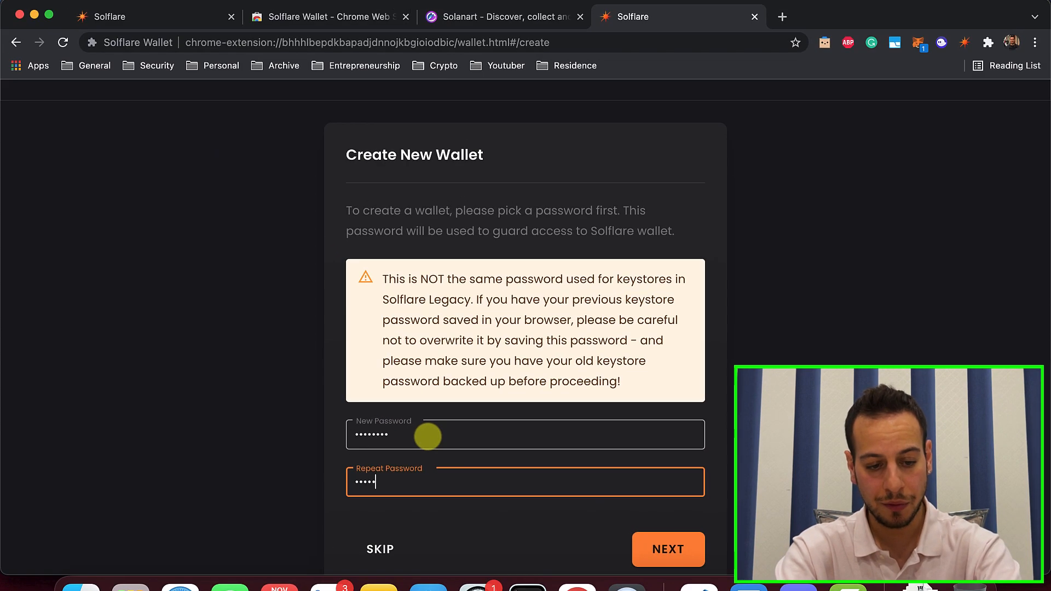
Step: Continue with Next to the generated recovery phrase grid and look through it
{"action": "left_click", "coordinate": [667, 549]}
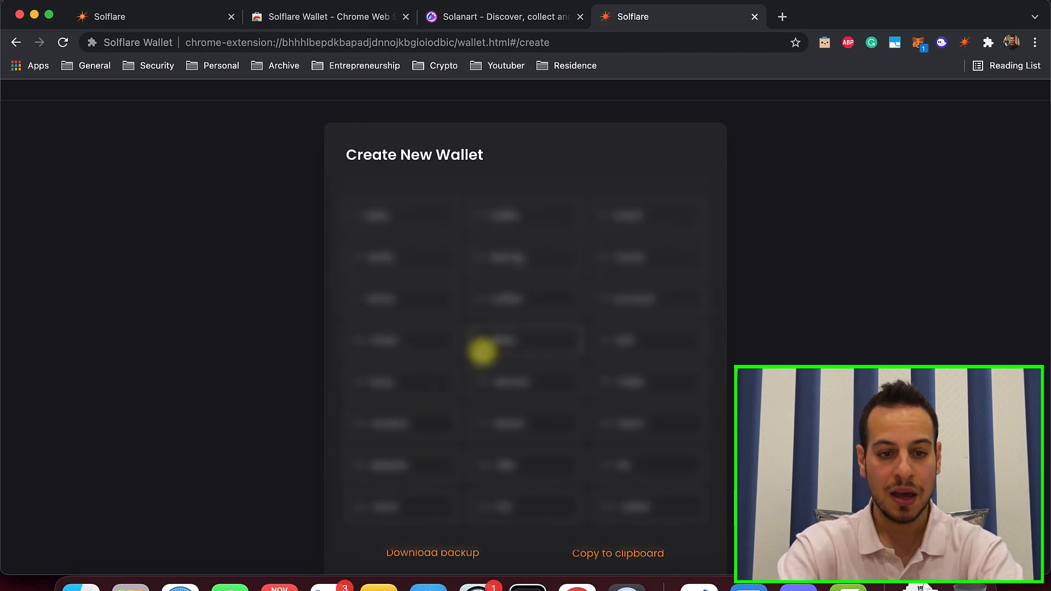
{"action": "mouse_move", "coordinate": [235, 453]}
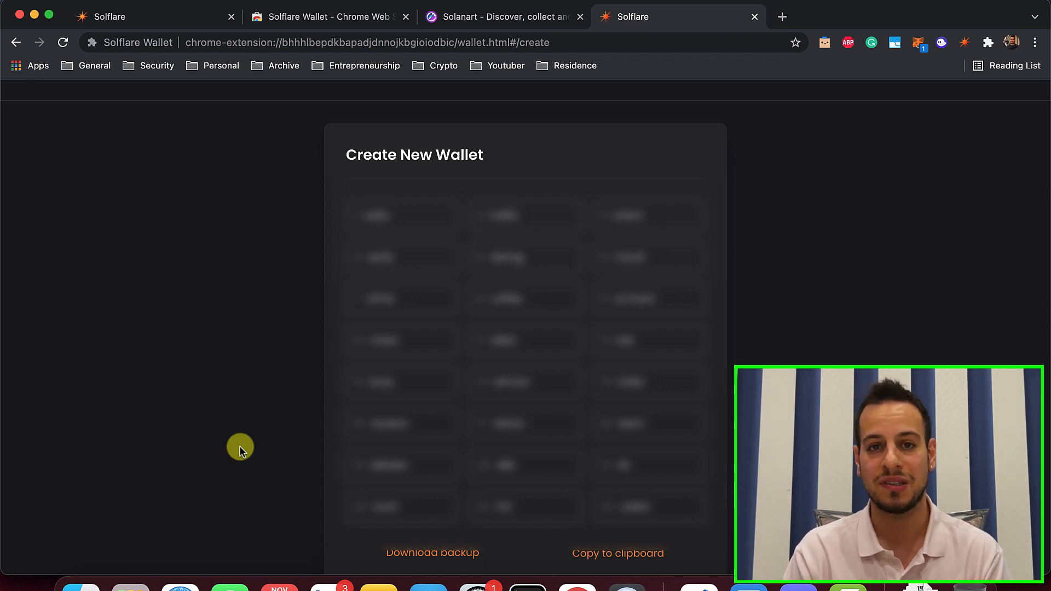
{"action": "mouse_move", "coordinate": [260, 430]}
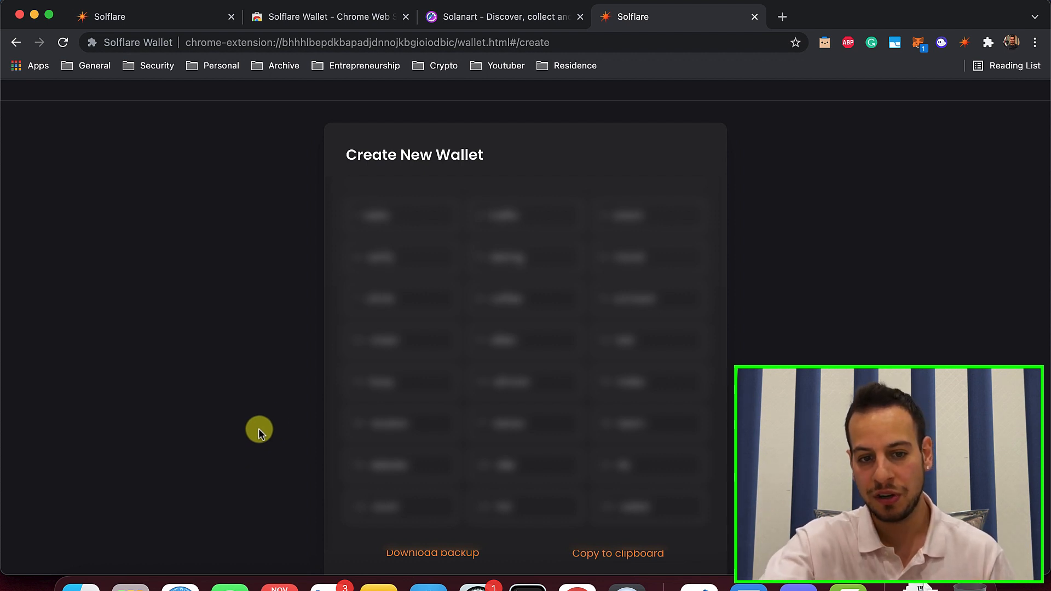
{"action": "mouse_move", "coordinate": [323, 360]}
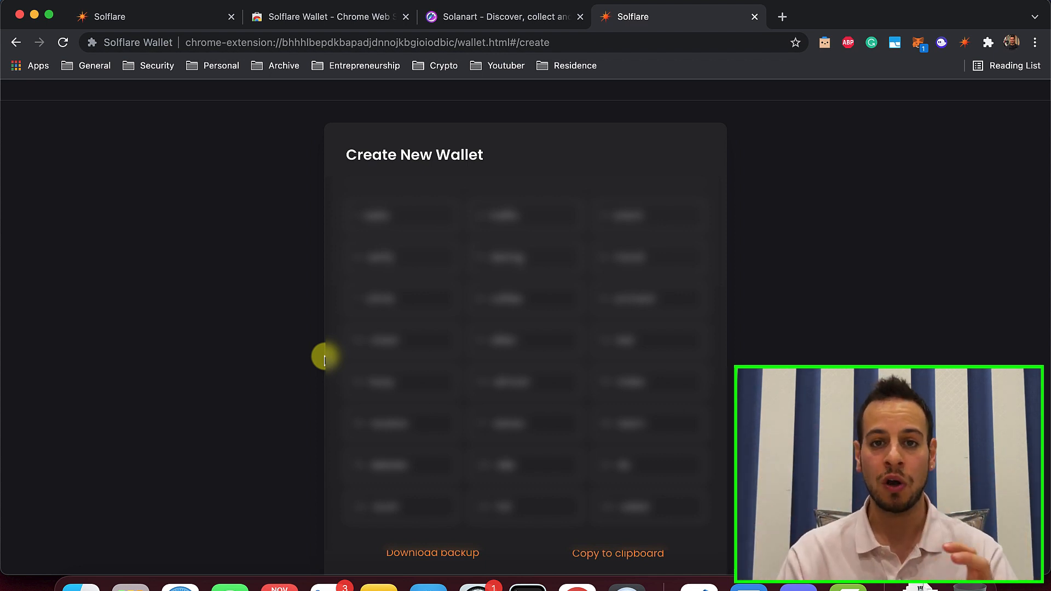
{"action": "mouse_move", "coordinate": [467, 415]}
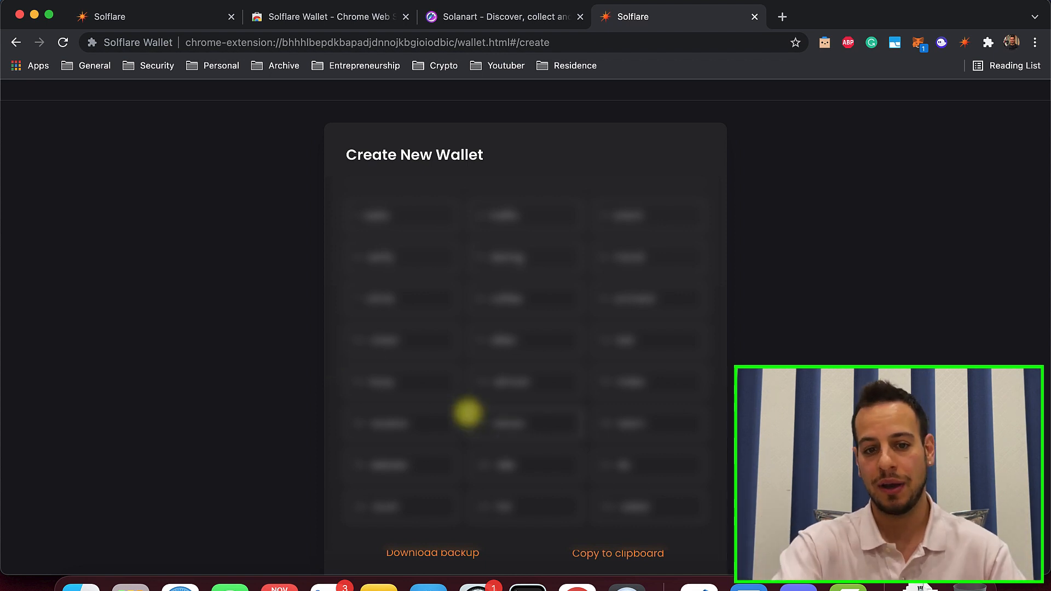
{"action": "scroll", "scroll_direction": "down", "scroll_amount": 3}
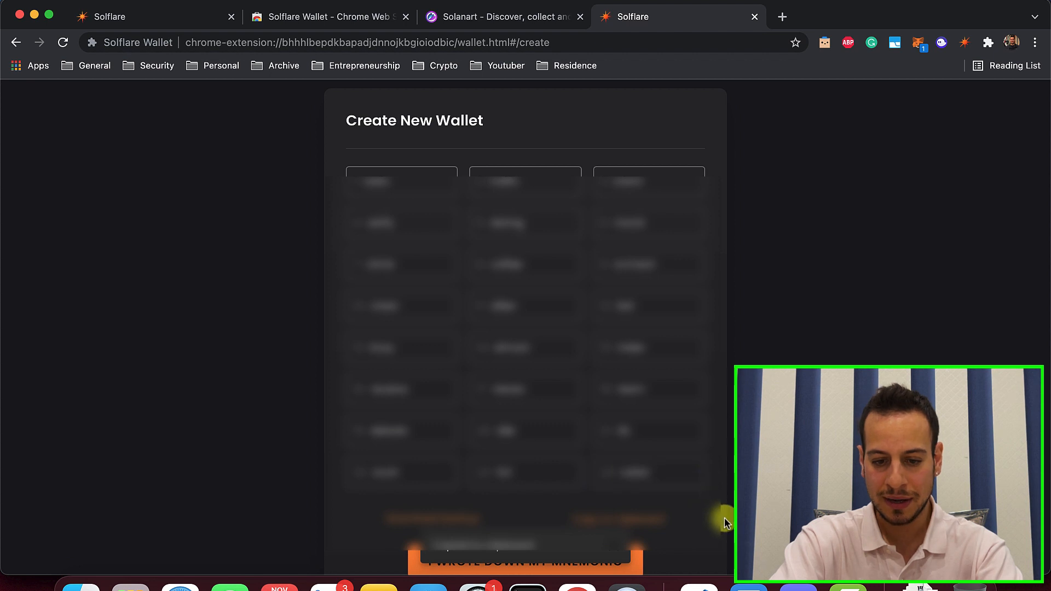
{"action": "mouse_move", "coordinate": [729, 481]}
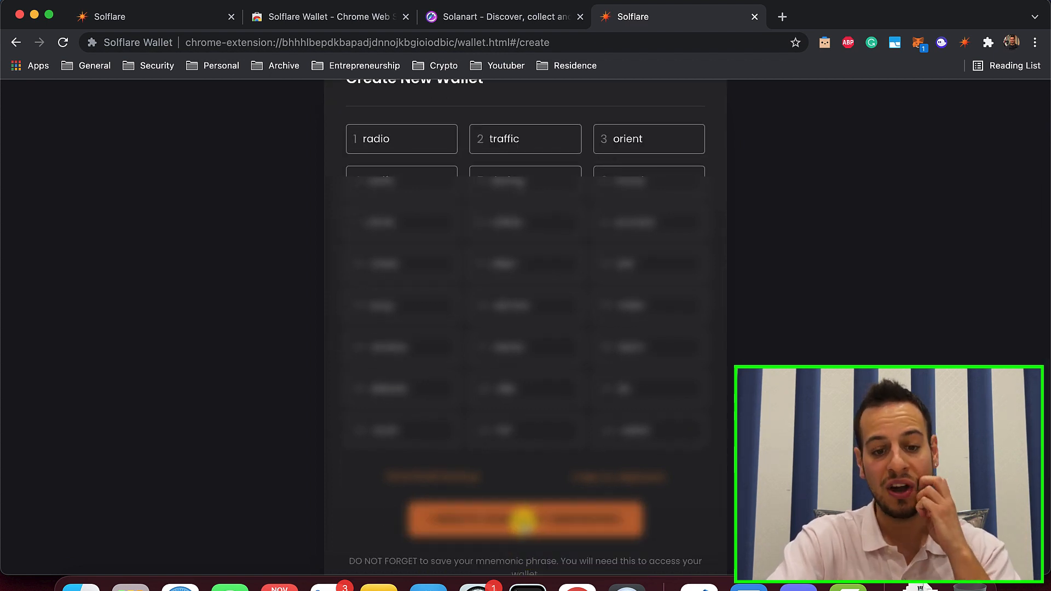
Step: Confirm the mnemonic is saved, fill the verification words, and verify to reach the $0.00 portfolio
{"action": "left_click", "coordinate": [525, 520]}
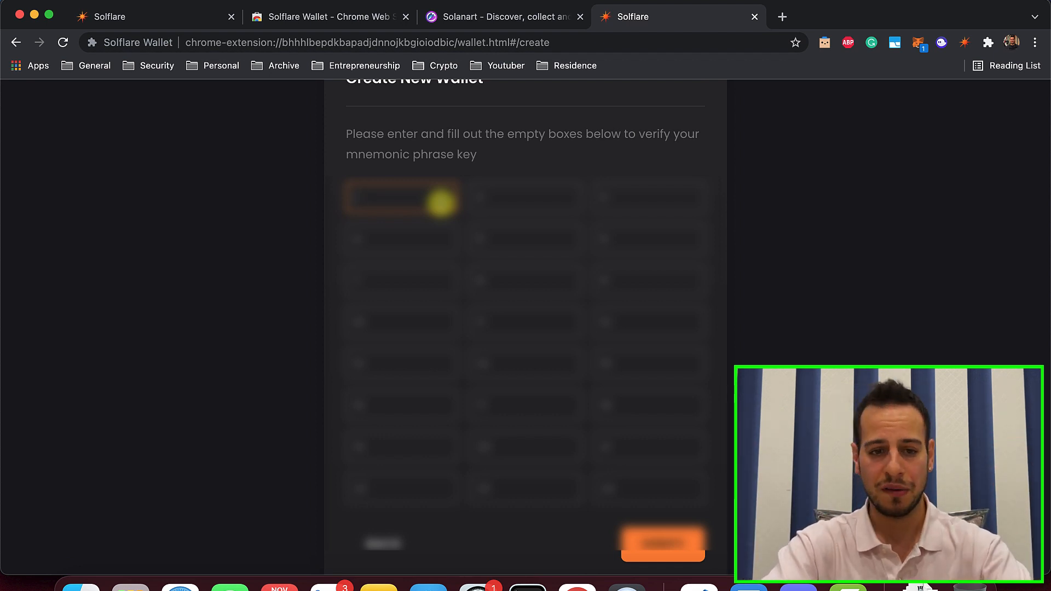
{"action": "left_click", "coordinate": [781, 16]}
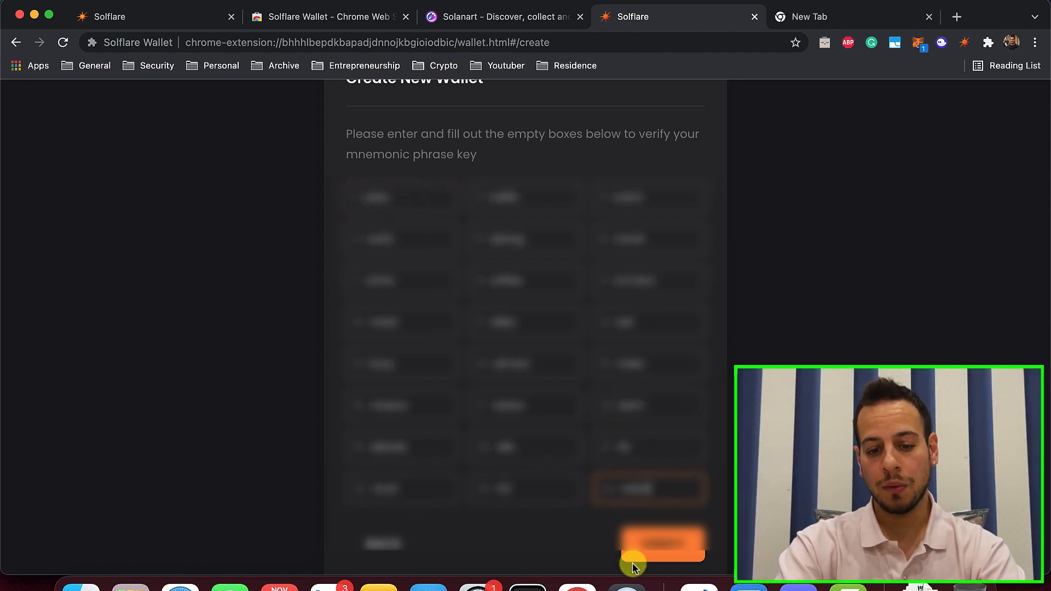
{"action": "left_click", "coordinate": [662, 541]}
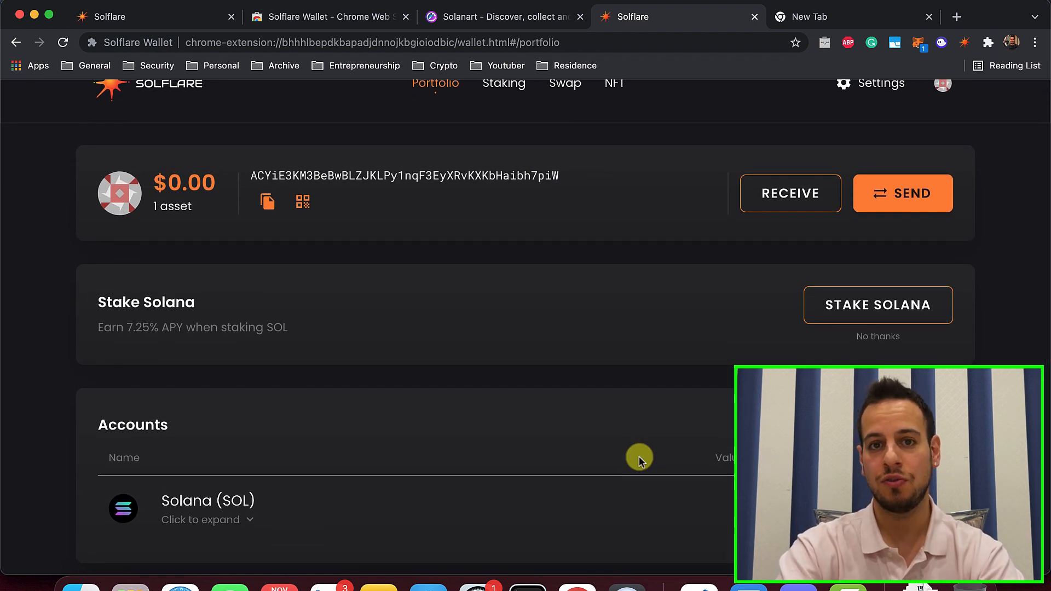
{"action": "scroll", "scroll_direction": "up", "scroll_amount": 3}
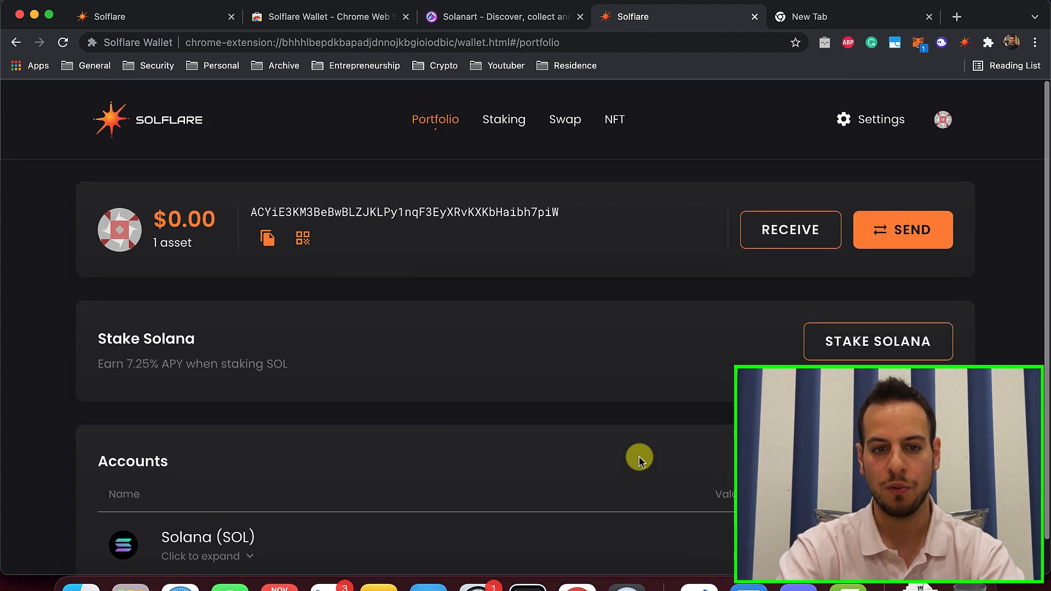
{"action": "mouse_move", "coordinate": [304, 203]}
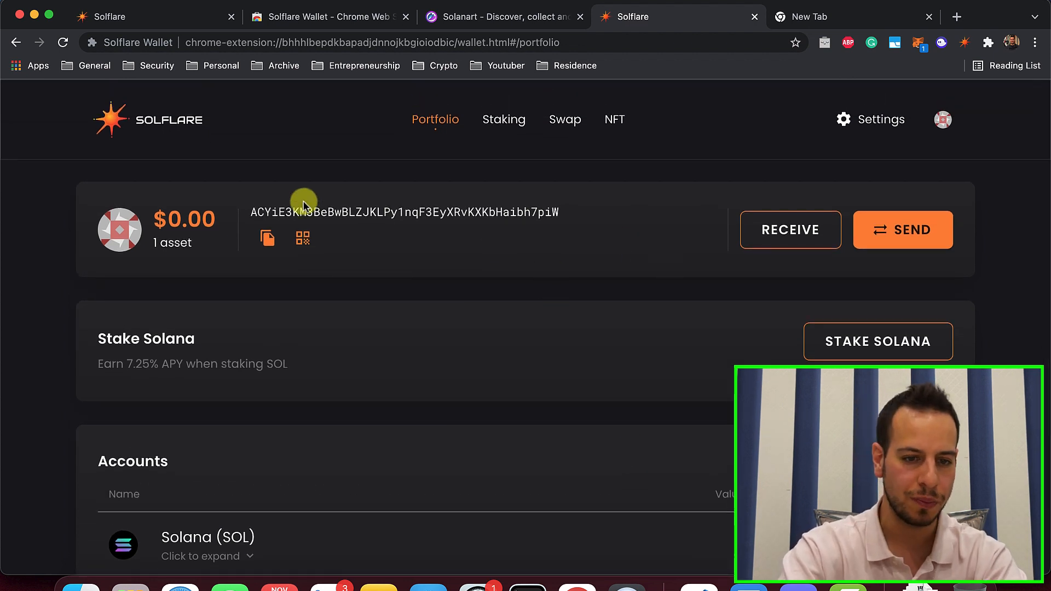
{"action": "mouse_move", "coordinate": [669, 222]}
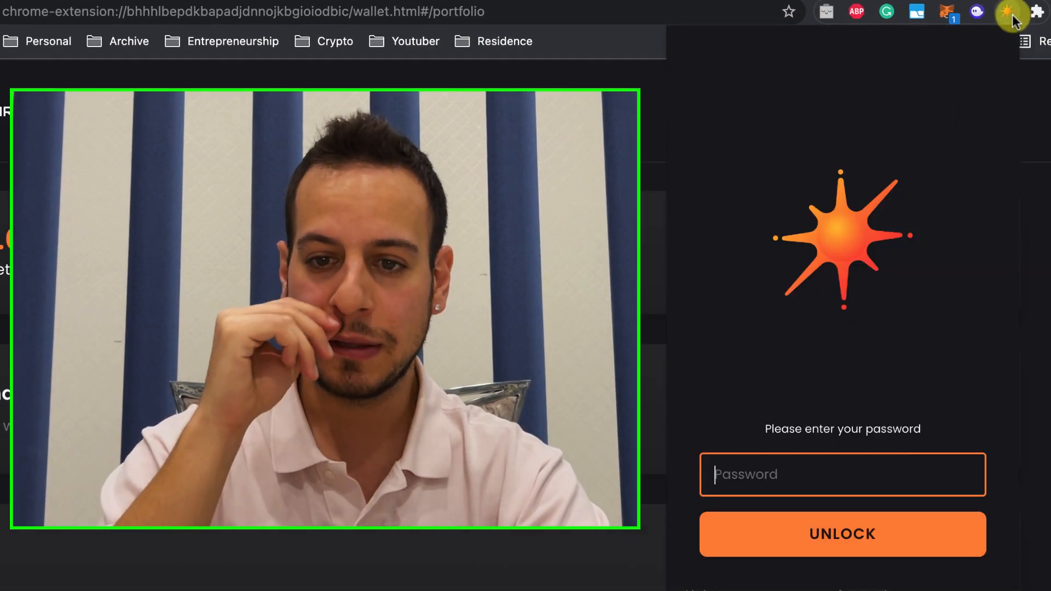
Step: Enter the password and unlock the popup showing the Main account at $0.00 and 0 SOL
{"action": "type", "text": "•"}
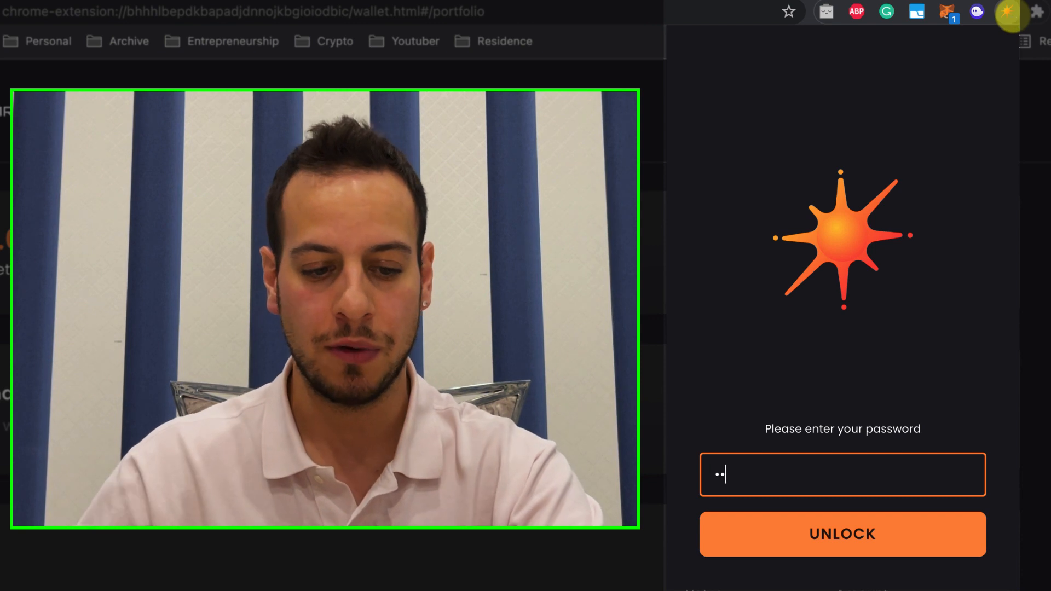
{"action": "left_click", "coordinate": [841, 533]}
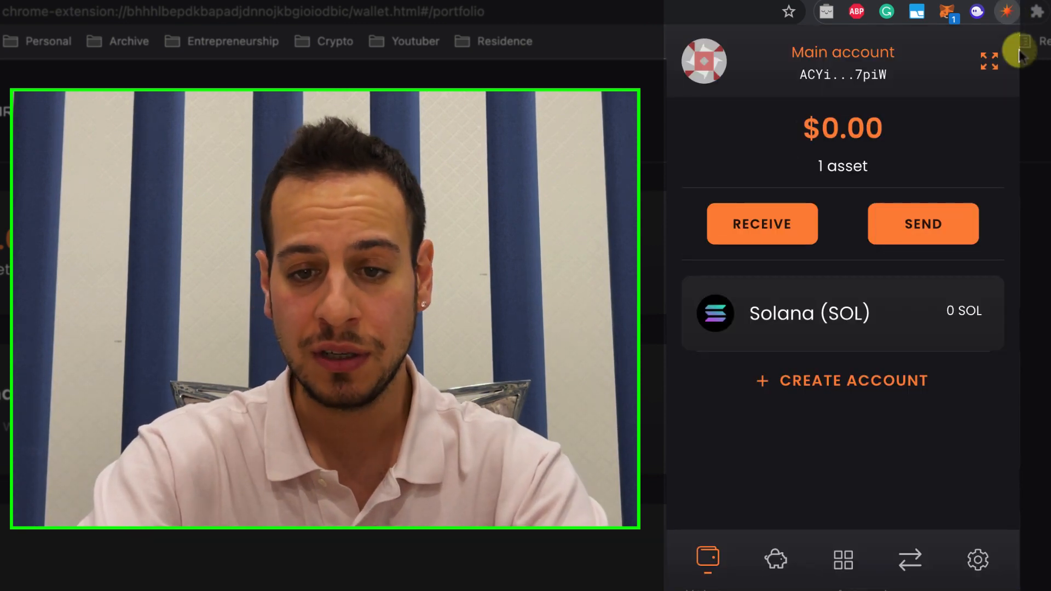
{"action": "mouse_move", "coordinate": [881, 117]}
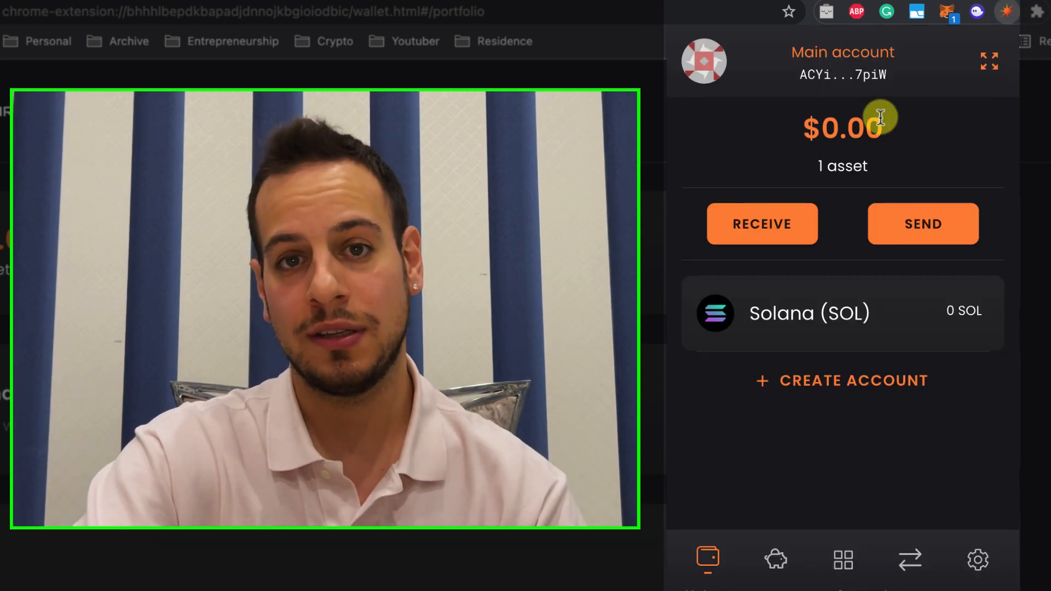
{"action": "mouse_move", "coordinate": [750, 170]}
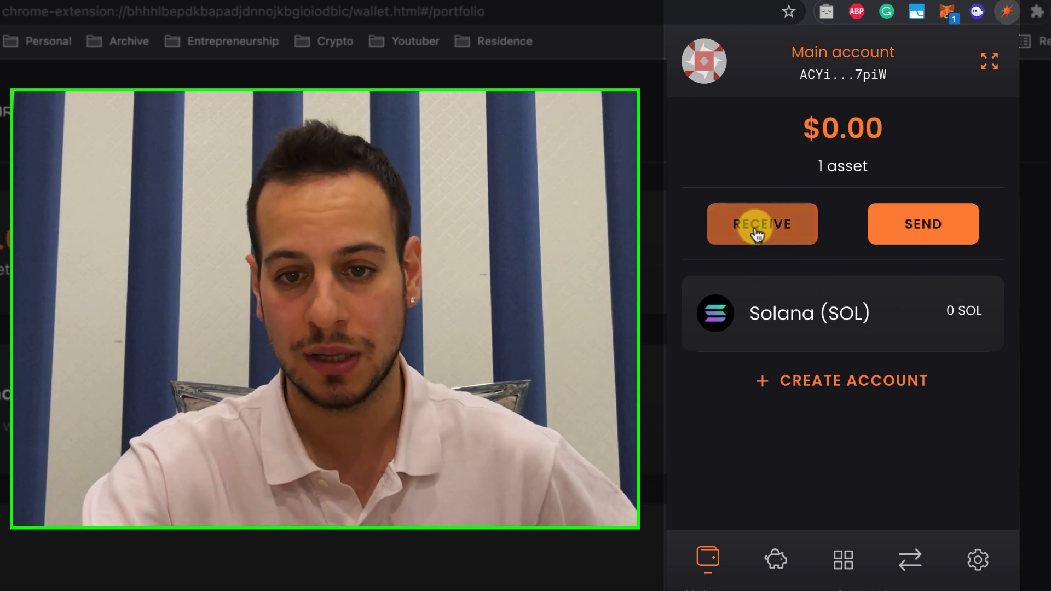
{"action": "left_click", "coordinate": [762, 224]}
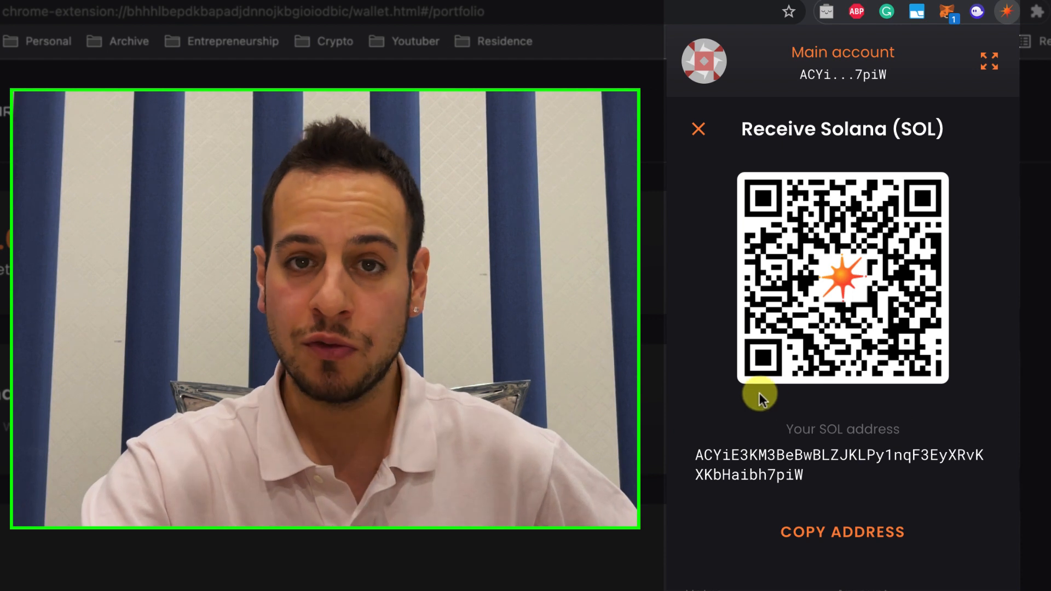
{"action": "mouse_move", "coordinate": [696, 131]}
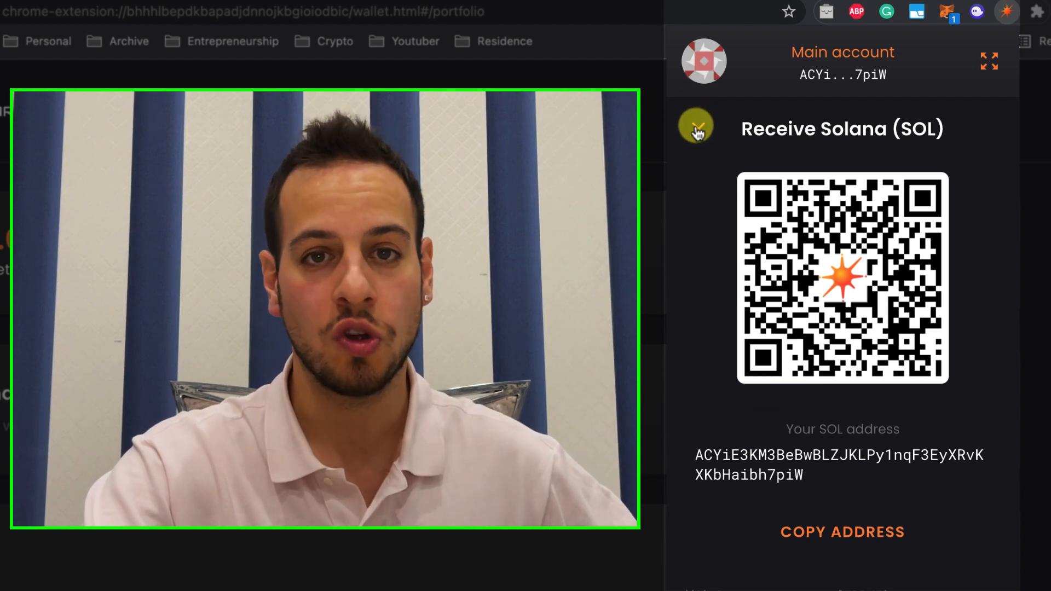
{"action": "left_click", "coordinate": [695, 125]}
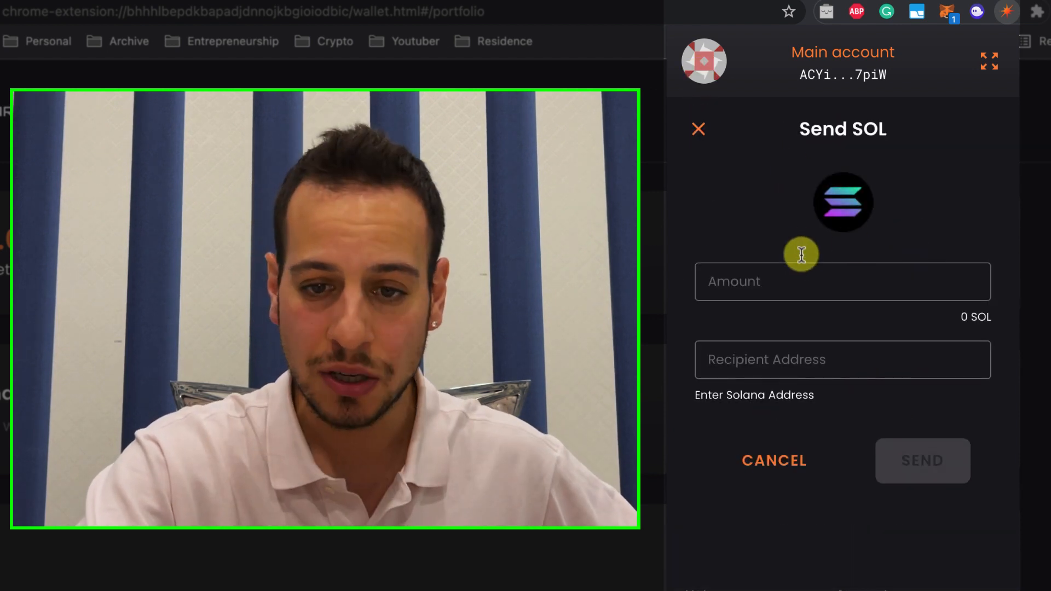
{"action": "left_click", "coordinate": [842, 359]}
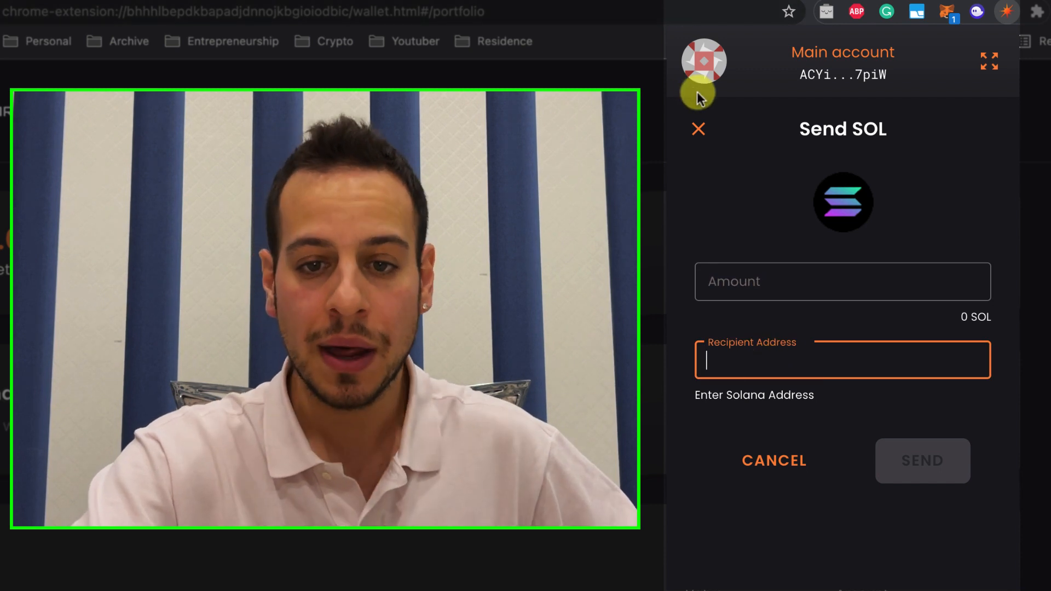
{"action": "left_click", "coordinate": [698, 129]}
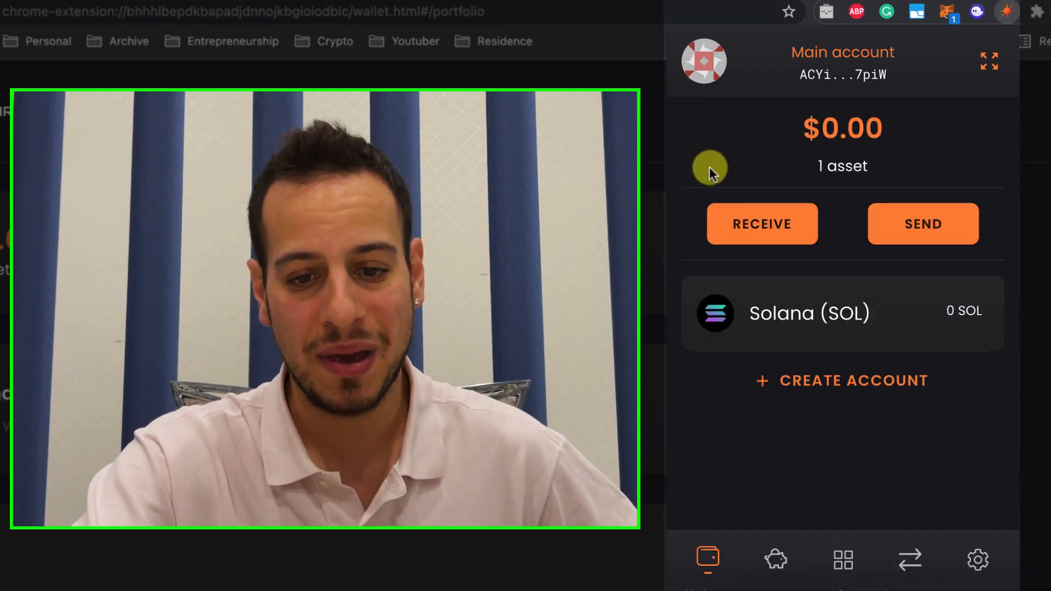
{"action": "left_click", "coordinate": [841, 381]}
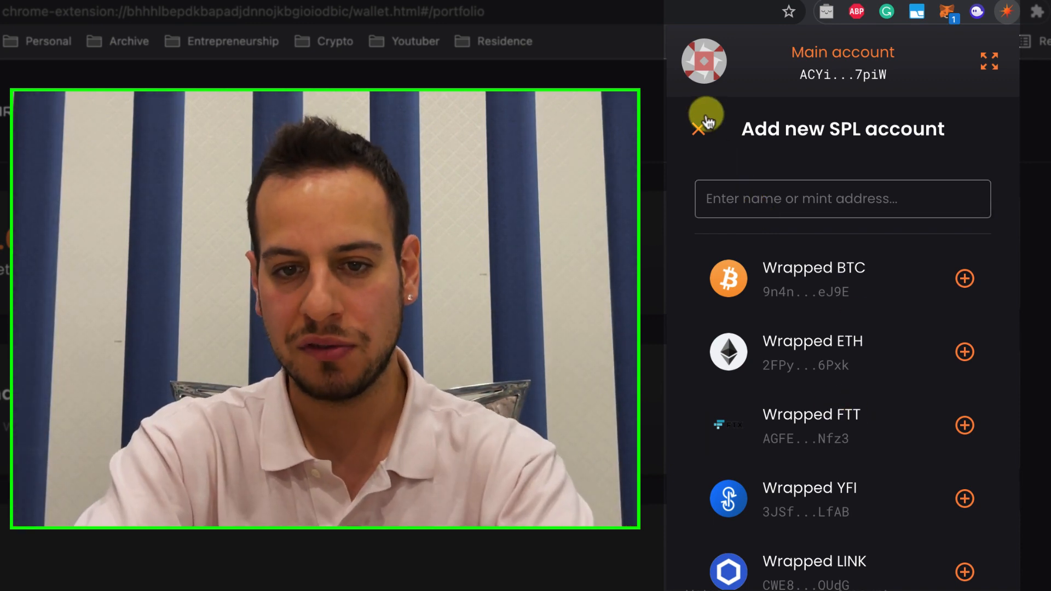
{"action": "left_click", "coordinate": [842, 198]}
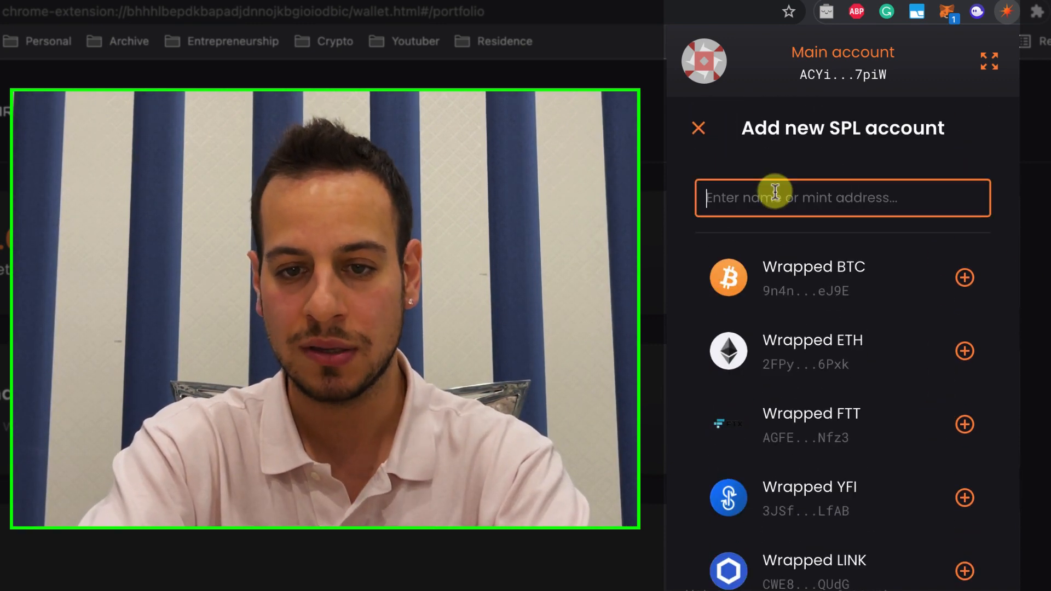
{"action": "type", "text": "srm"}
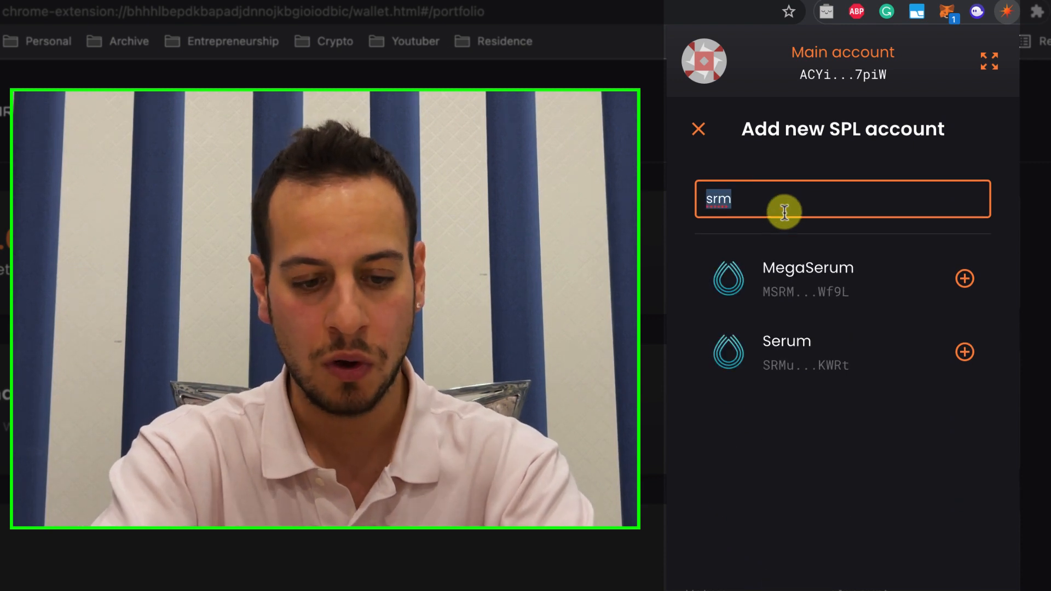
{"action": "type", "text": "ray"}
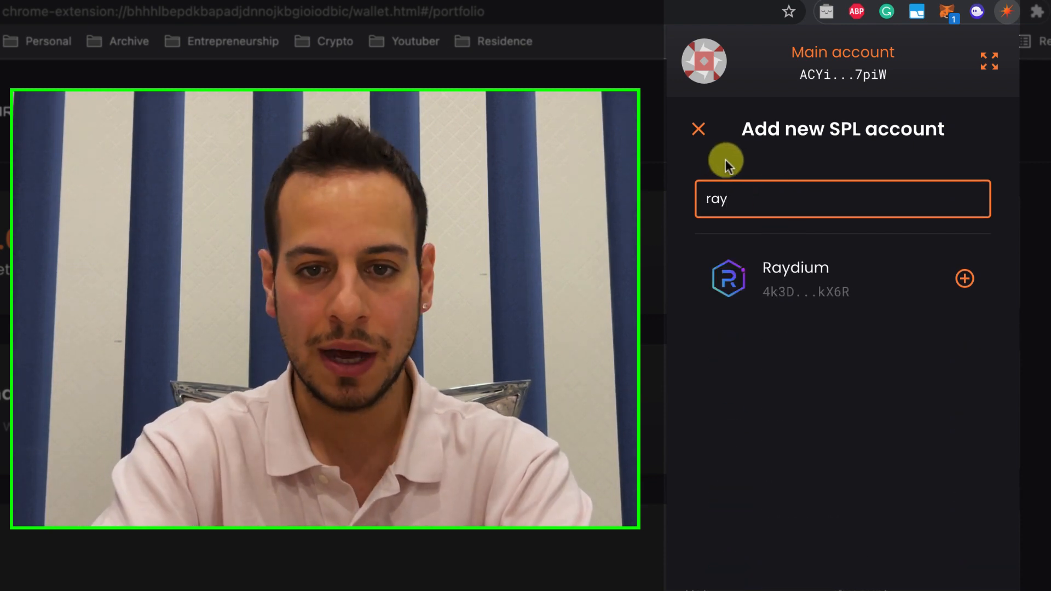
{"action": "mouse_move", "coordinate": [923, 260]}
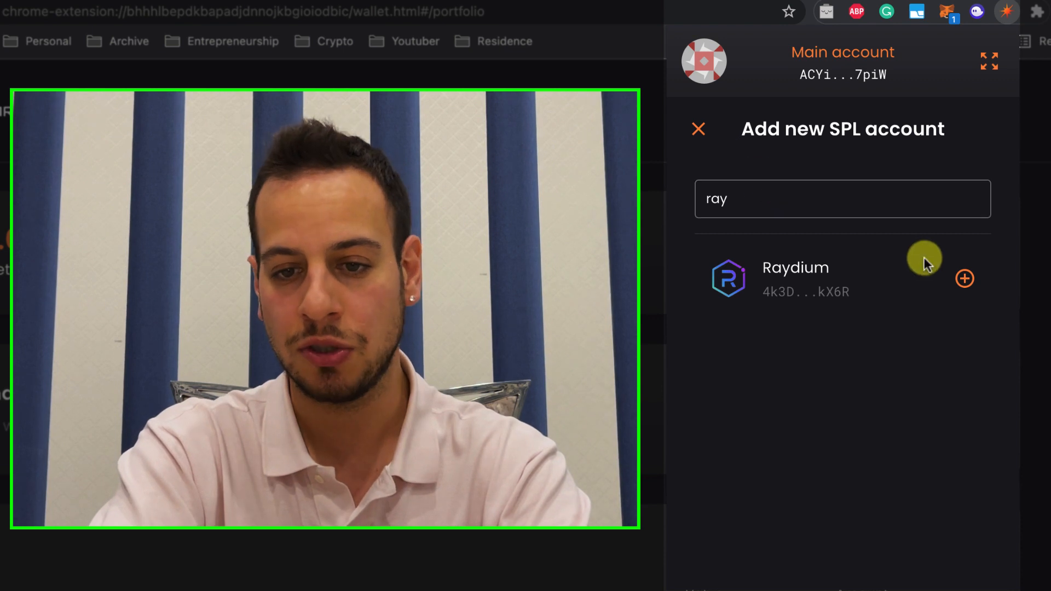
{"action": "mouse_move", "coordinate": [675, 129]}
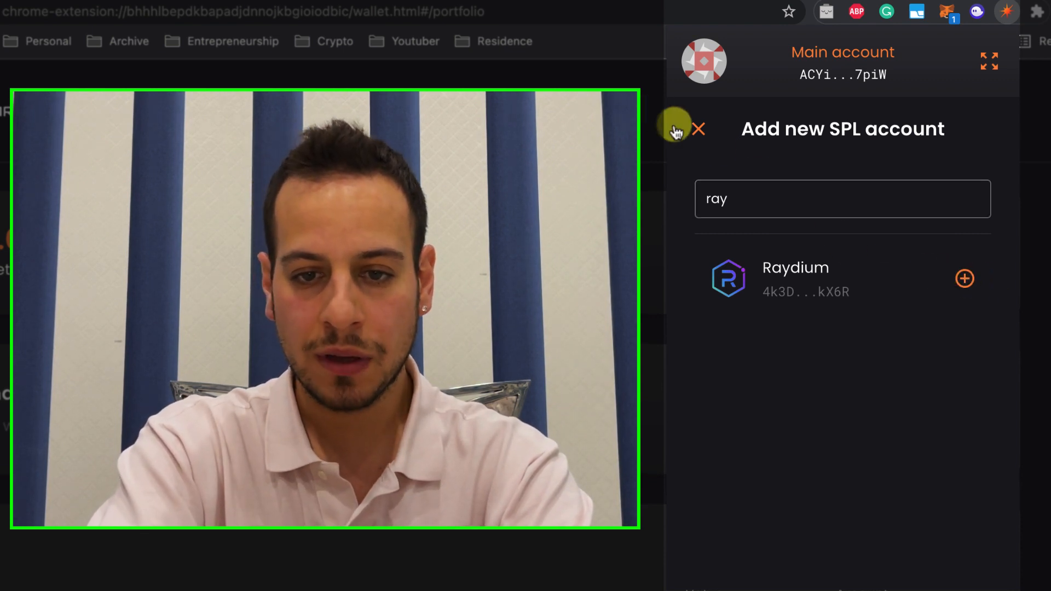
{"action": "left_click", "coordinate": [964, 278]}
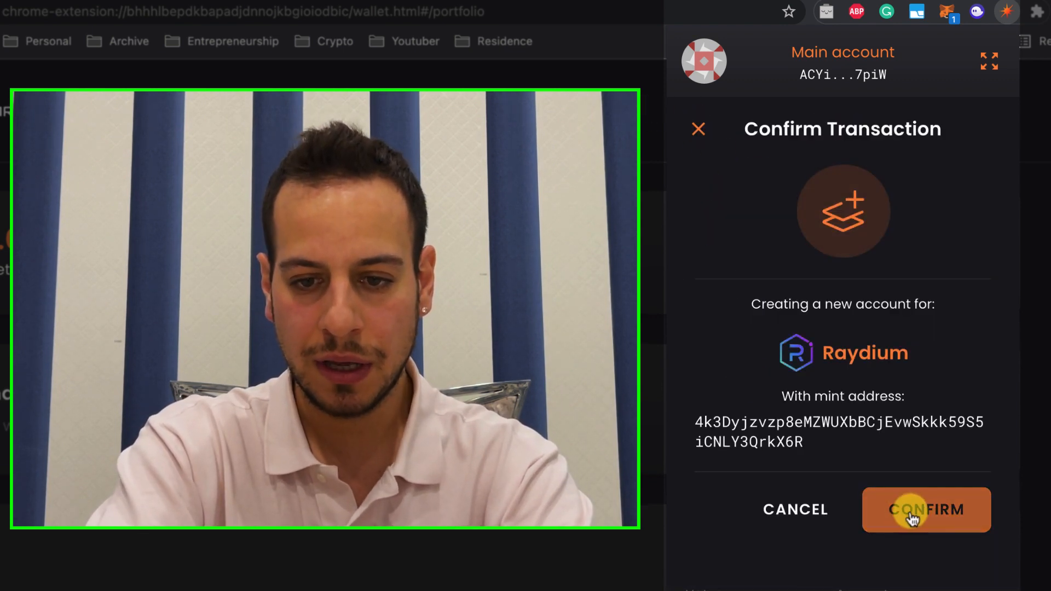
{"action": "left_click", "coordinate": [926, 510]}
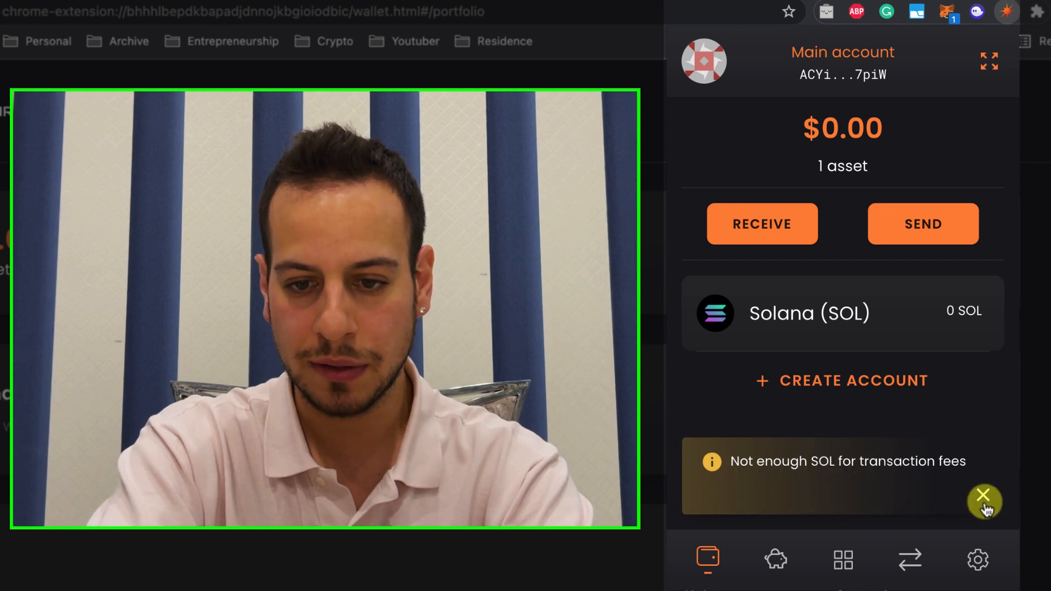
{"action": "left_click", "coordinate": [983, 496]}
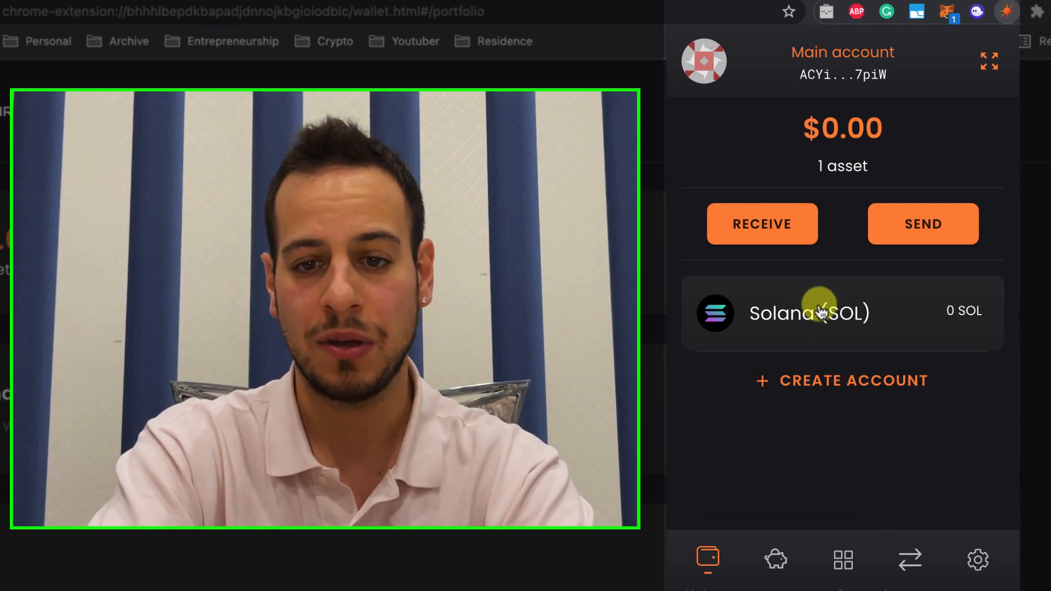
{"action": "mouse_move", "coordinate": [734, 250]}
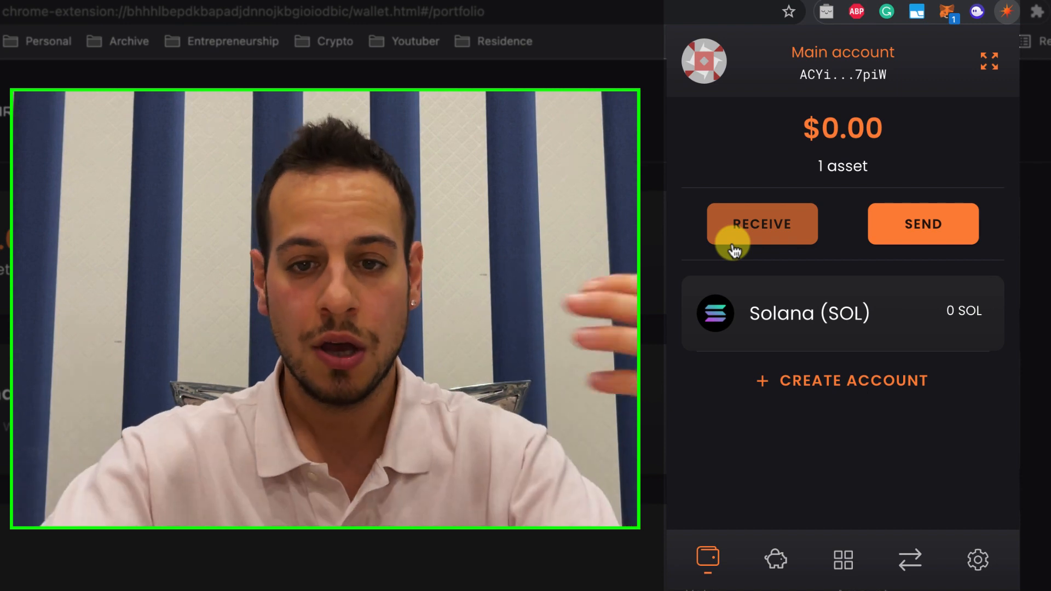
Step: View the staking accounts tab, then the empty NFT collectables tab
{"action": "left_click", "coordinate": [775, 559]}
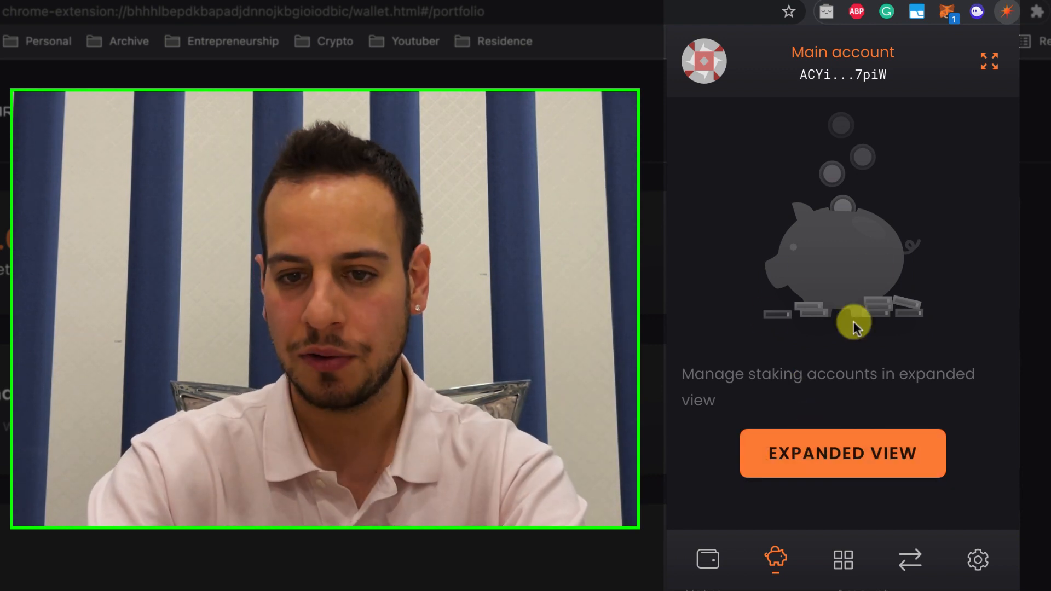
{"action": "mouse_move", "coordinate": [970, 105]}
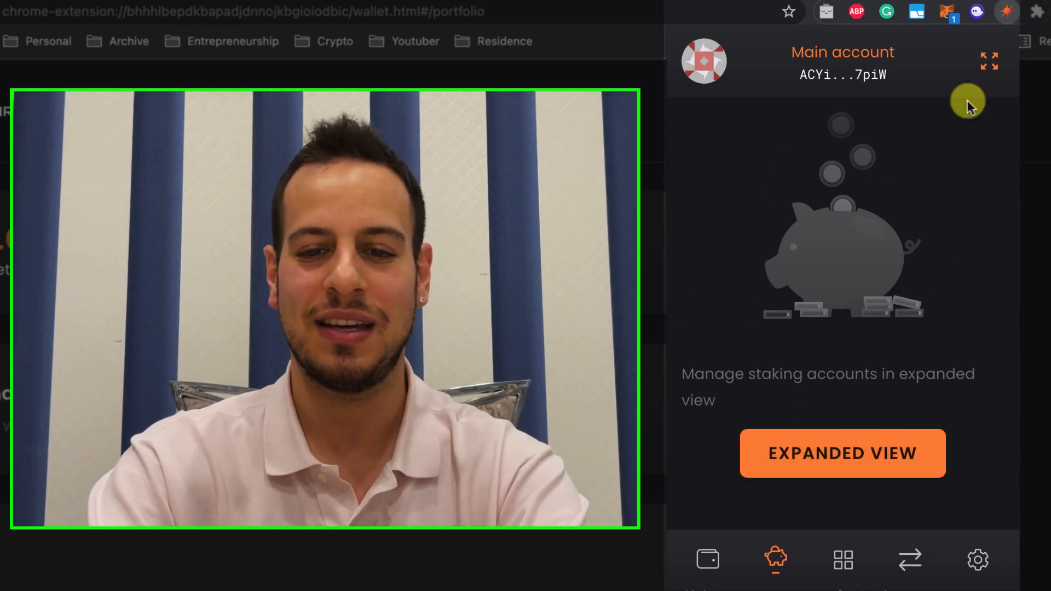
{"action": "mouse_move", "coordinate": [829, 527]}
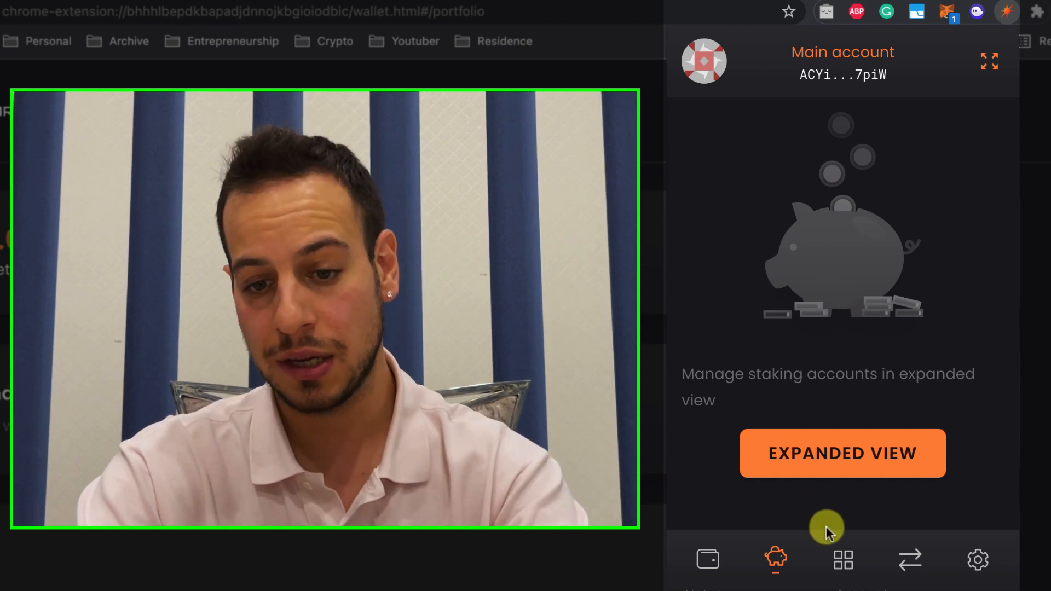
{"action": "left_click", "coordinate": [842, 559]}
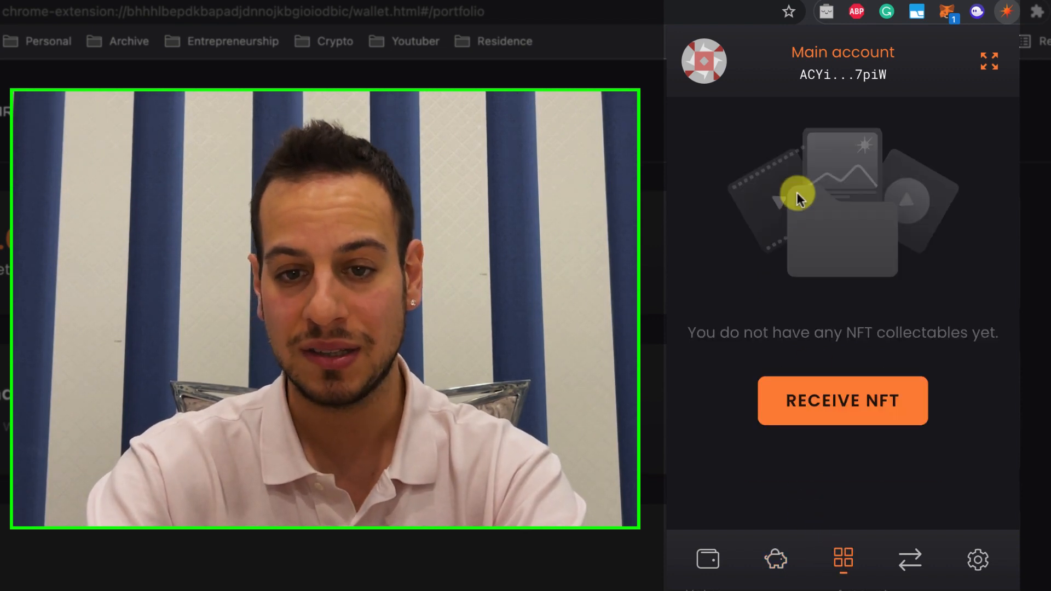
{"action": "mouse_move", "coordinate": [767, 166]}
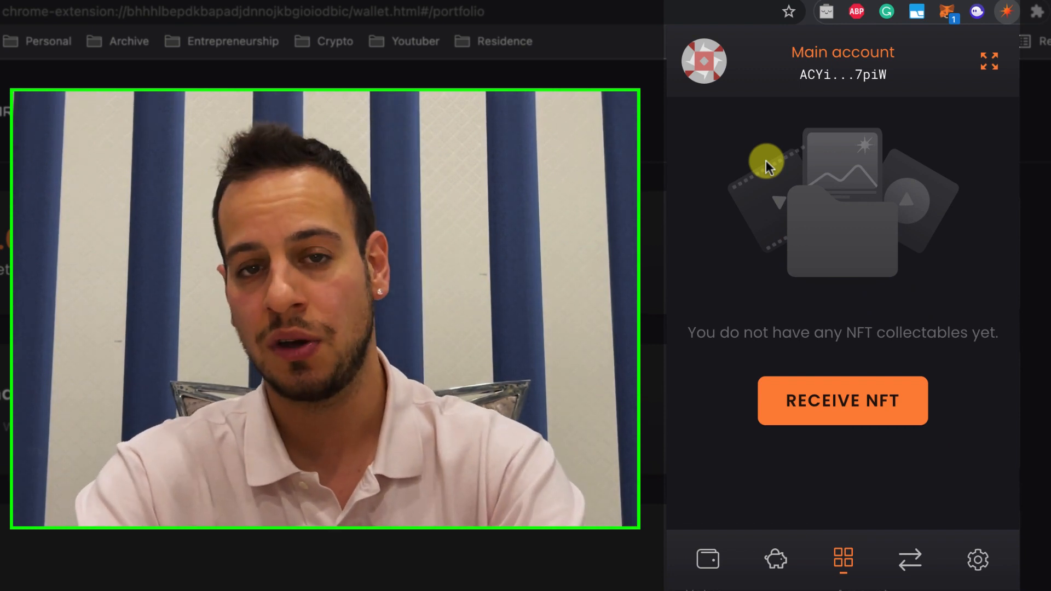
{"action": "mouse_move", "coordinate": [774, 167]}
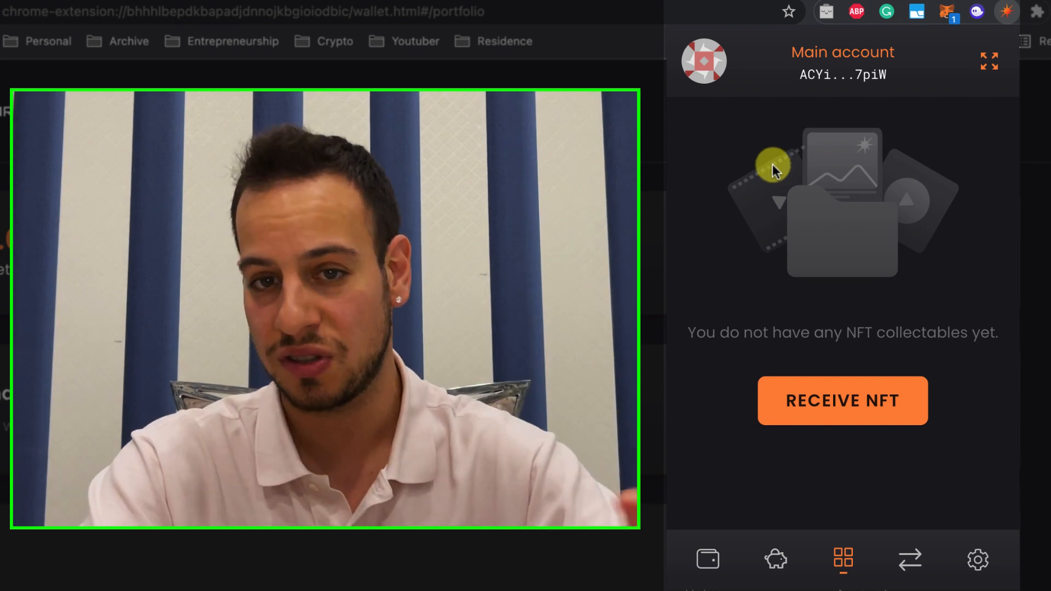
{"action": "mouse_move", "coordinate": [788, 260]}
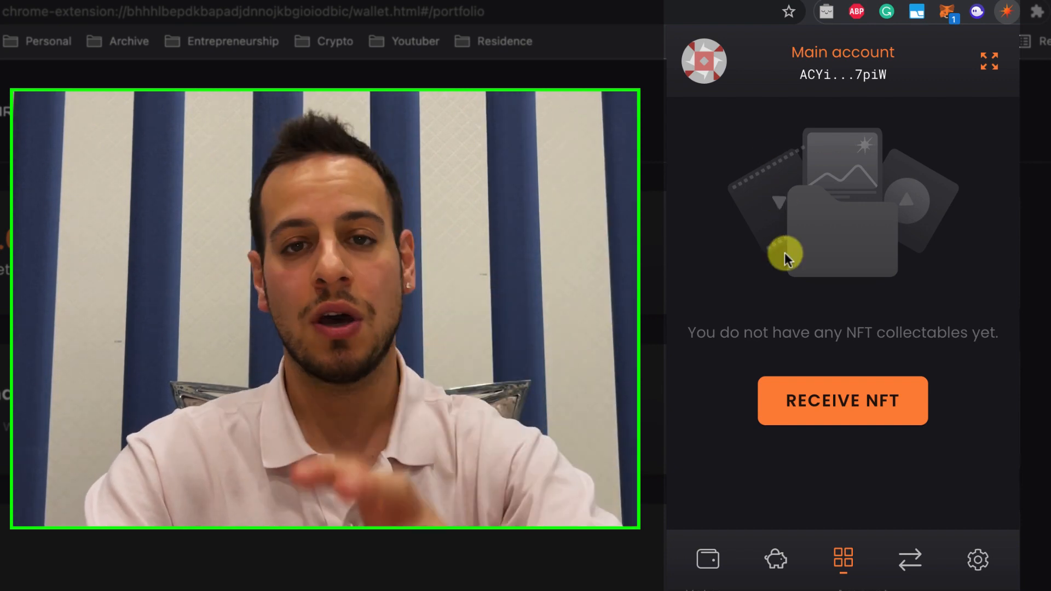
{"action": "mouse_move", "coordinate": [788, 329]}
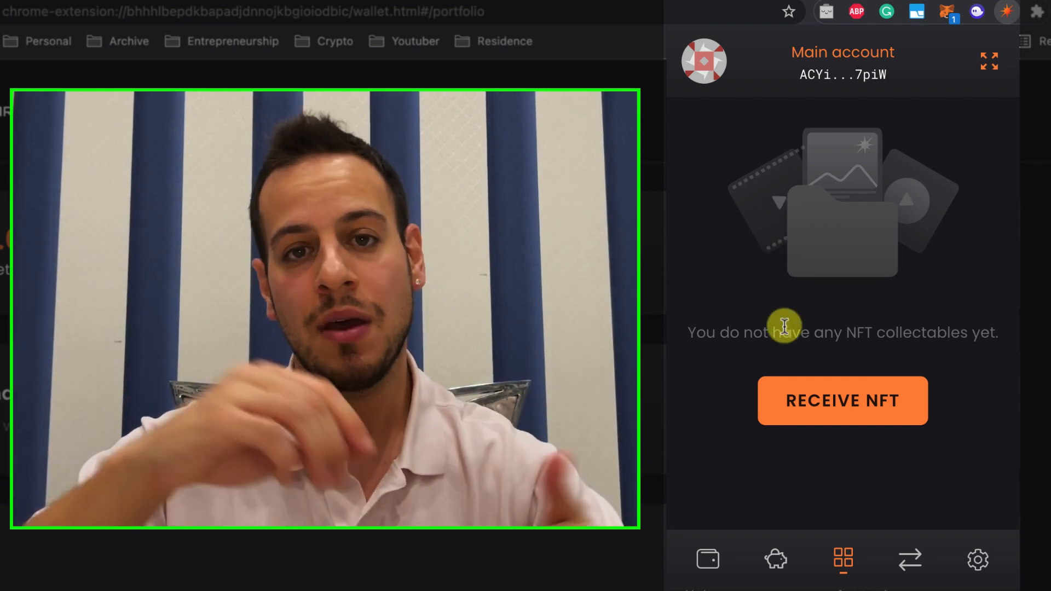
{"action": "mouse_move", "coordinate": [723, 435]}
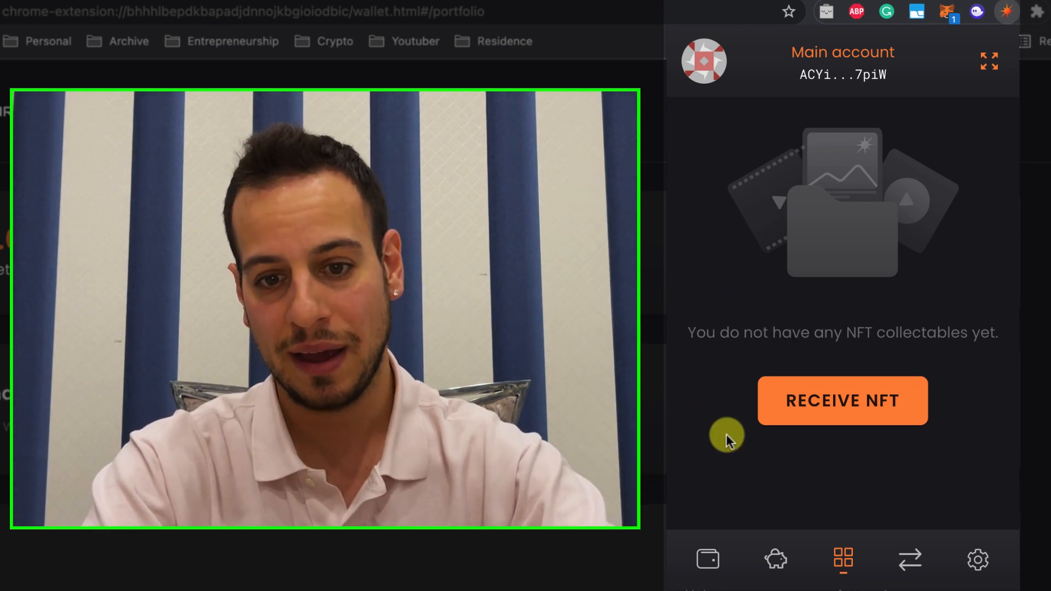
Step: Try AGTE as the receive token on the swap screen, visit settings, and return to SOL→USDC swap
{"action": "left_click", "coordinate": [910, 559]}
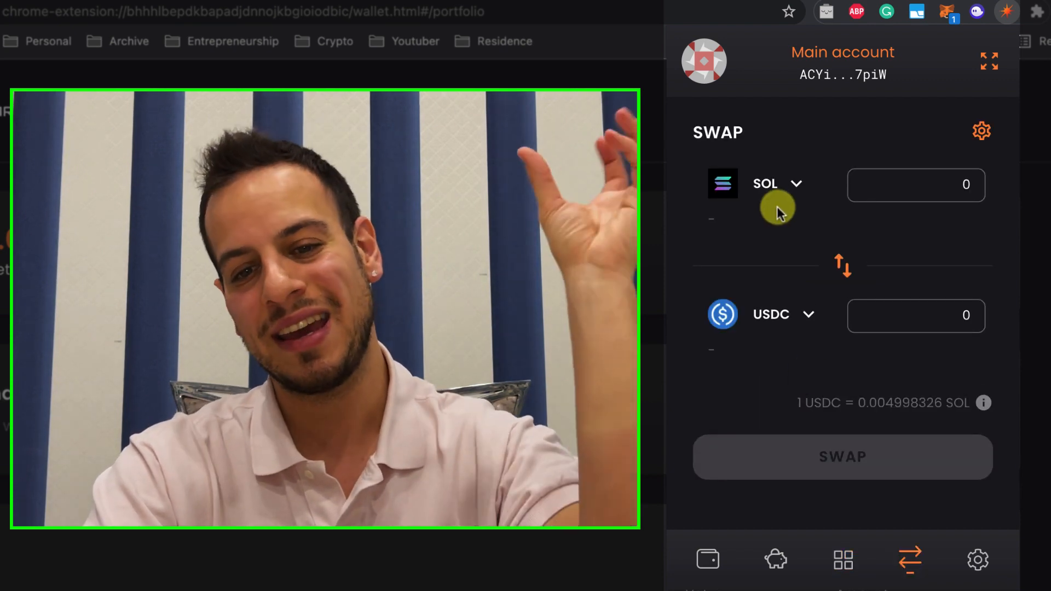
{"action": "mouse_move", "coordinate": [761, 215]}
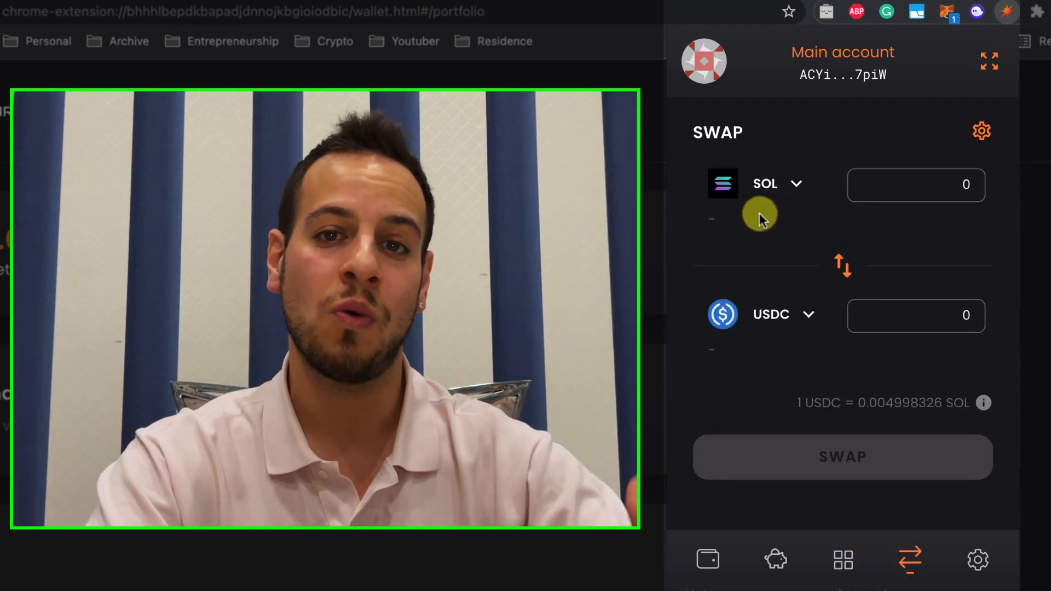
{"action": "mouse_move", "coordinate": [811, 292]}
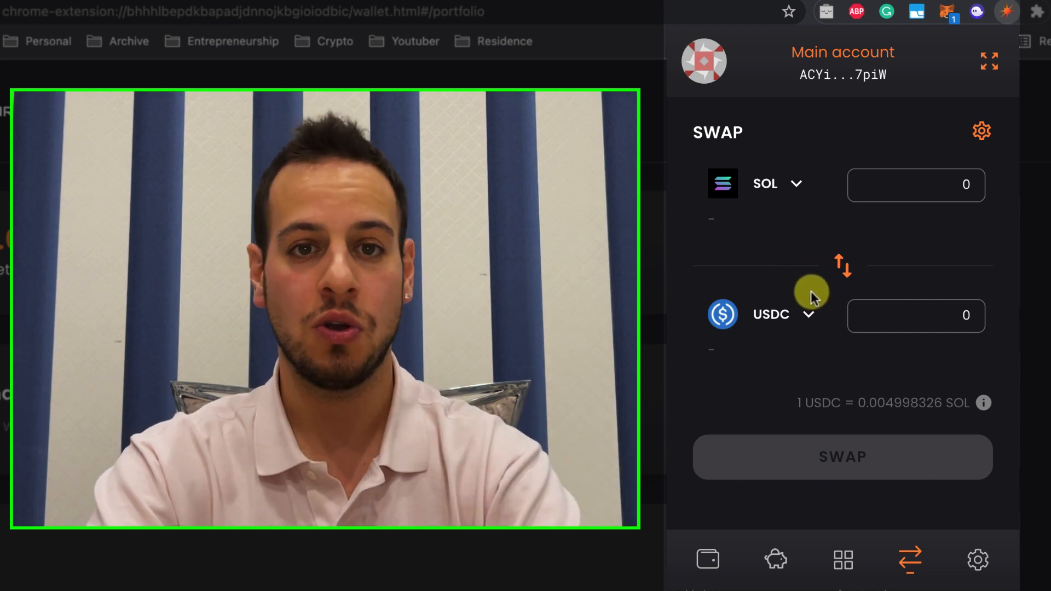
{"action": "left_click", "coordinate": [783, 314]}
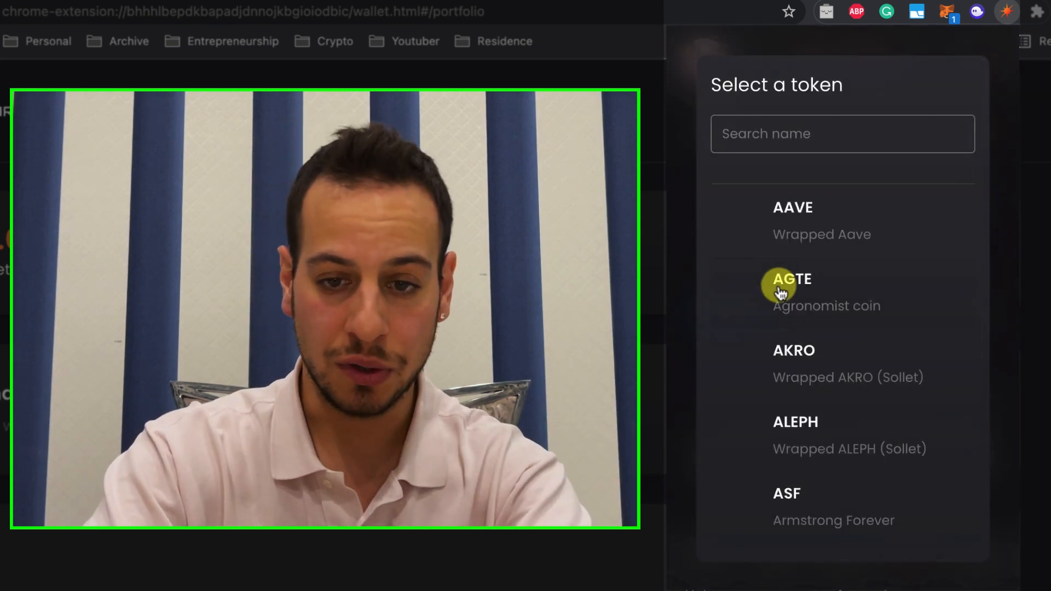
{"action": "left_click", "coordinate": [791, 278]}
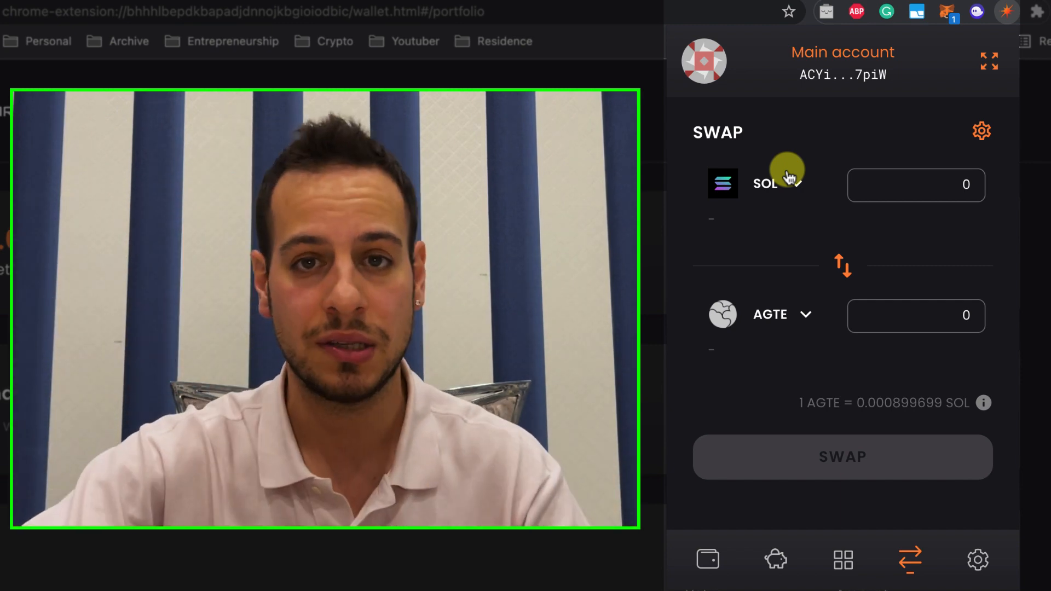
{"action": "mouse_move", "coordinate": [856, 263]}
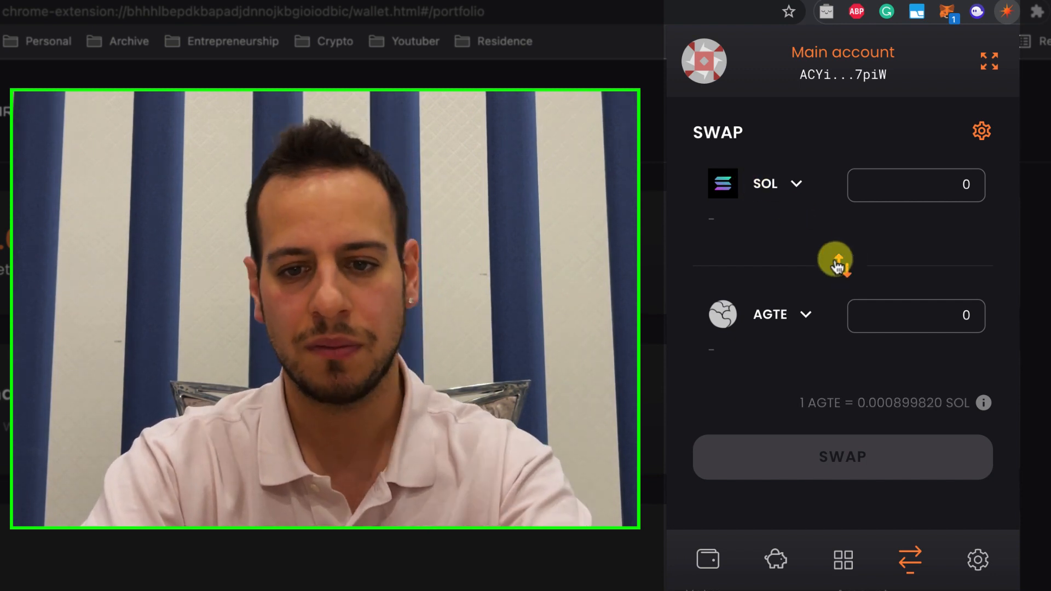
{"action": "mouse_move", "coordinate": [848, 523]}
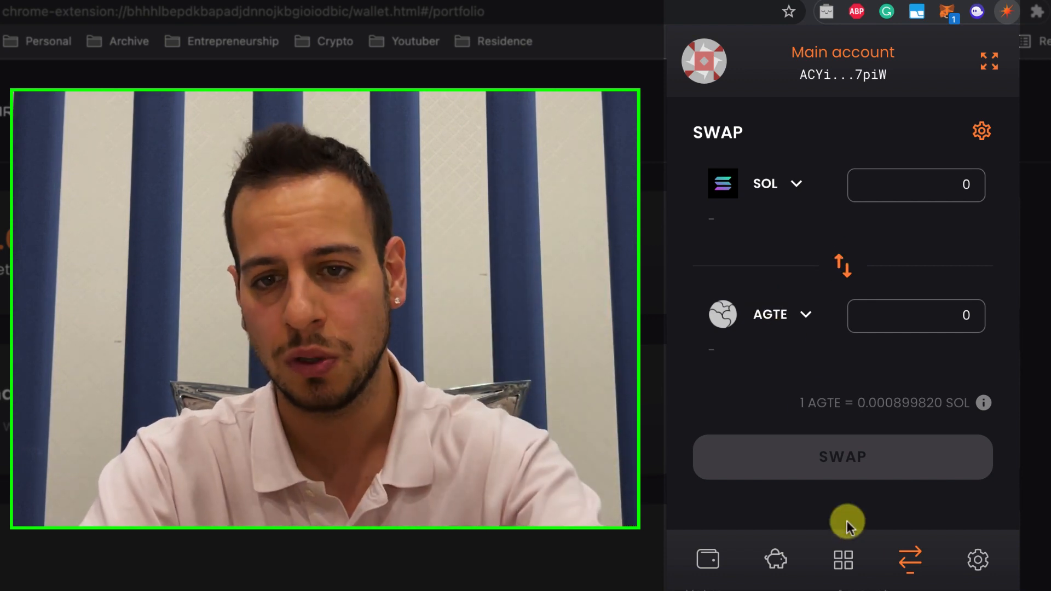
{"action": "left_click", "coordinate": [977, 559]}
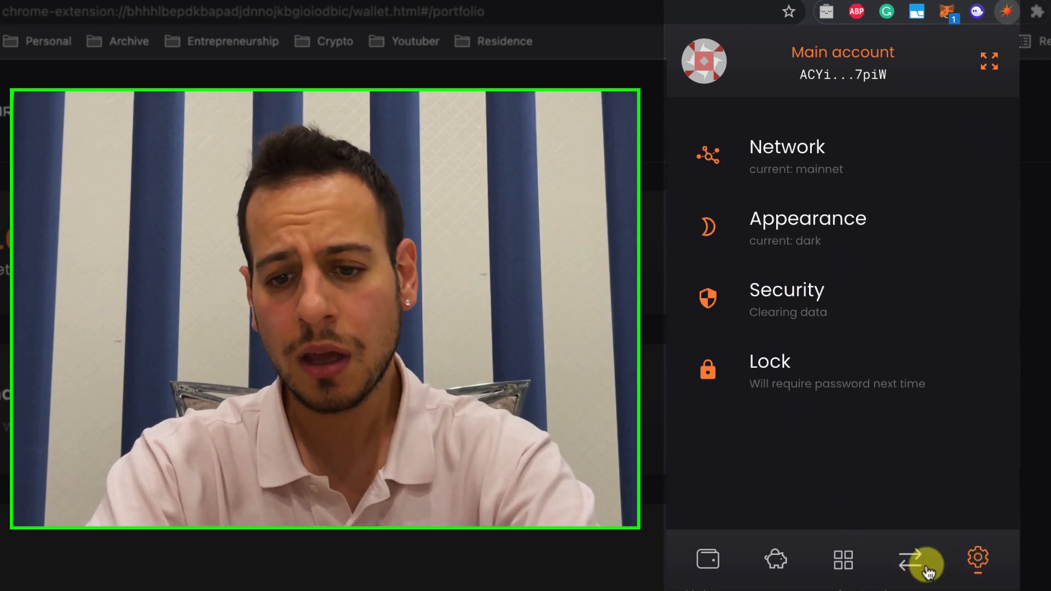
{"action": "left_click", "coordinate": [909, 559]}
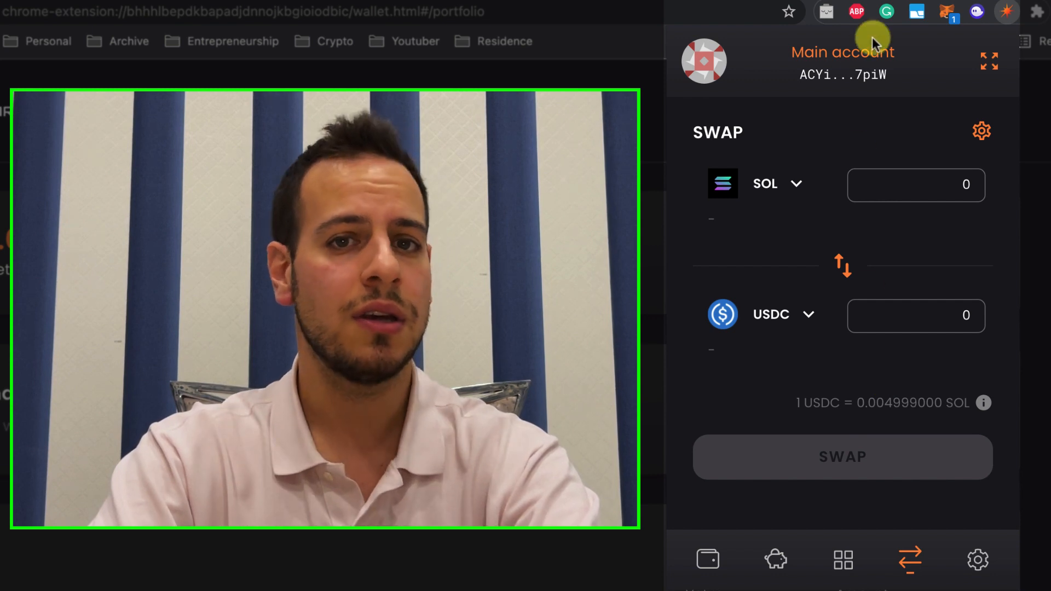
{"action": "mouse_move", "coordinate": [830, 213]}
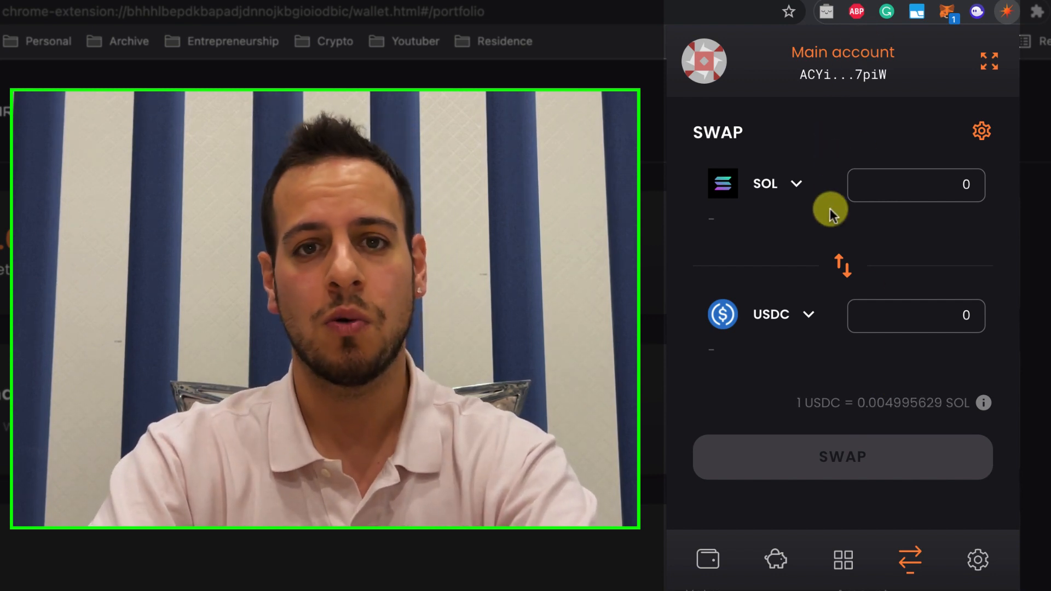
{"action": "mouse_move", "coordinate": [861, 209]}
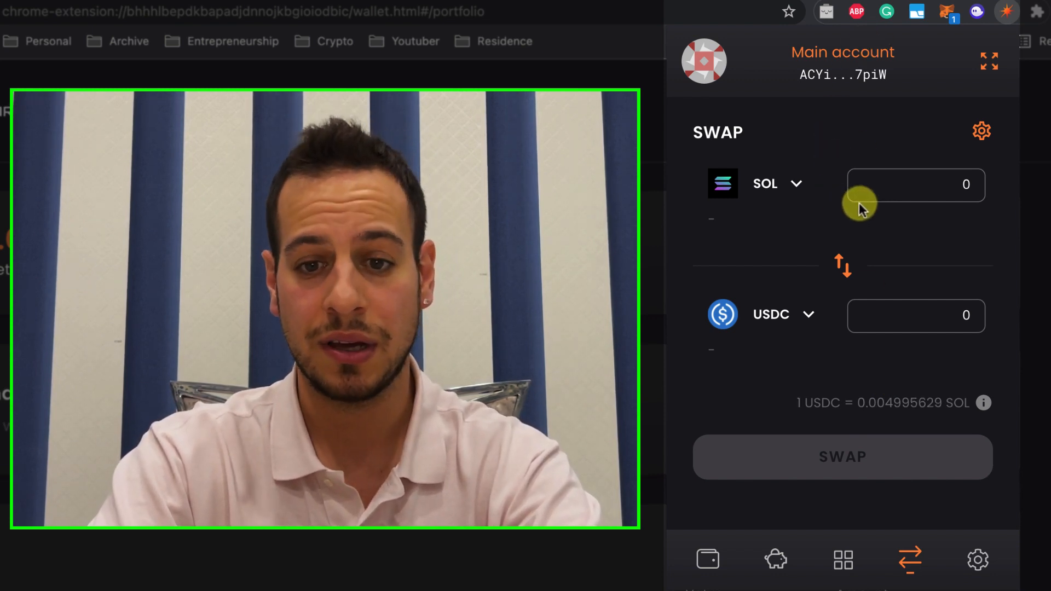
{"action": "mouse_move", "coordinate": [881, 368]}
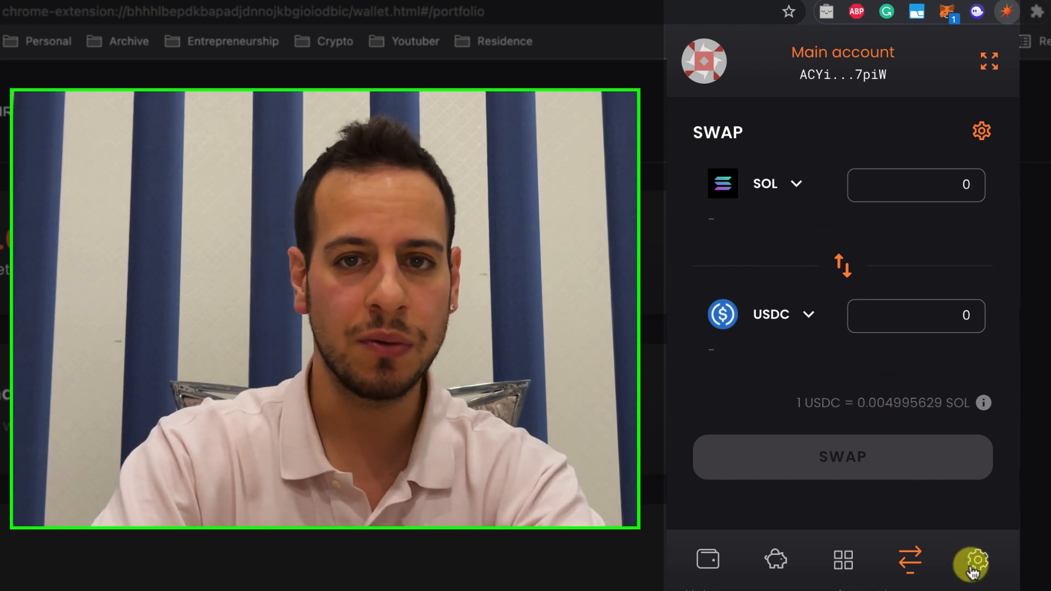
Step: In settings, view the network choices without changing mainnet, and toggle the theme light then back to dark
{"action": "left_click", "coordinate": [975, 560]}
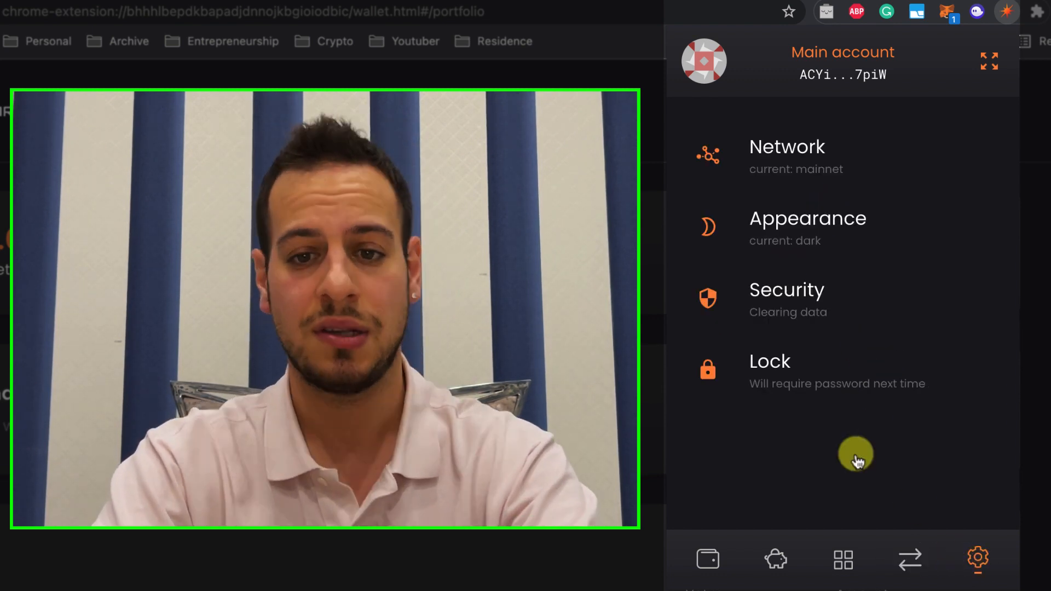
{"action": "mouse_move", "coordinate": [777, 153]}
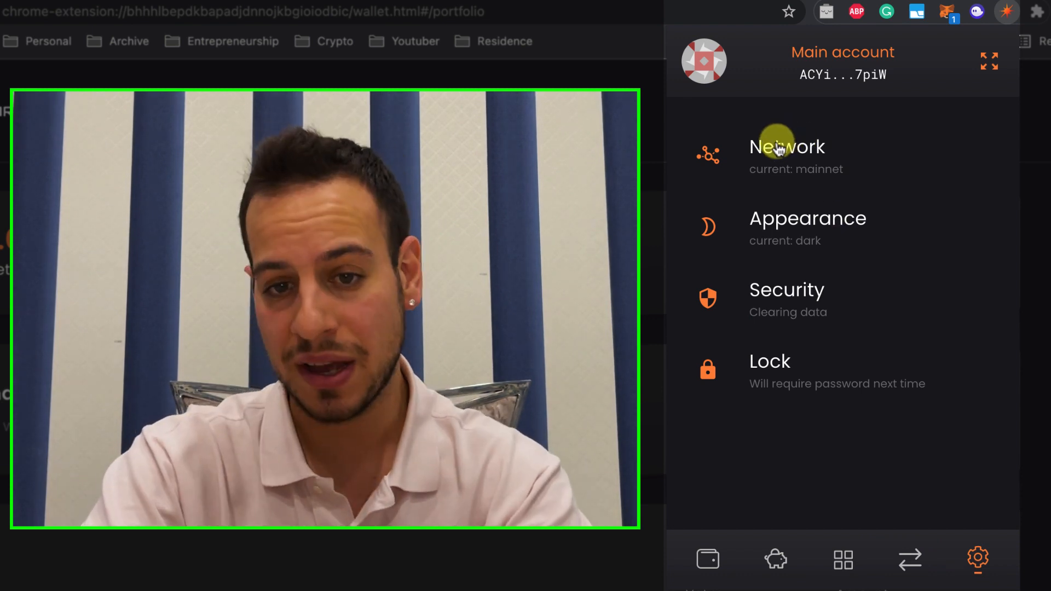
{"action": "left_click", "coordinate": [787, 147]}
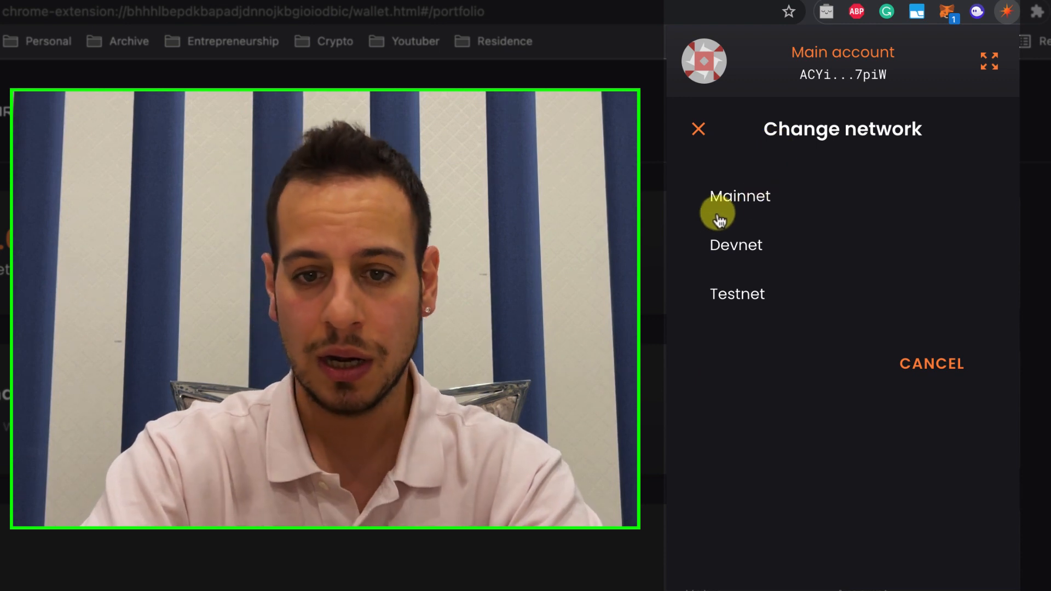
{"action": "mouse_move", "coordinate": [730, 250]}
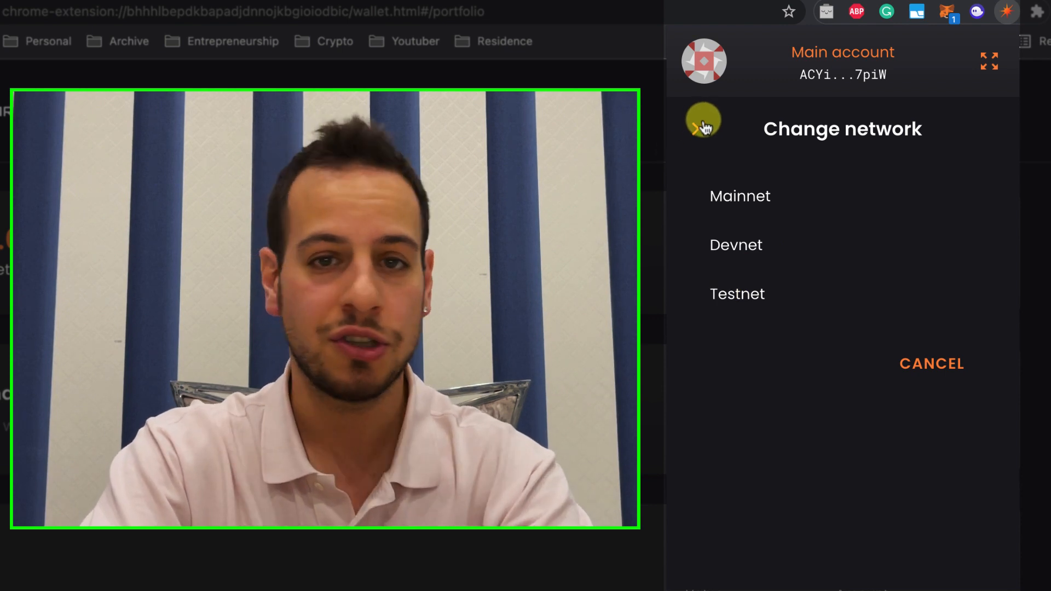
{"action": "left_click", "coordinate": [930, 363]}
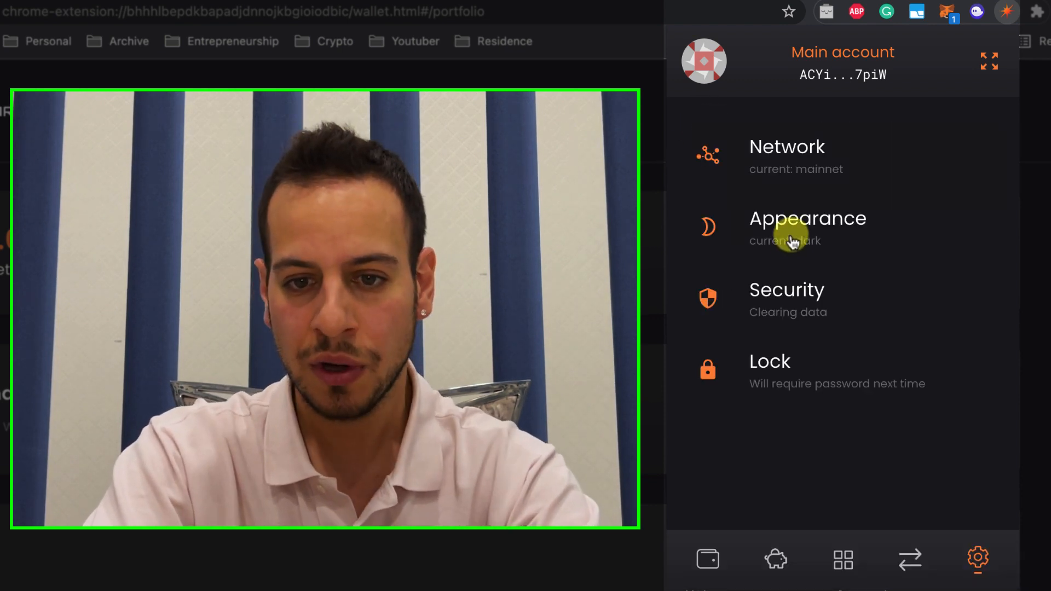
{"action": "left_click", "coordinate": [807, 228]}
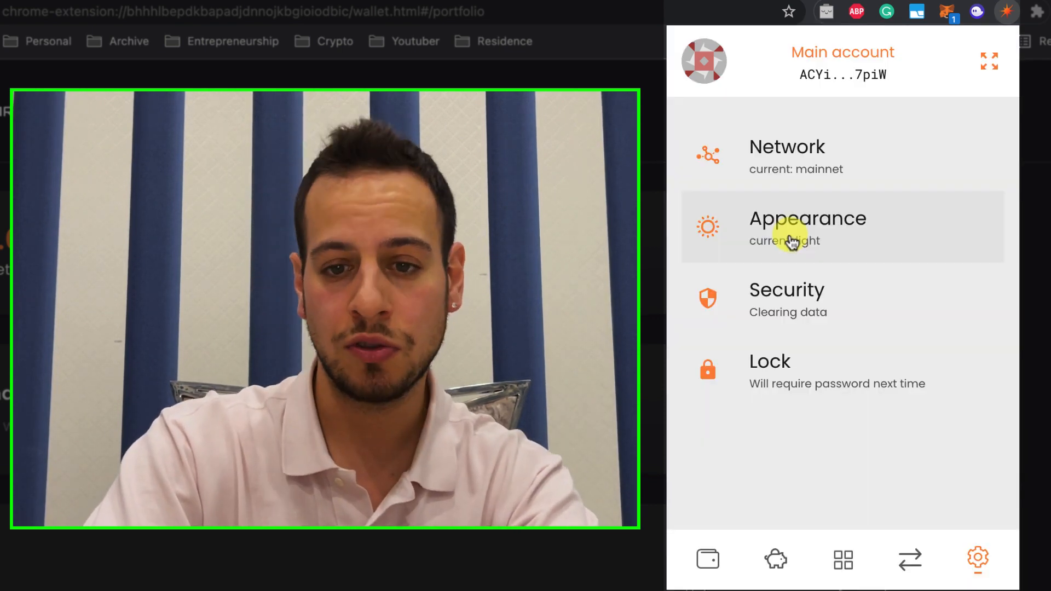
{"action": "left_click", "coordinate": [785, 298]}
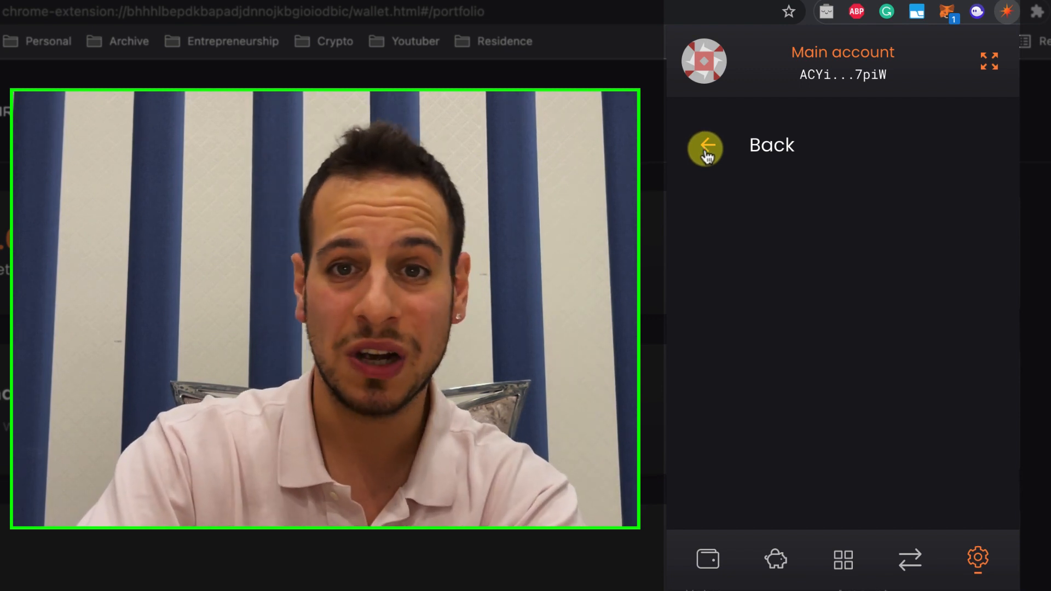
Step: Show the security options listing Trusted apps and Log out
{"action": "left_click", "coordinate": [977, 559]}
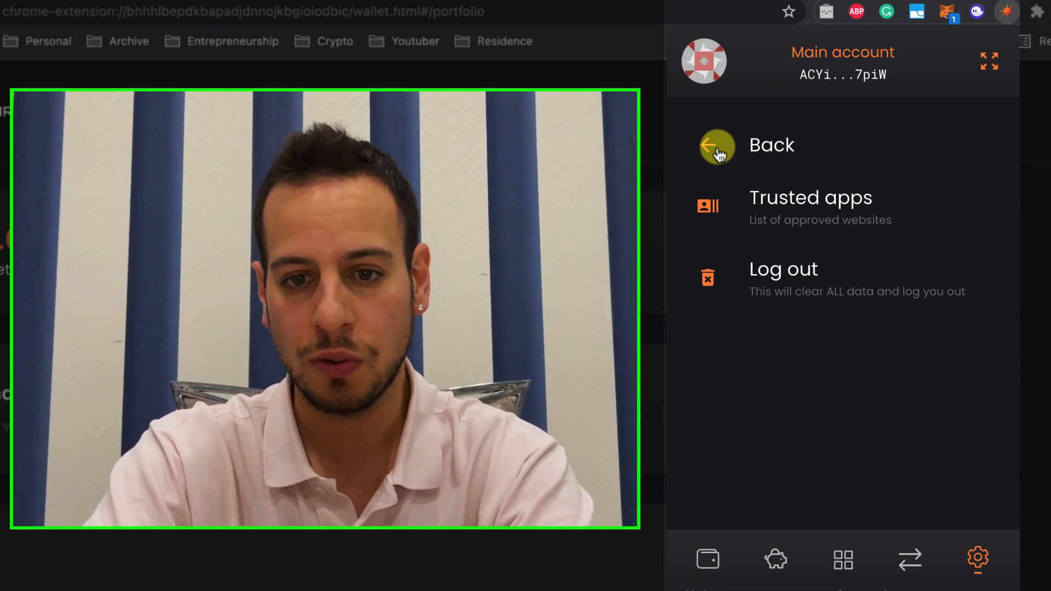
{"action": "mouse_move", "coordinate": [858, 194]}
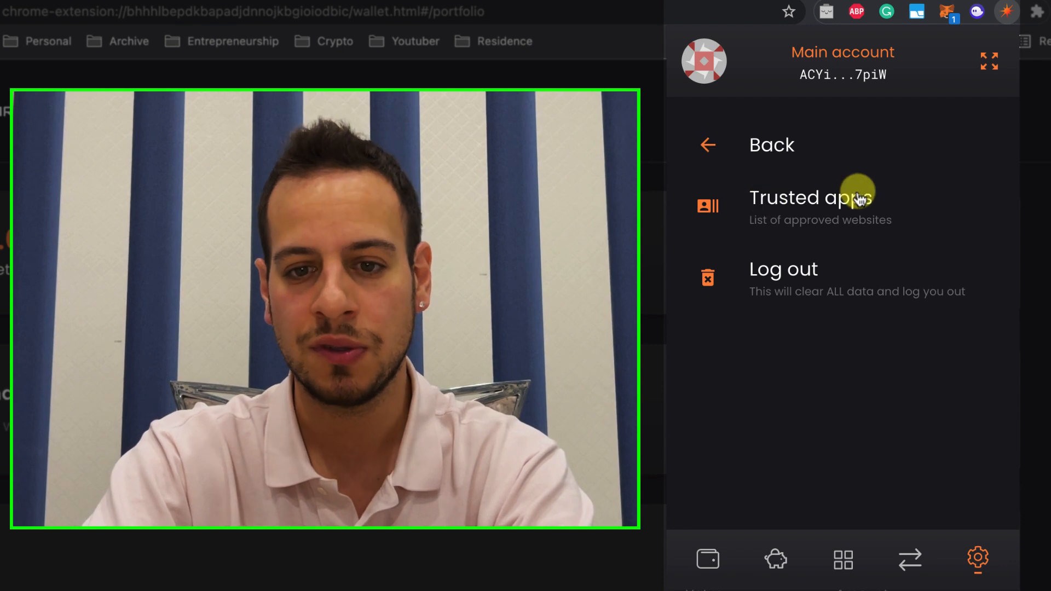
{"action": "mouse_move", "coordinate": [708, 144]}
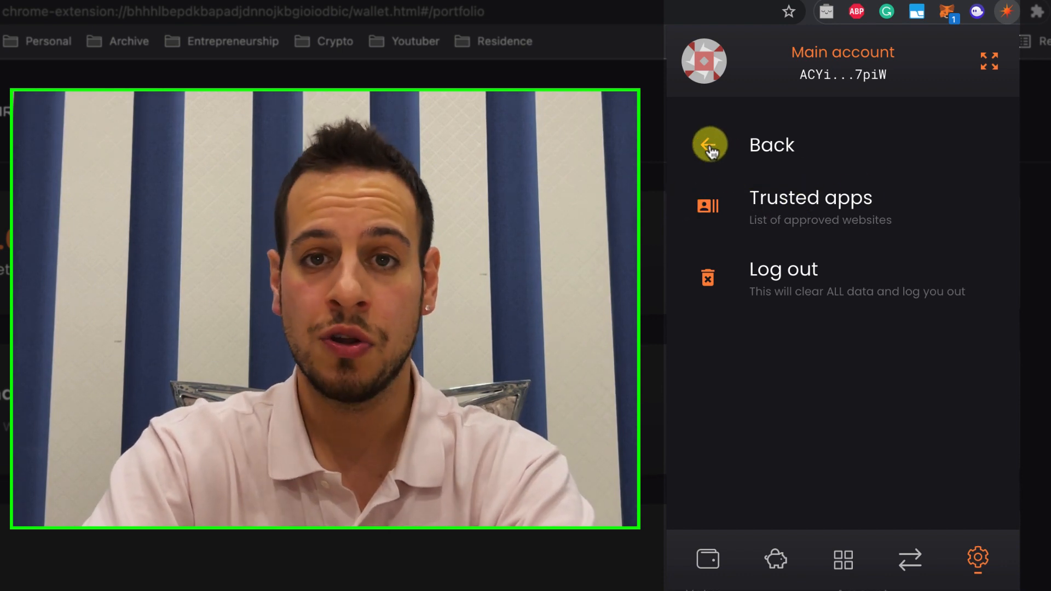
Step: Lock the wallet, then unlock it again by entering the password
{"action": "left_click", "coordinate": [709, 144]}
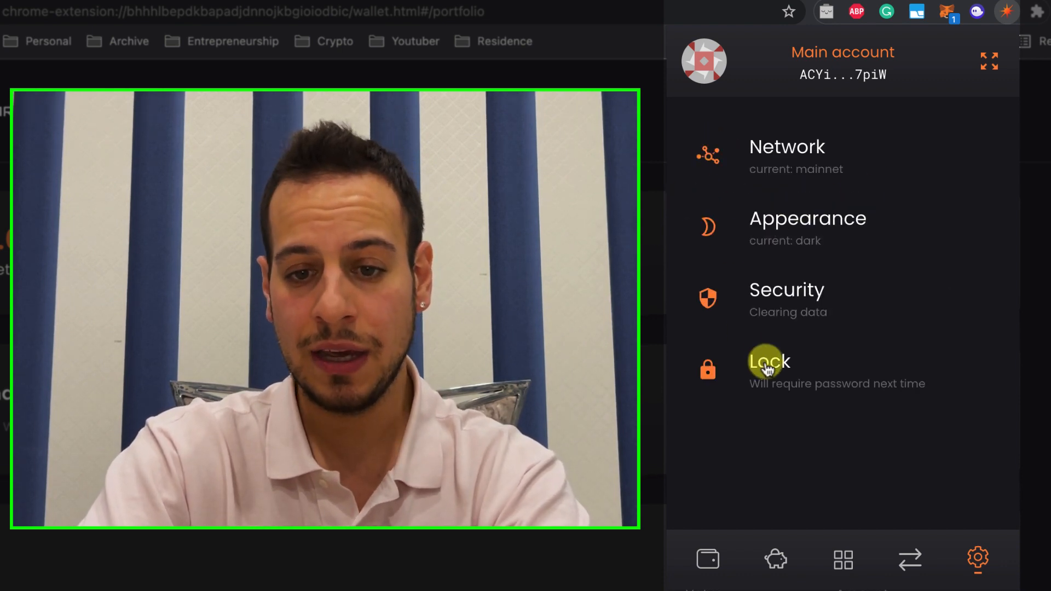
{"action": "mouse_move", "coordinate": [743, 546]}
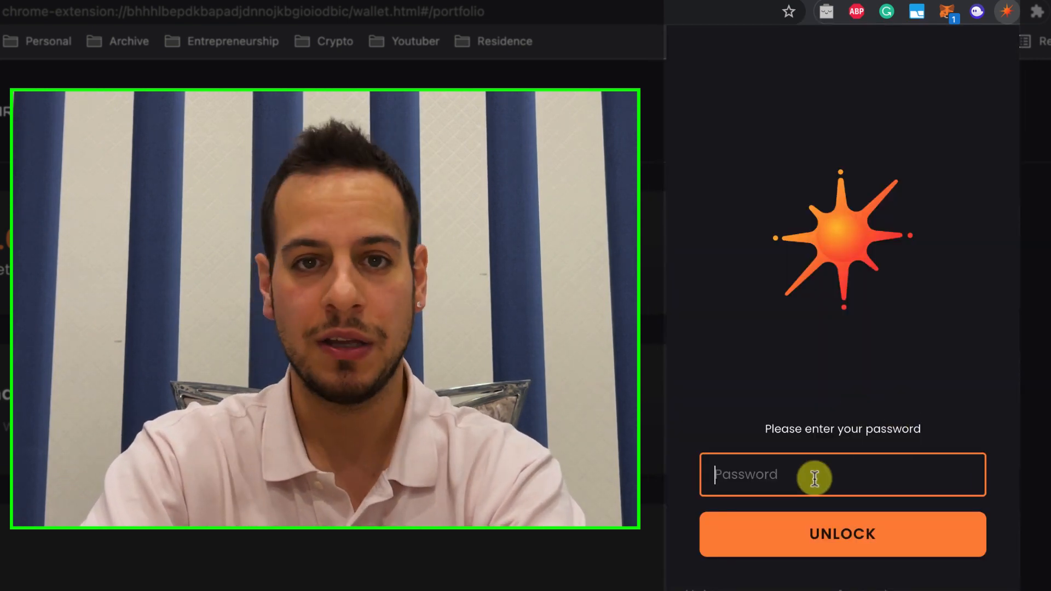
{"action": "type", "text": "password"}
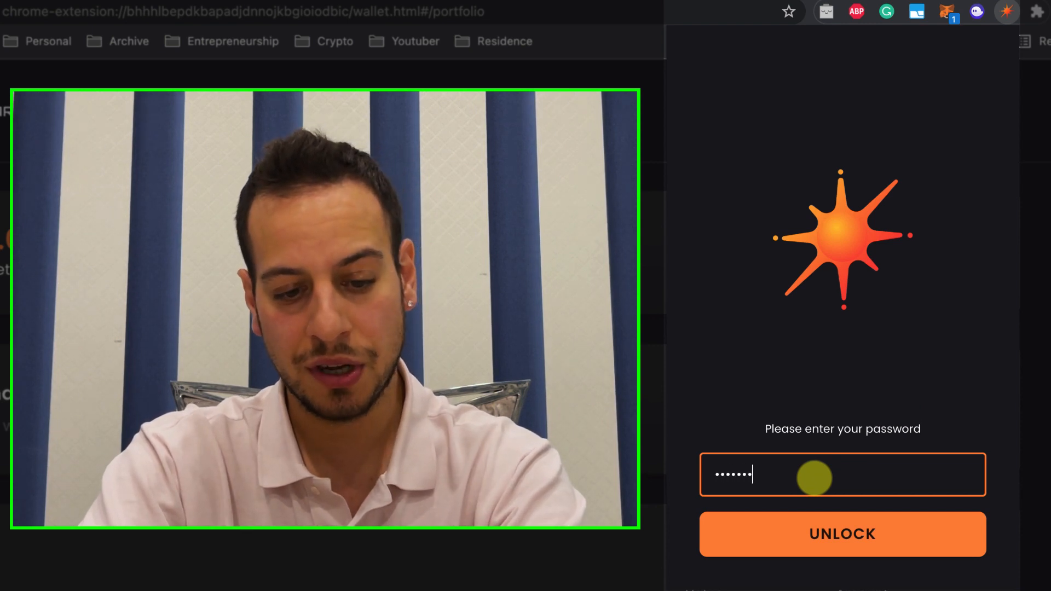
{"action": "left_click", "coordinate": [842, 533]}
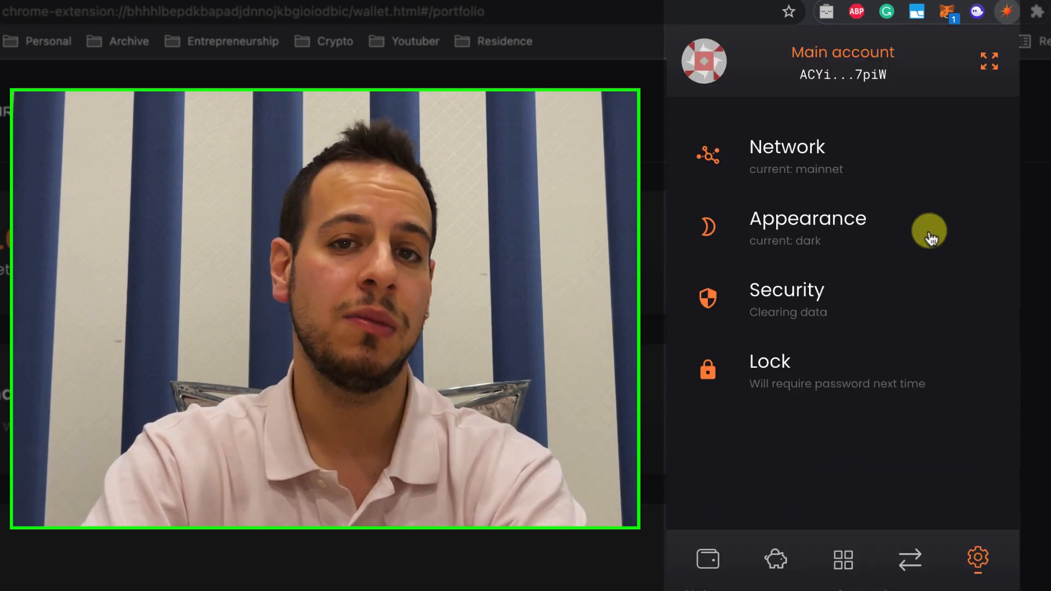
{"action": "mouse_move", "coordinate": [728, 90]}
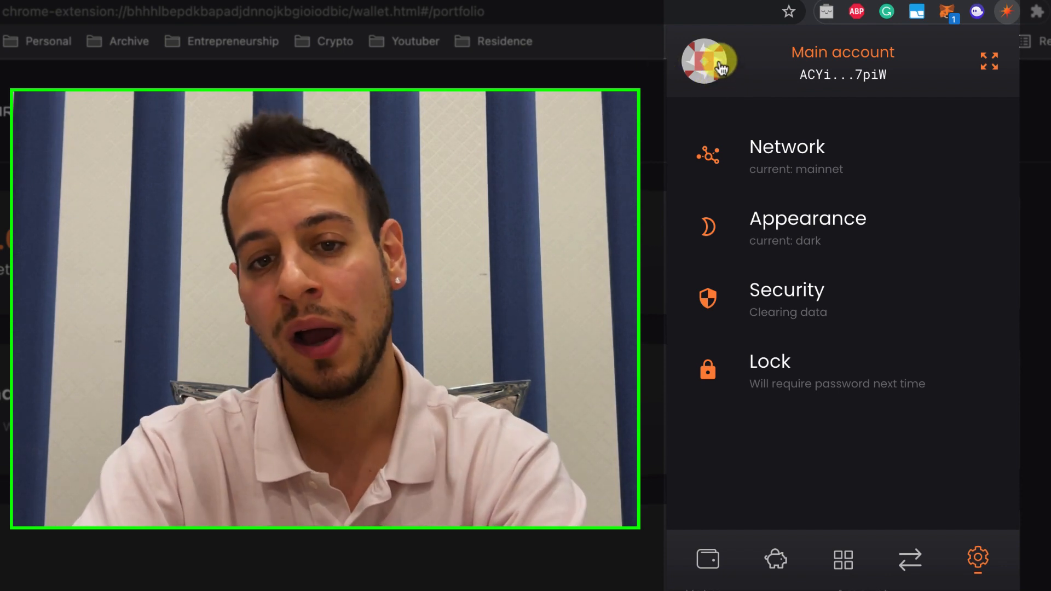
{"action": "mouse_move", "coordinate": [707, 329]}
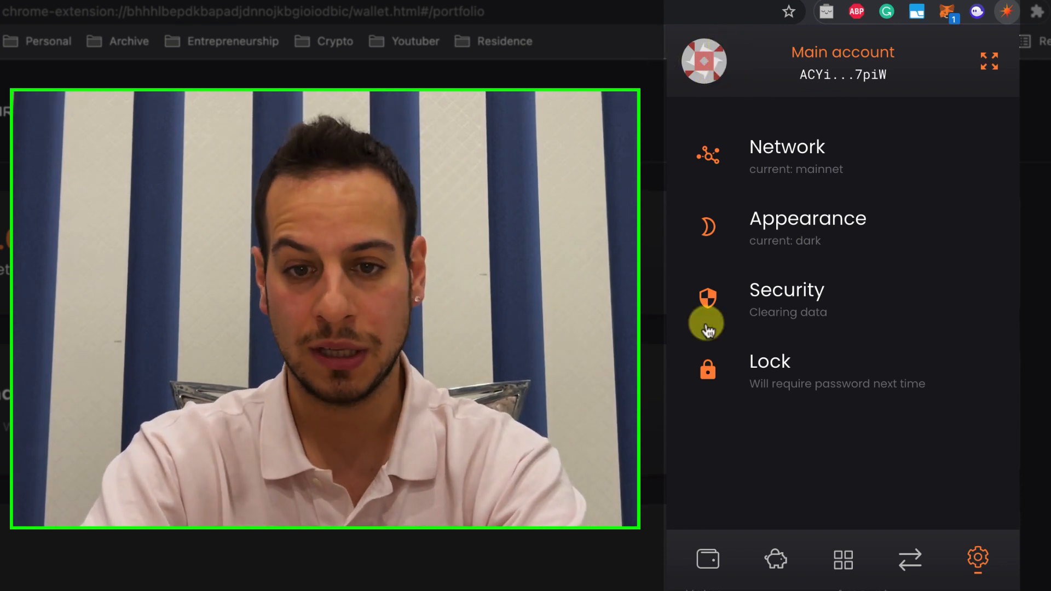
Step: From the wallet overview's account list, add a new account named Johnny
{"action": "left_click", "coordinate": [707, 559]}
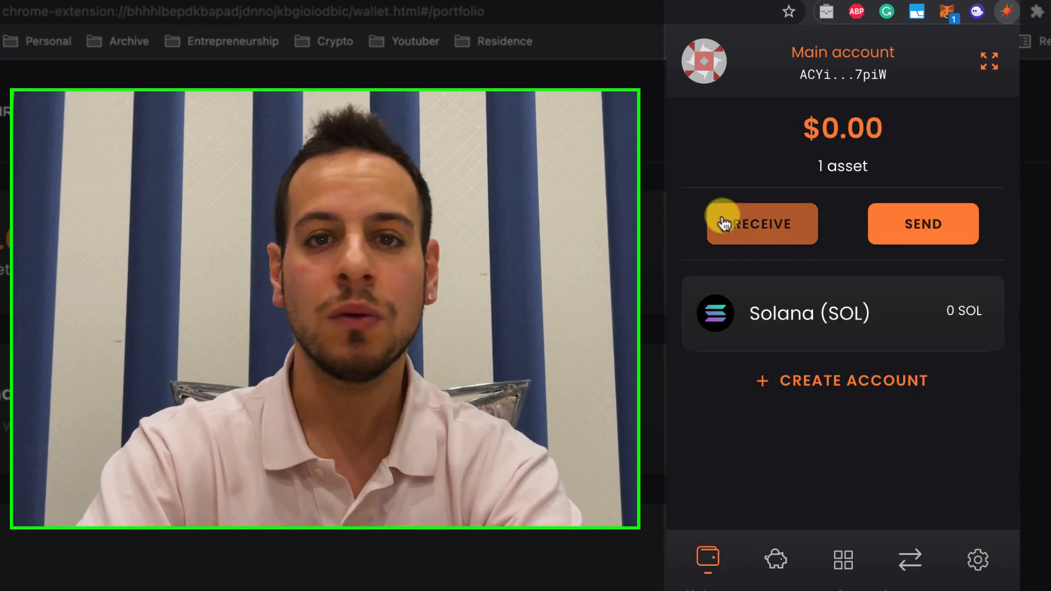
{"action": "mouse_move", "coordinate": [703, 62]}
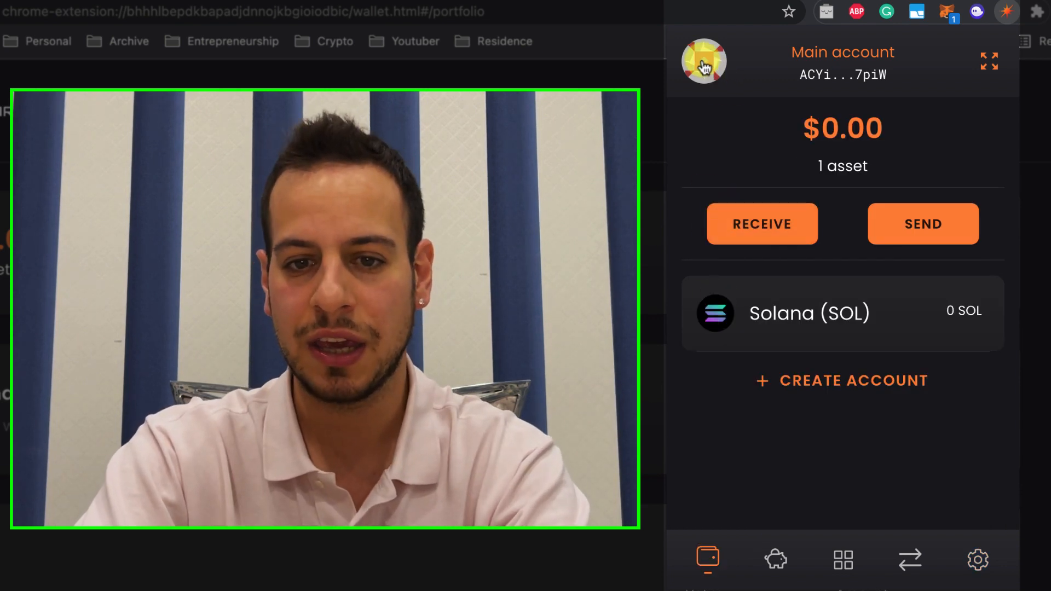
{"action": "left_click", "coordinate": [704, 61]}
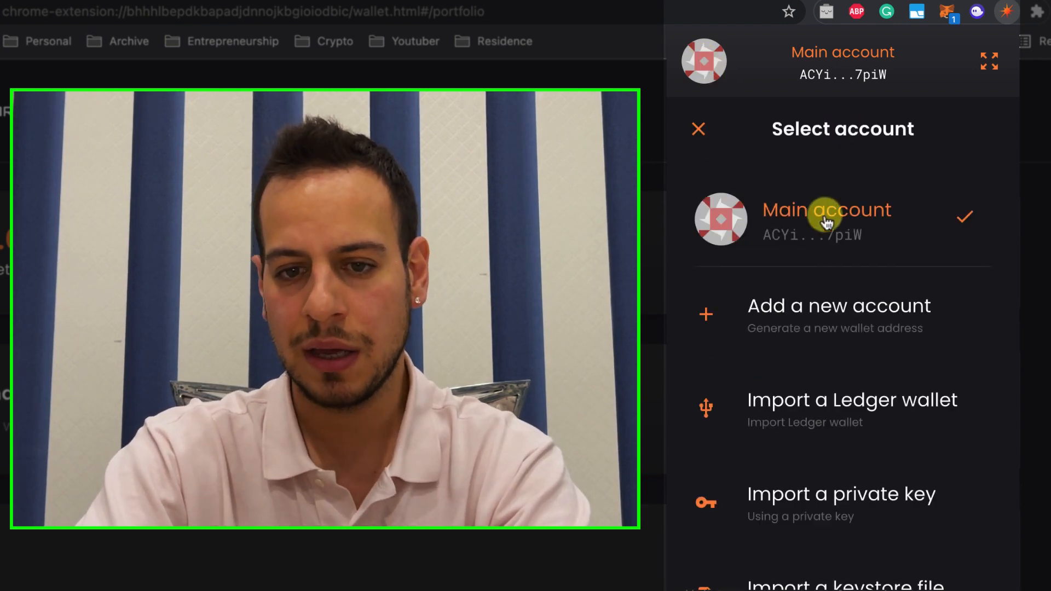
{"action": "mouse_move", "coordinate": [794, 320]}
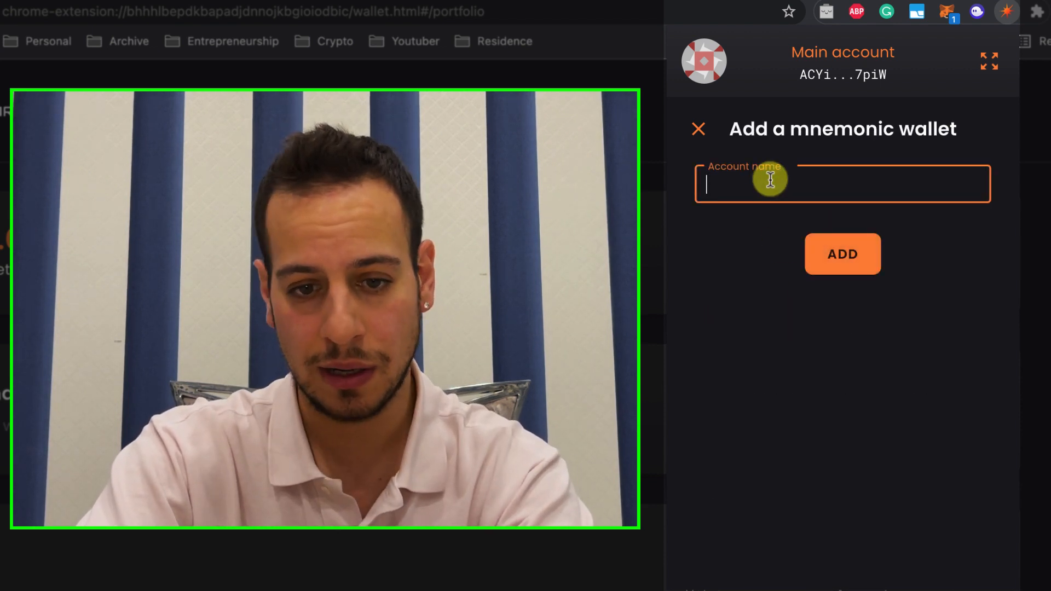
{"action": "type", "text": "Johnny"}
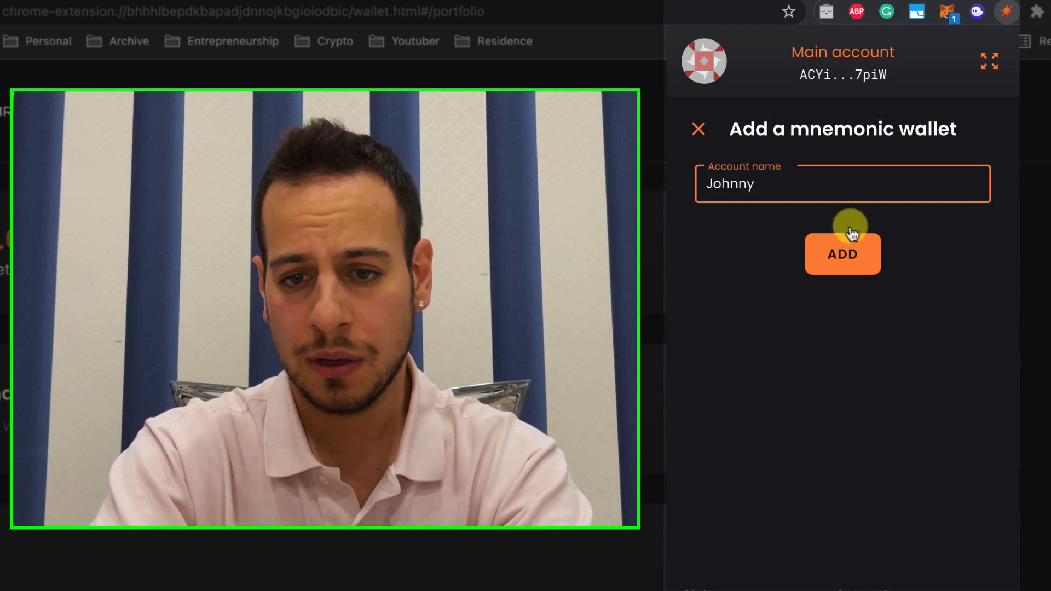
{"action": "left_click", "coordinate": [841, 254]}
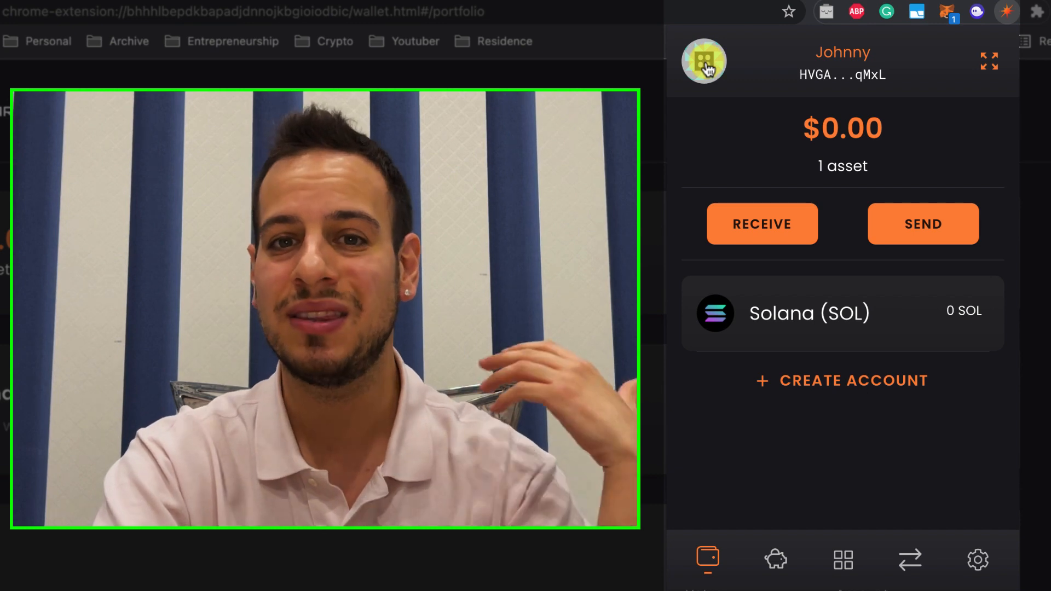
{"action": "left_click", "coordinate": [703, 61]}
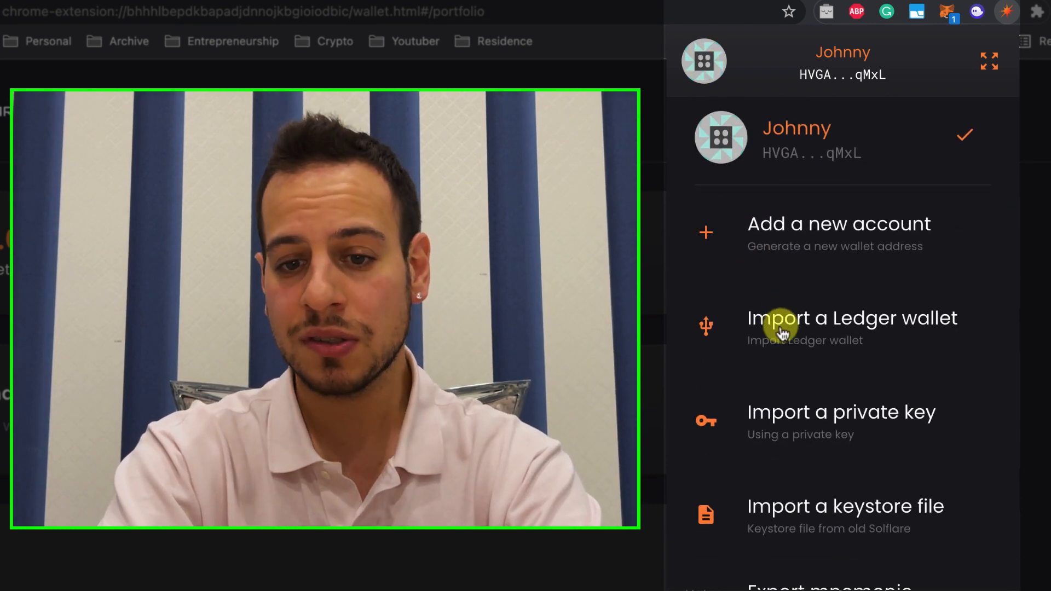
{"action": "mouse_move", "coordinate": [774, 432]}
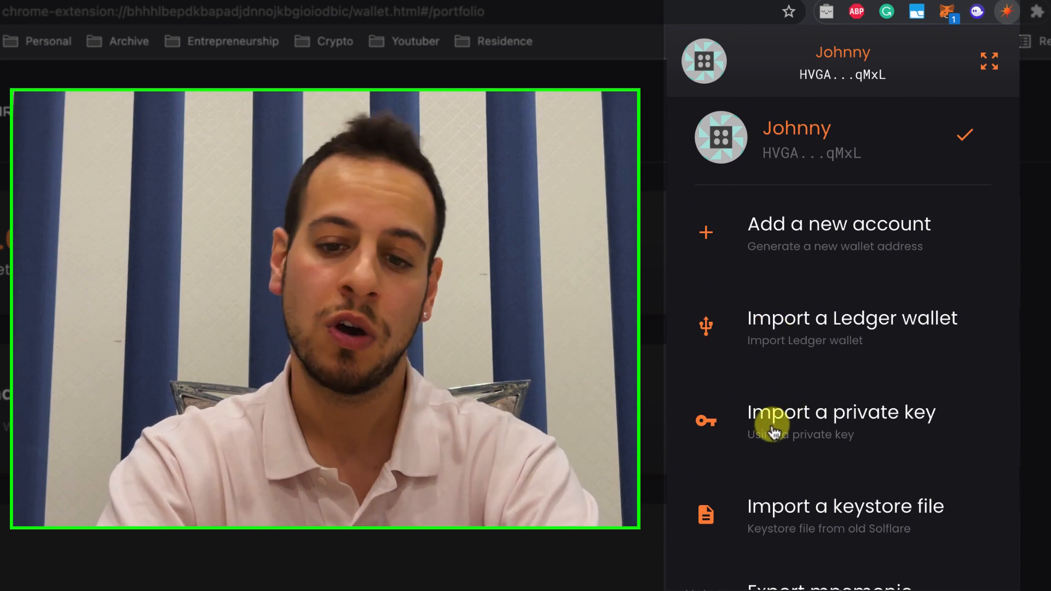
{"action": "scroll", "scroll_direction": "down", "scroll_amount": 3}
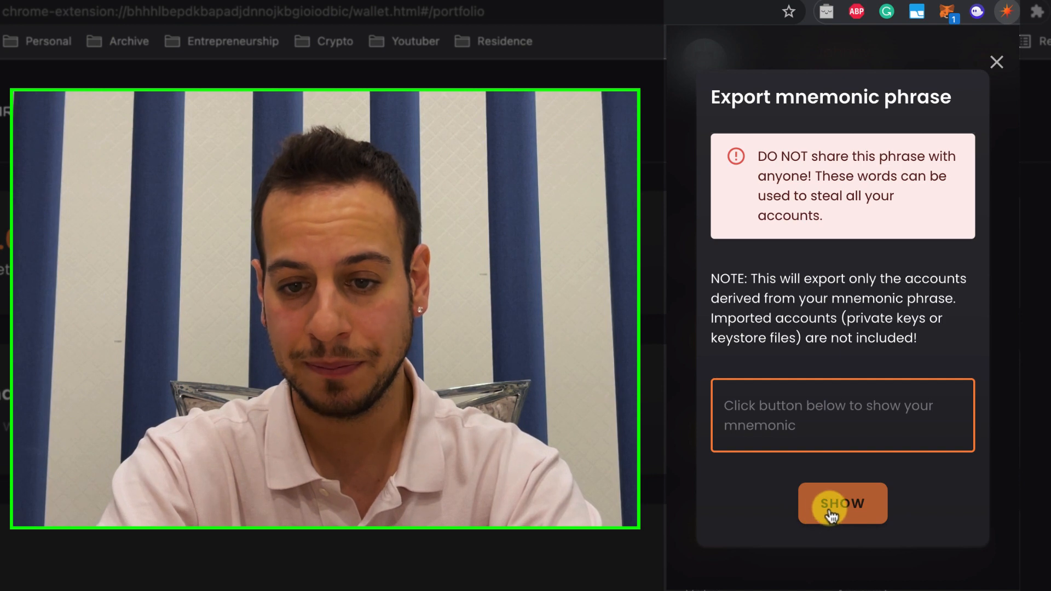
{"action": "left_click", "coordinate": [996, 61]}
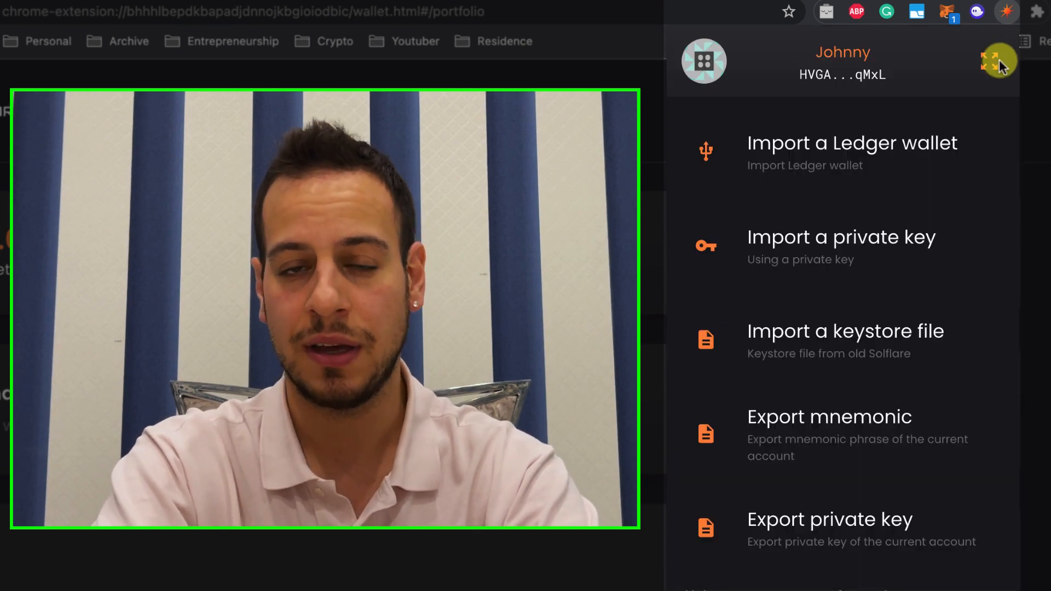
{"action": "mouse_move", "coordinate": [845, 390]}
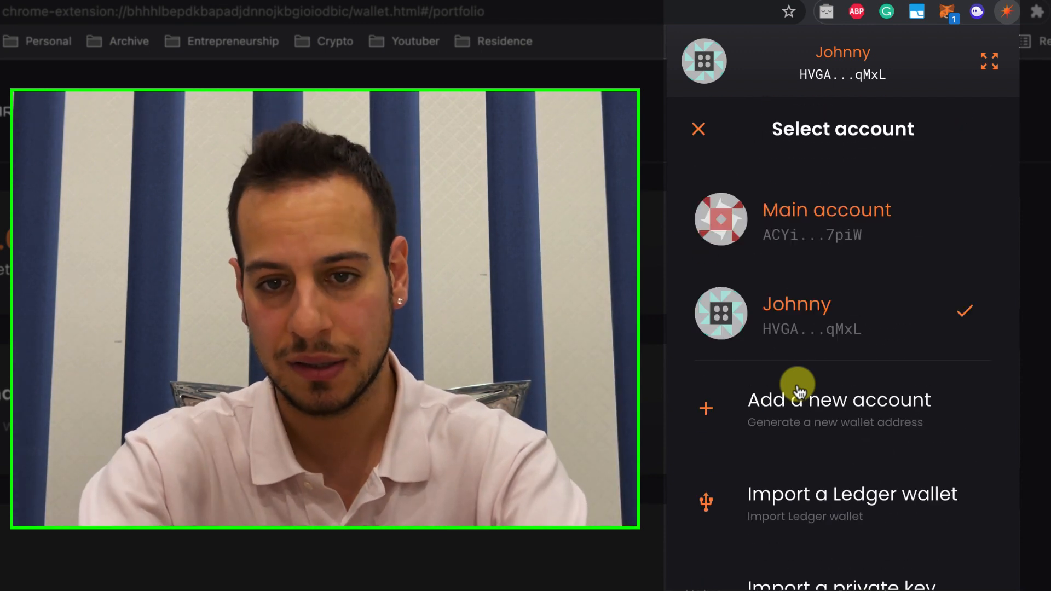
{"action": "left_click", "coordinate": [698, 129]}
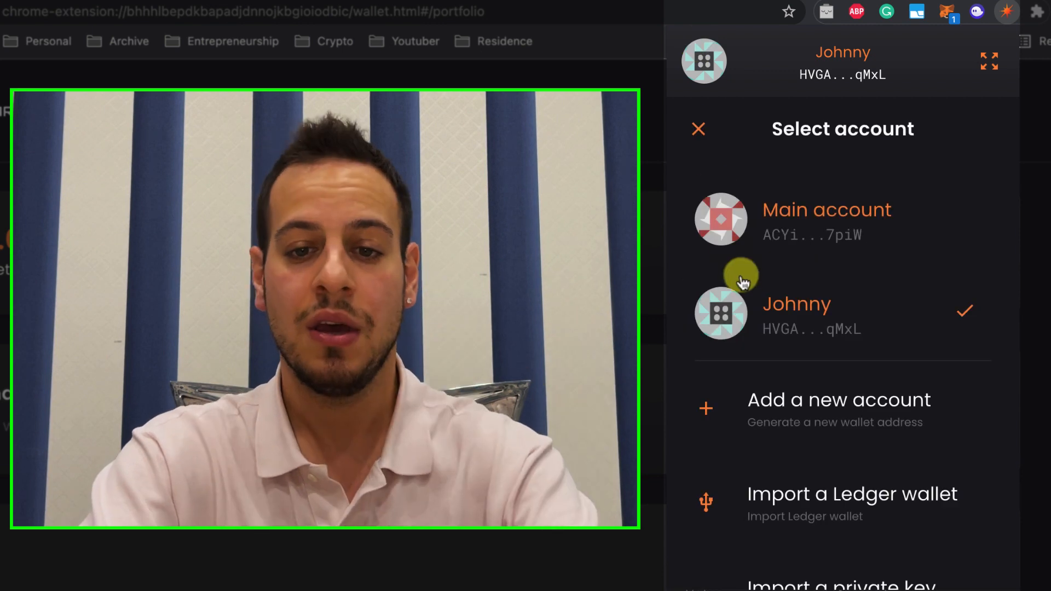
{"action": "left_click", "coordinate": [826, 219]}
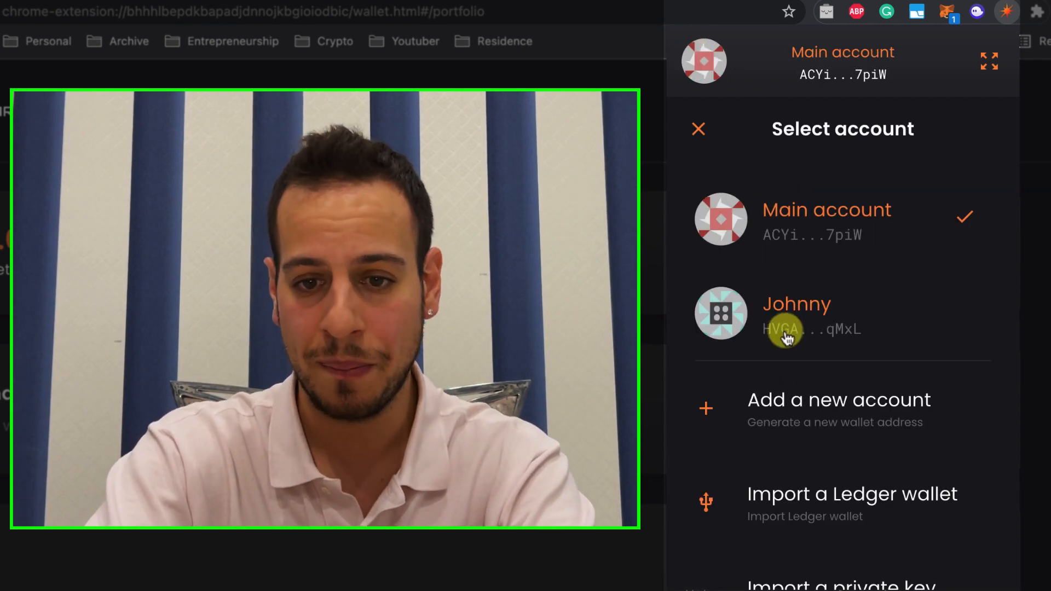
{"action": "left_click", "coordinate": [796, 315]}
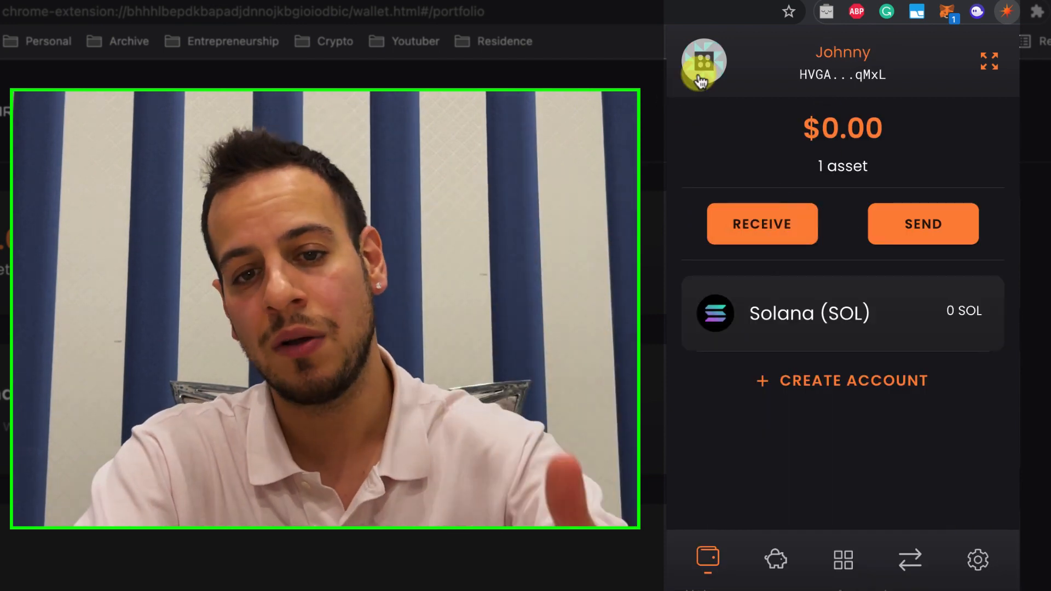
{"action": "left_click", "coordinate": [703, 62]}
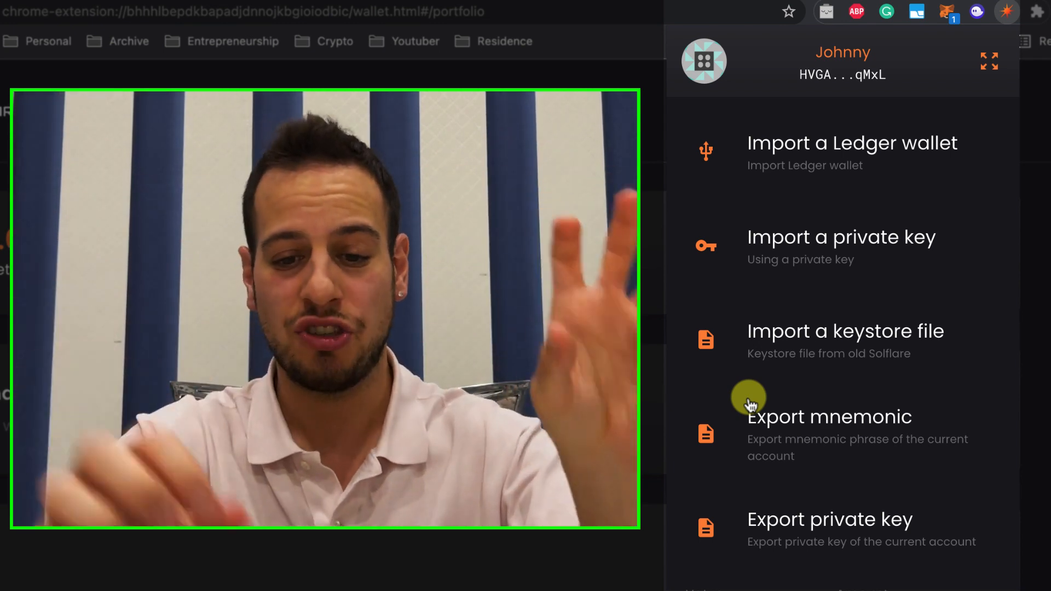
{"action": "mouse_move", "coordinate": [793, 512]}
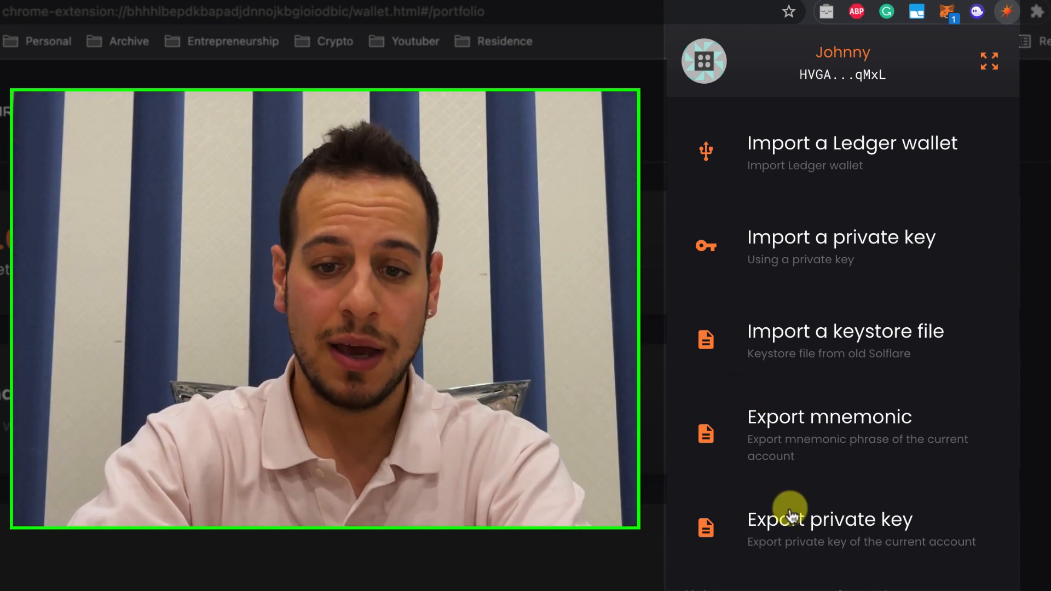
{"action": "mouse_move", "coordinate": [793, 458]}
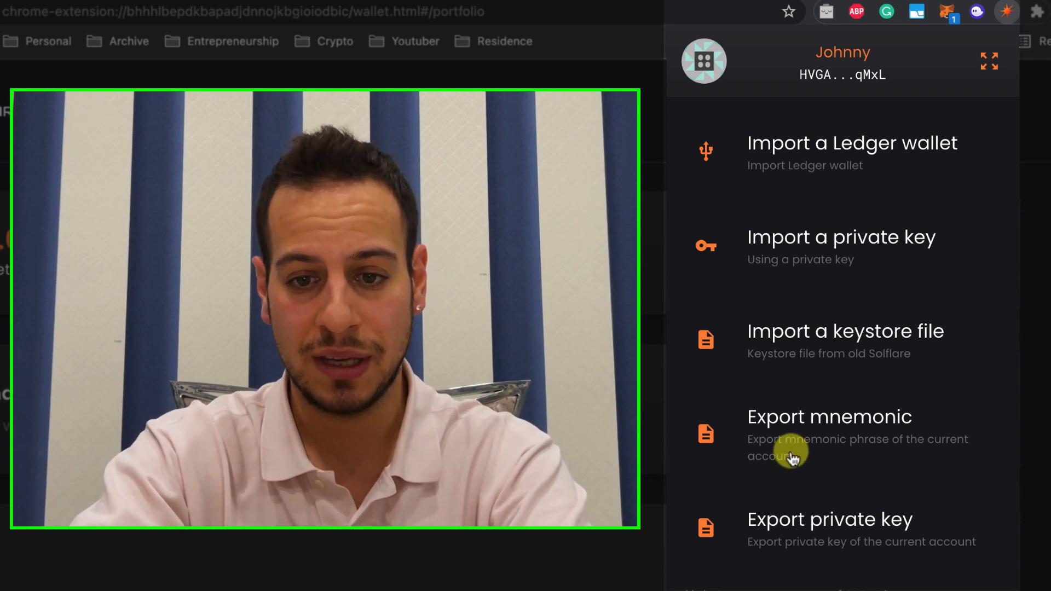
{"action": "mouse_move", "coordinate": [771, 412]}
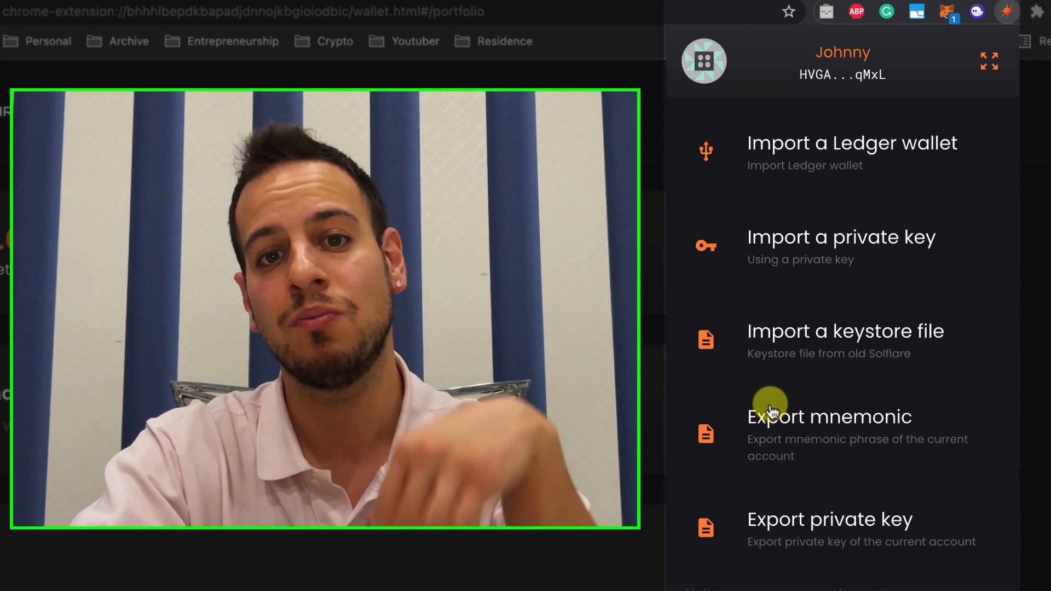
Step: Visit Johnny's settings, staking and swap tabs, ending on the SOL to USDC swap form
{"action": "left_click", "coordinate": [703, 61]}
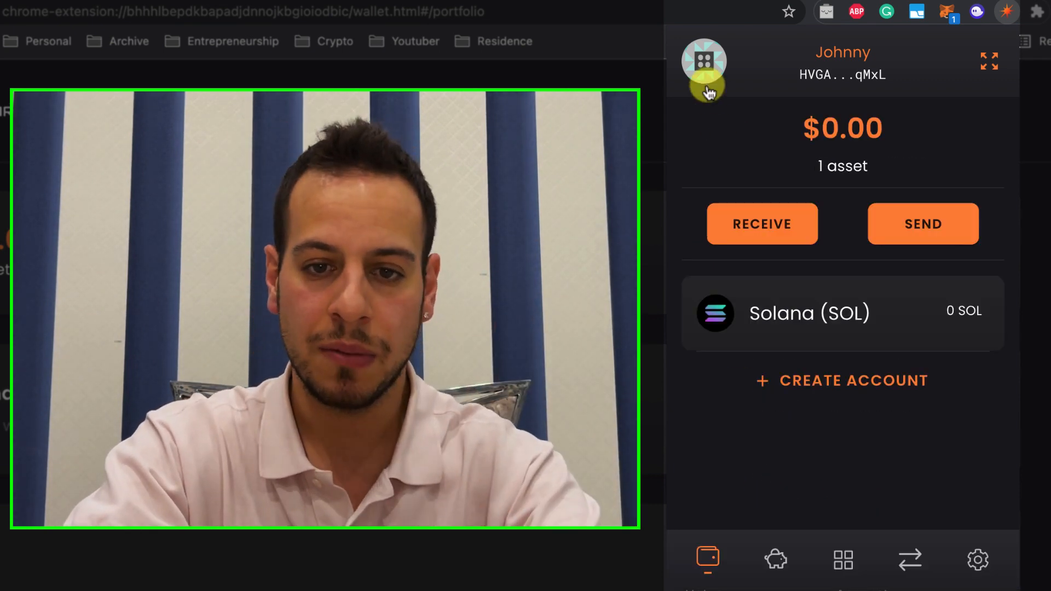
{"action": "left_click", "coordinate": [704, 61]}
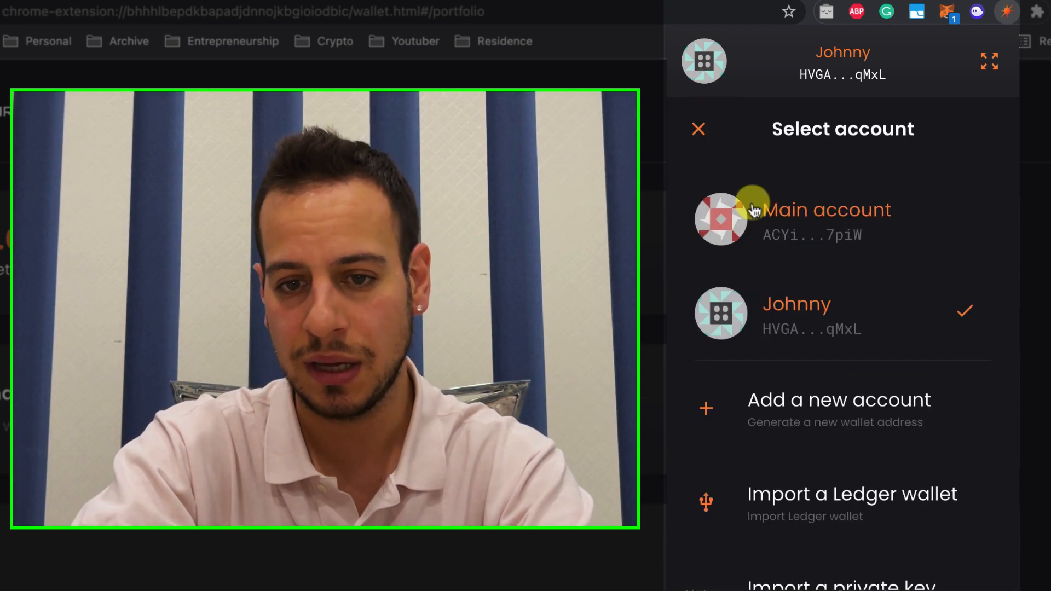
{"action": "mouse_move", "coordinate": [823, 336]}
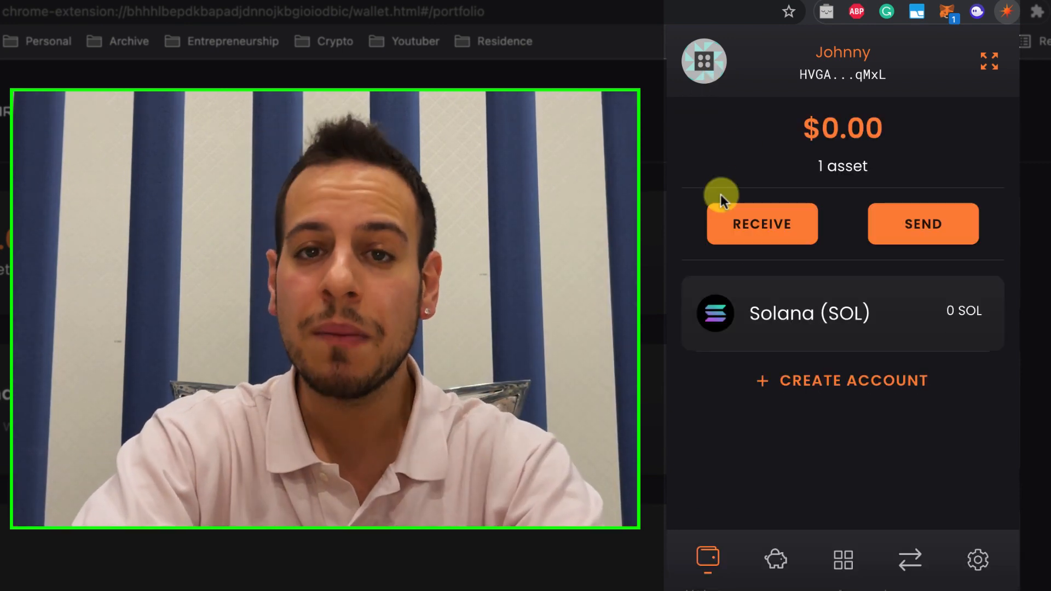
{"action": "mouse_move", "coordinate": [873, 490]}
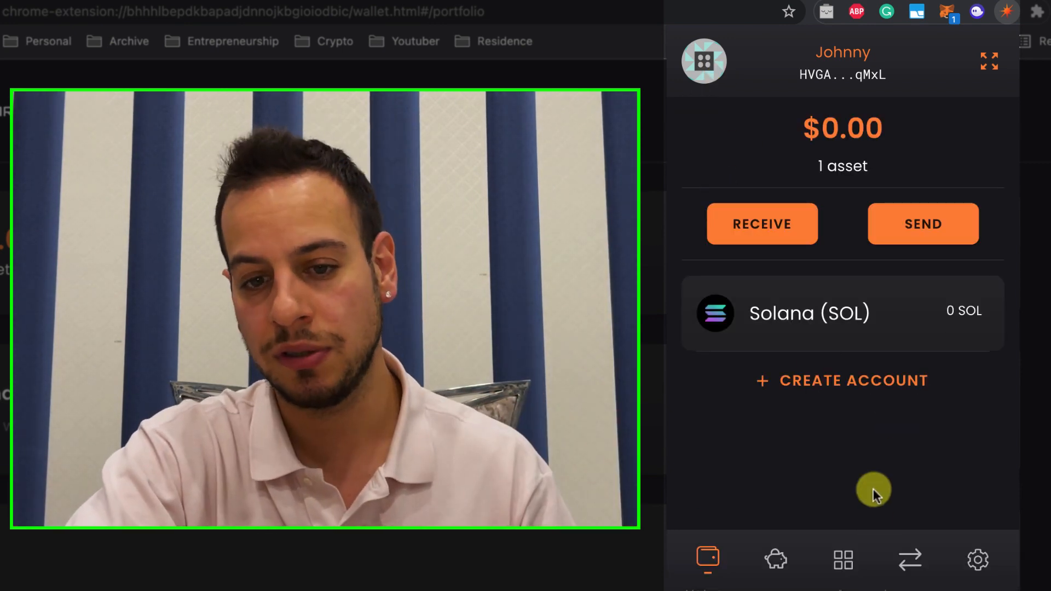
{"action": "left_click", "coordinate": [976, 559]}
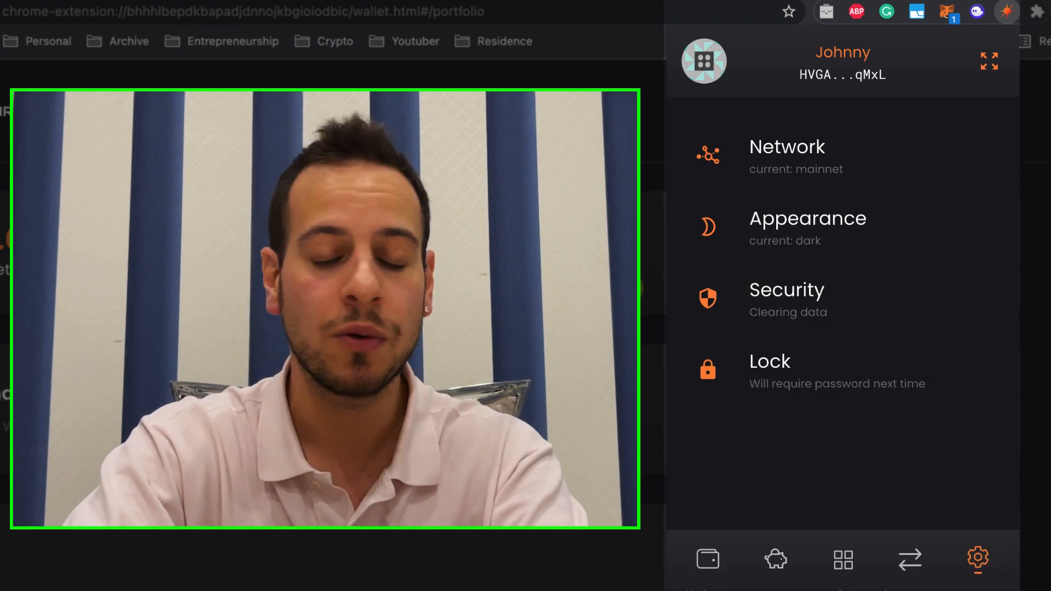
{"action": "left_click", "coordinate": [775, 559]}
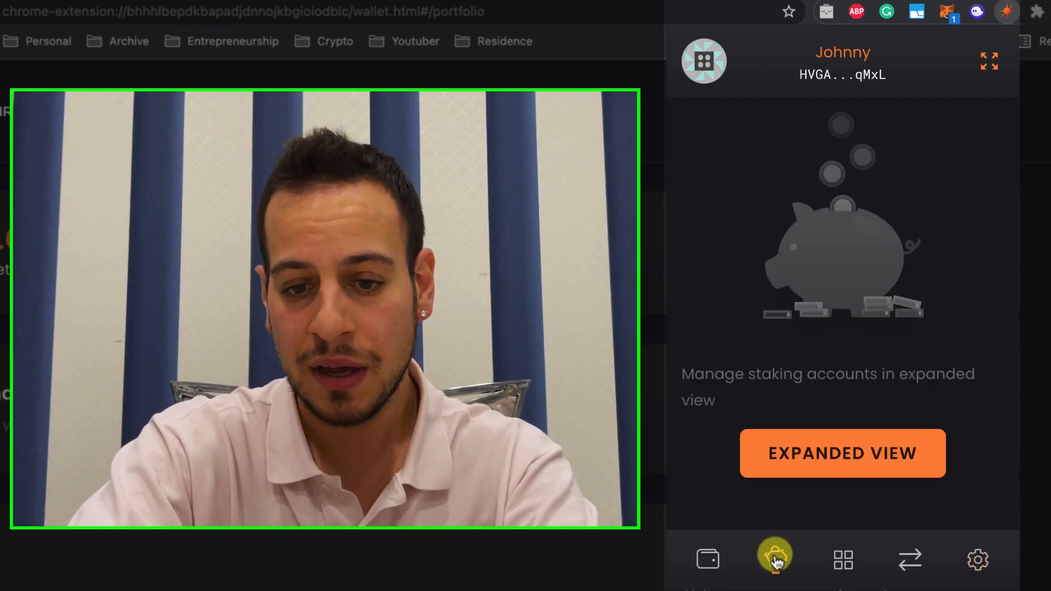
{"action": "left_click", "coordinate": [910, 560]}
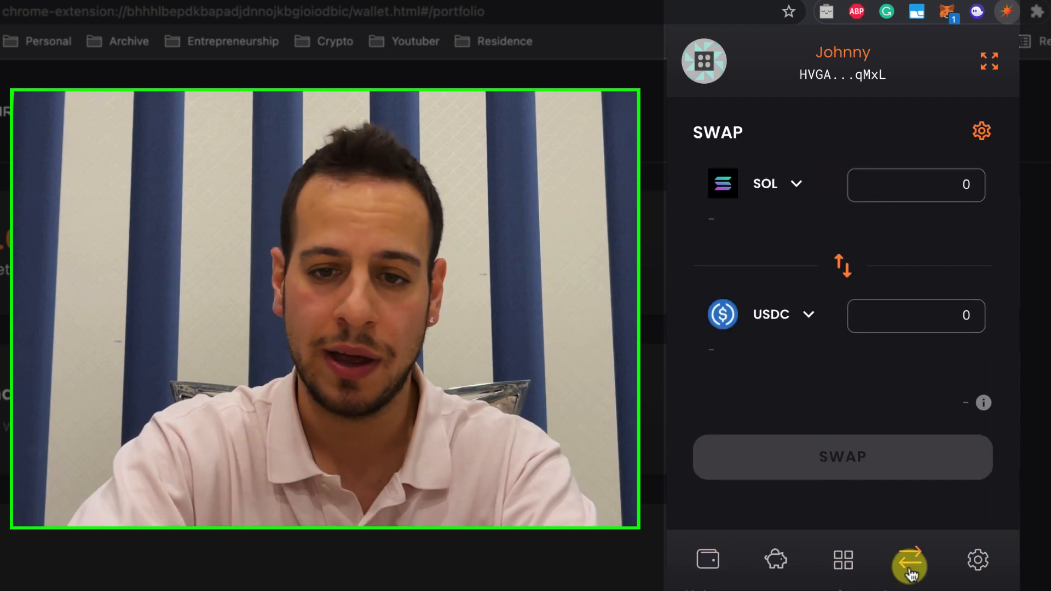